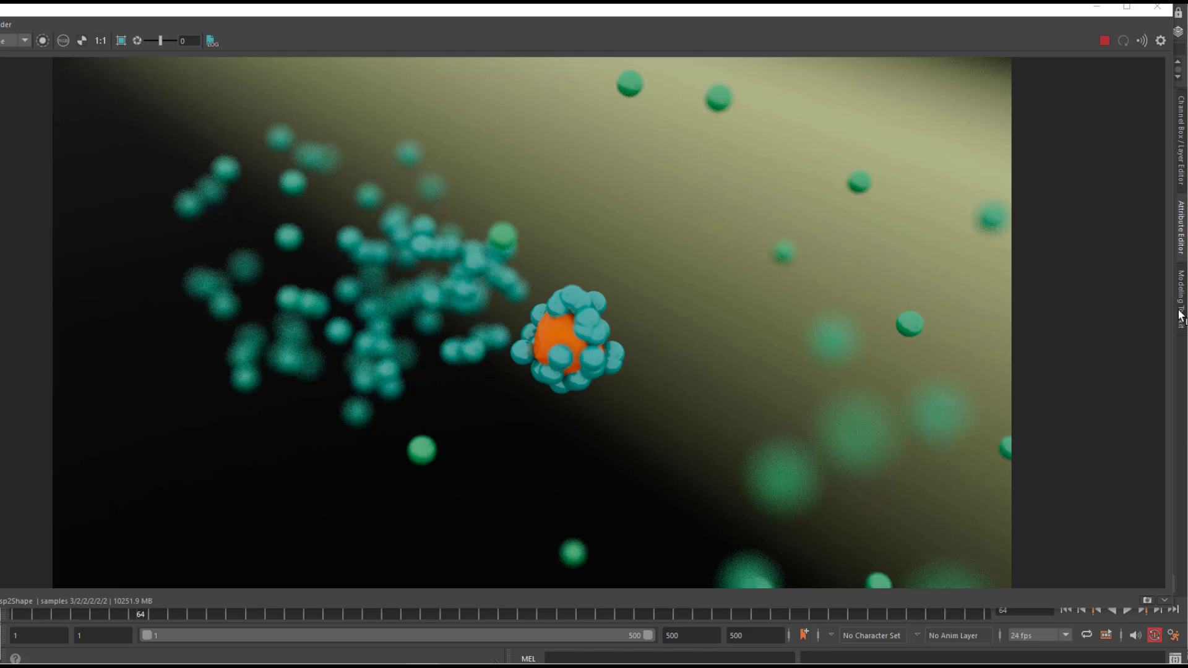
mouse_move(581, 343)
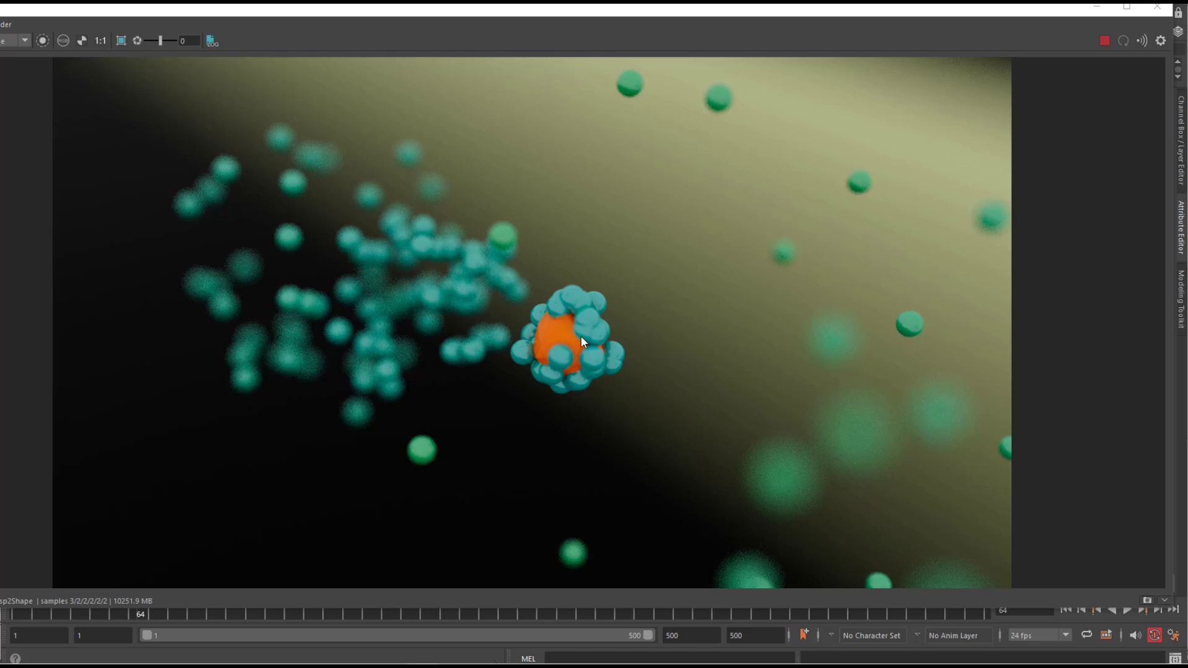
mouse_move(618, 353)
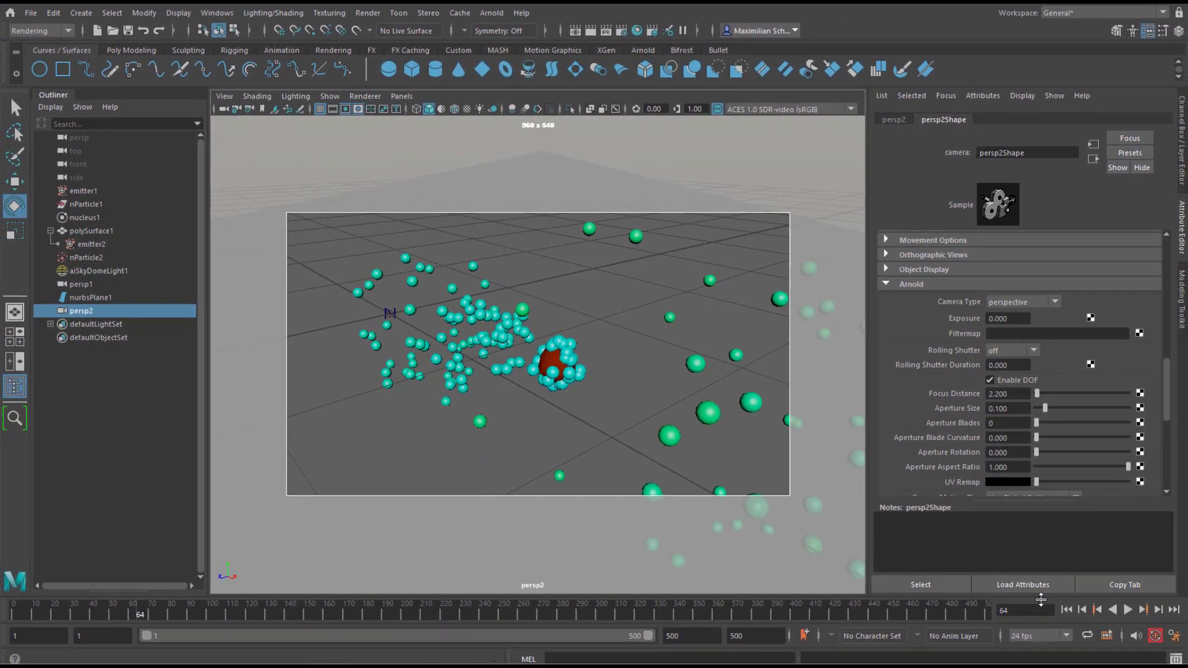
Step: Start a fresh empty scene with only default cameras and sets
left_click(1126, 609)
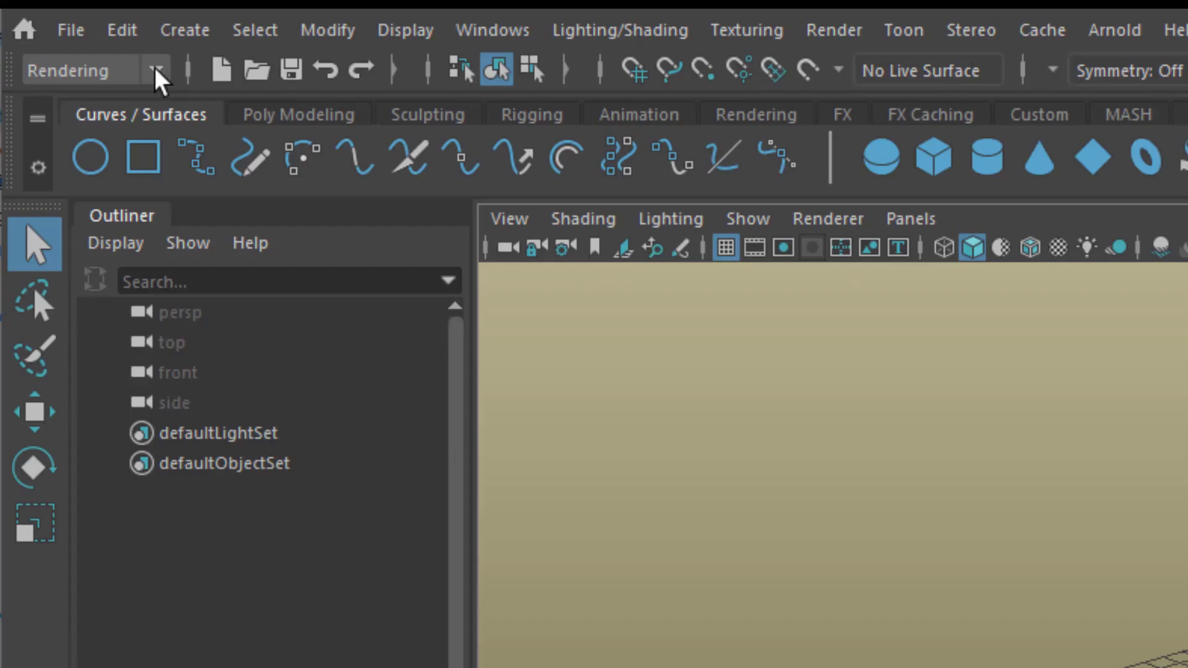
Step: In the FX menu set, create an nParticle emitter at the origin with its nucleus
left_click(156, 69)
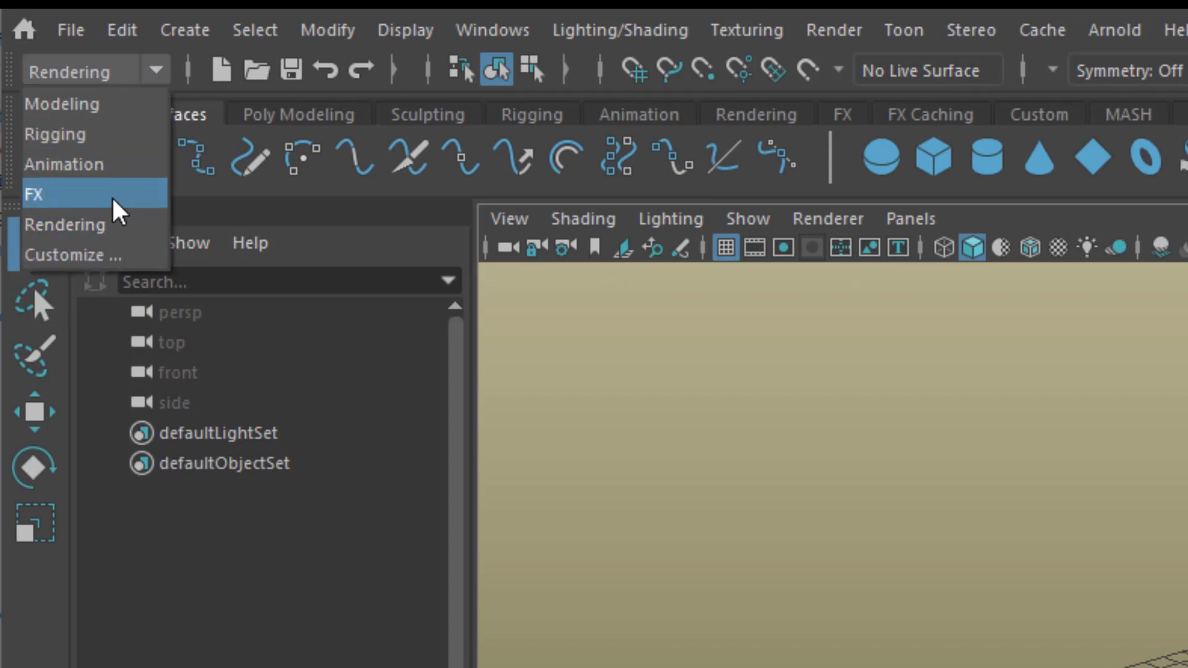
left_click(35, 194)
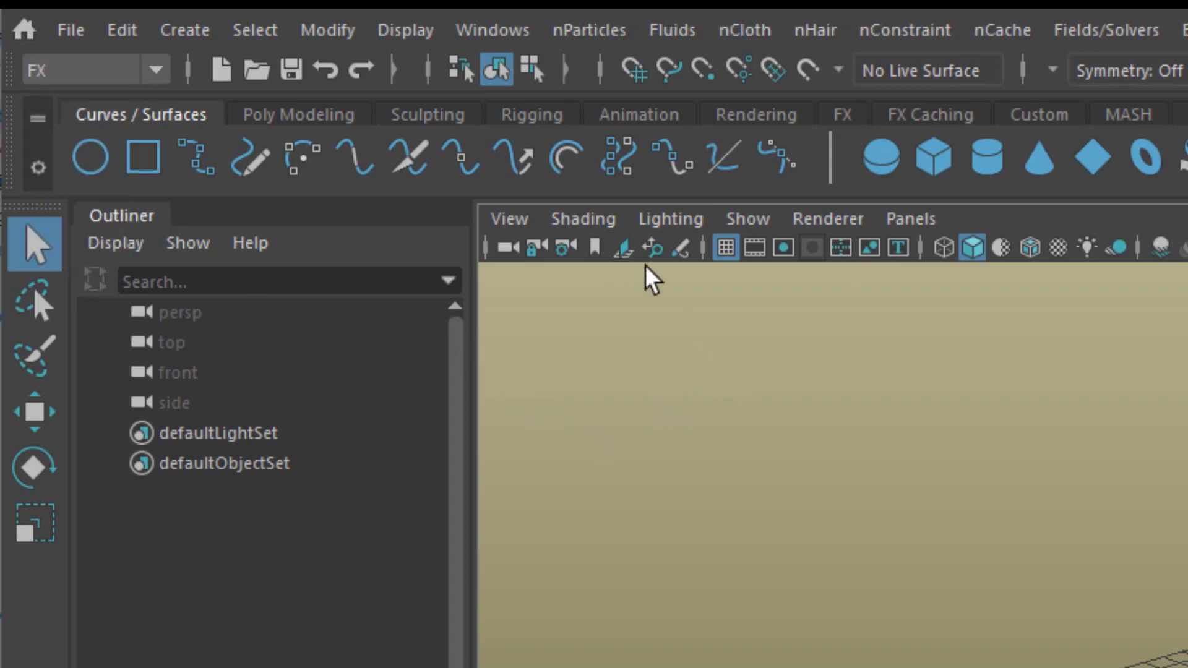
left_click(589, 30)
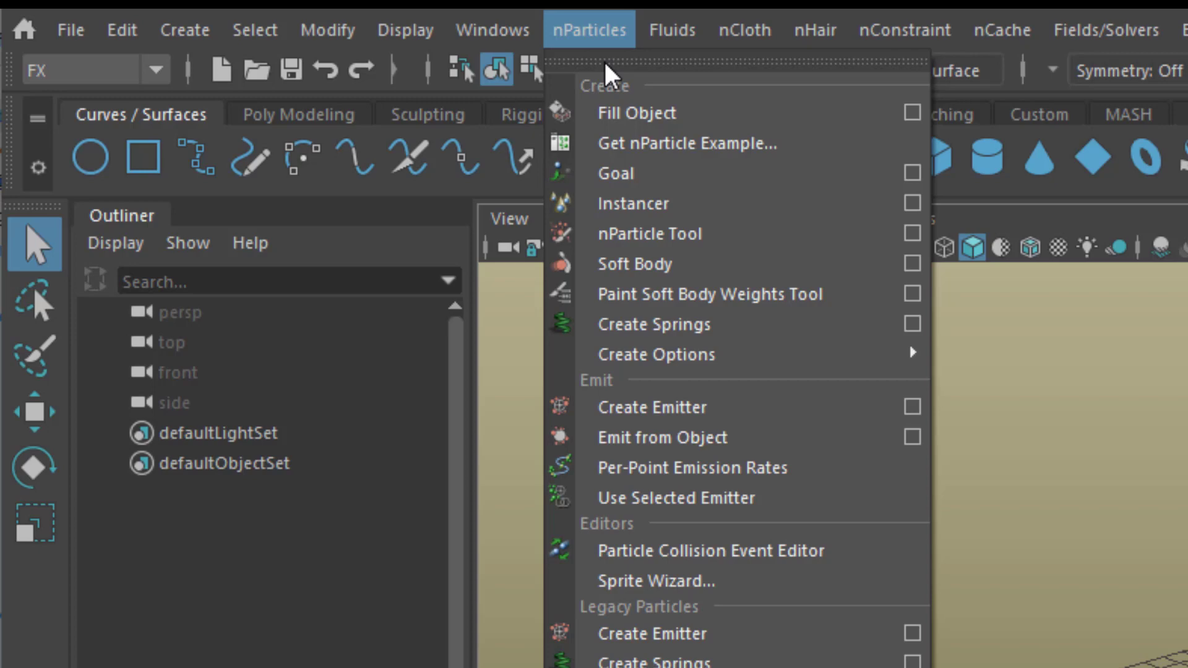
mouse_move(788, 413)
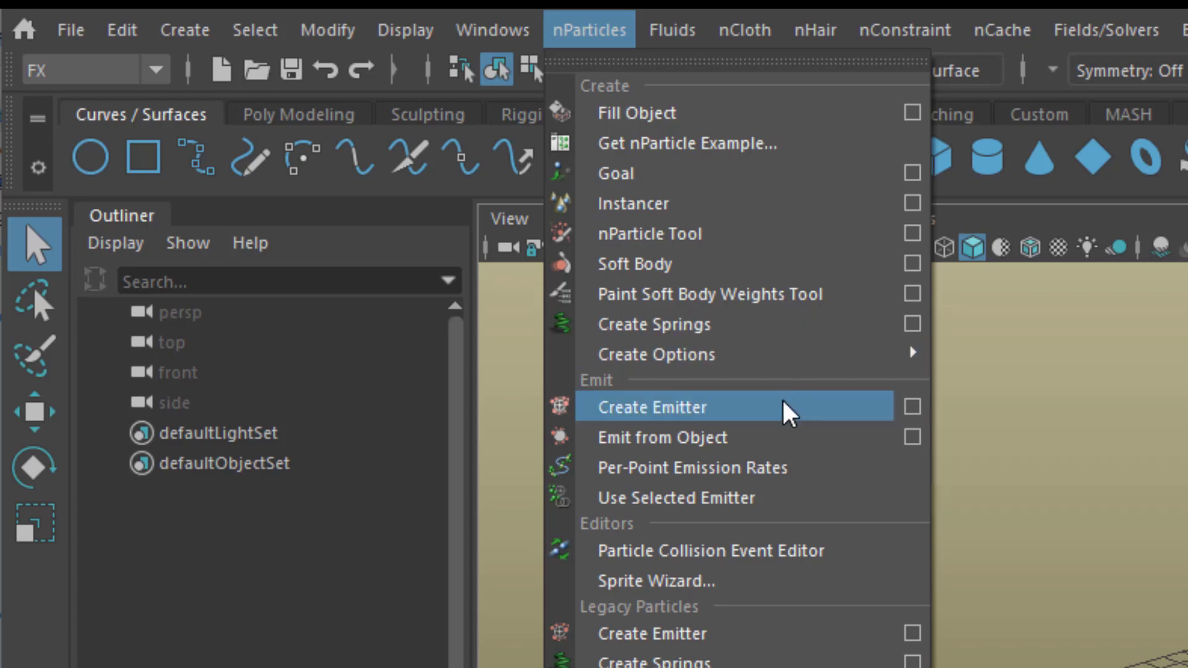
mouse_move(746, 417)
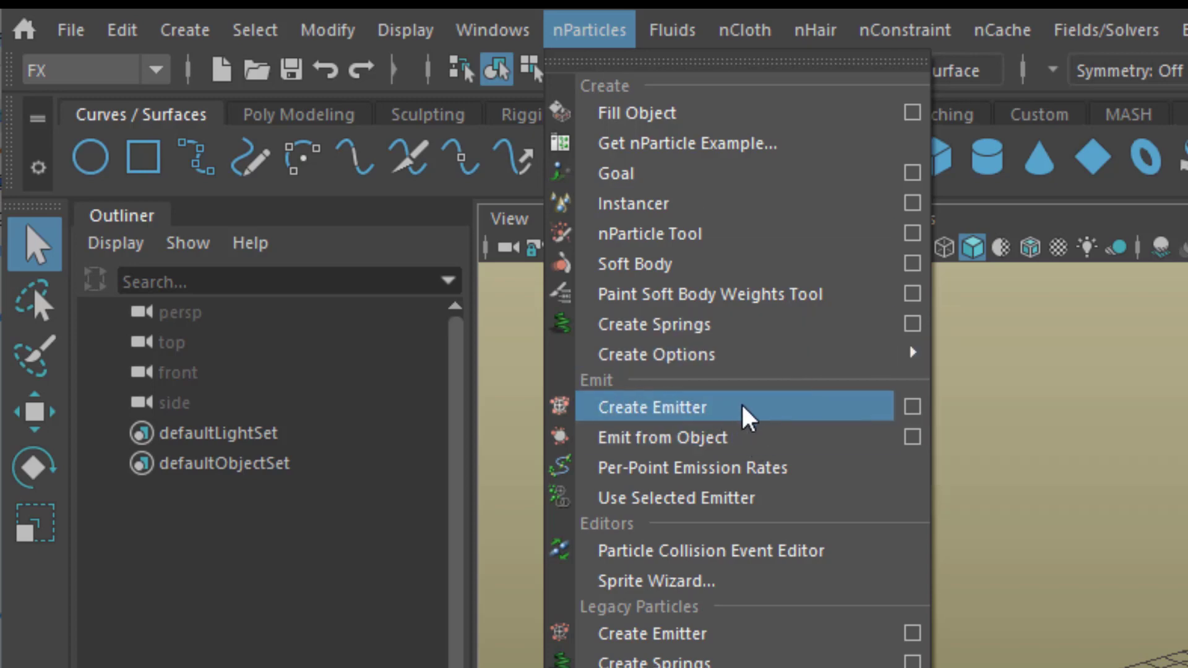
left_click(649, 407)
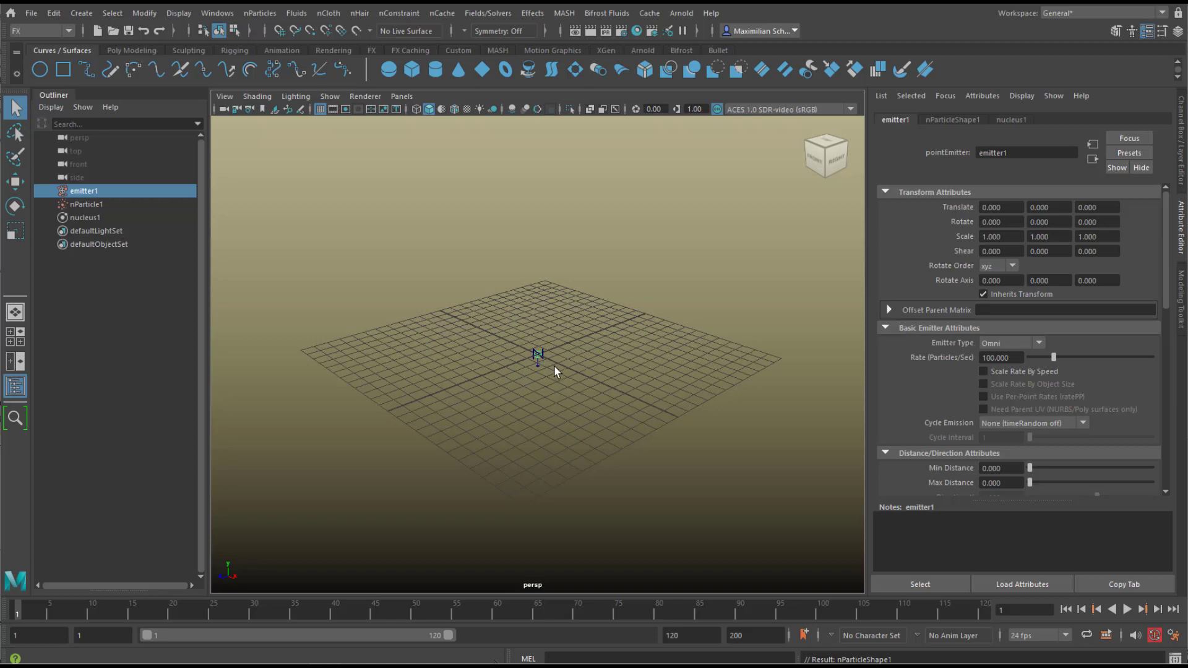
mouse_move(1125, 621)
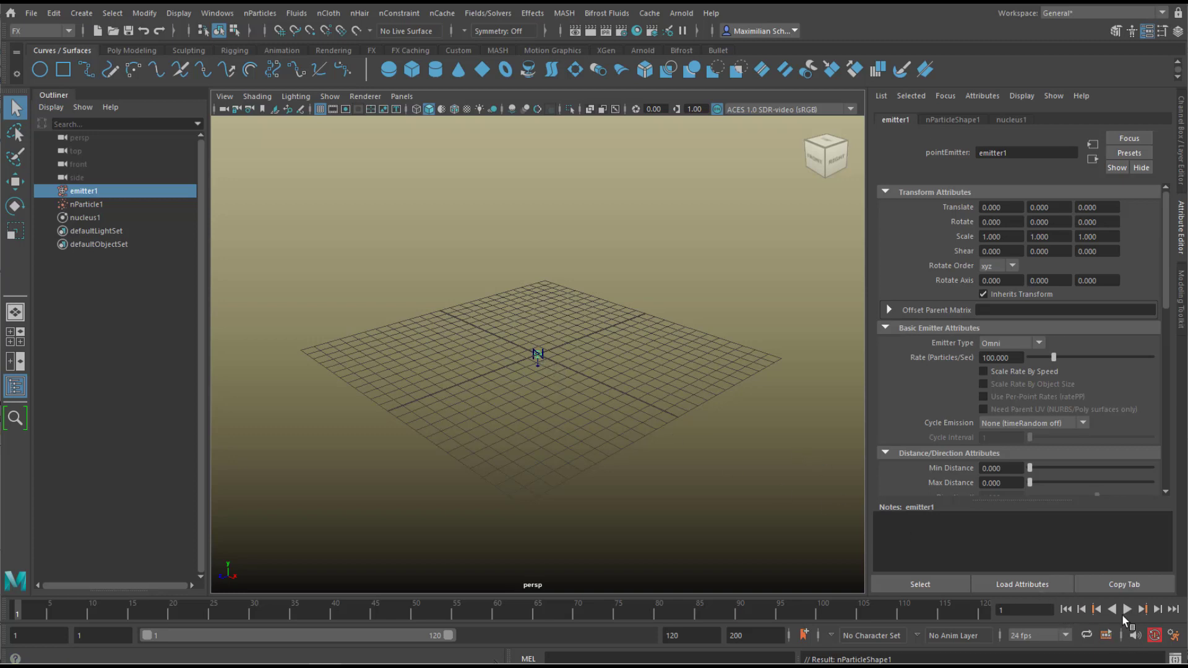
Step: Play the simulation and orbit to watch particles fall from the origin
left_click(1125, 608)
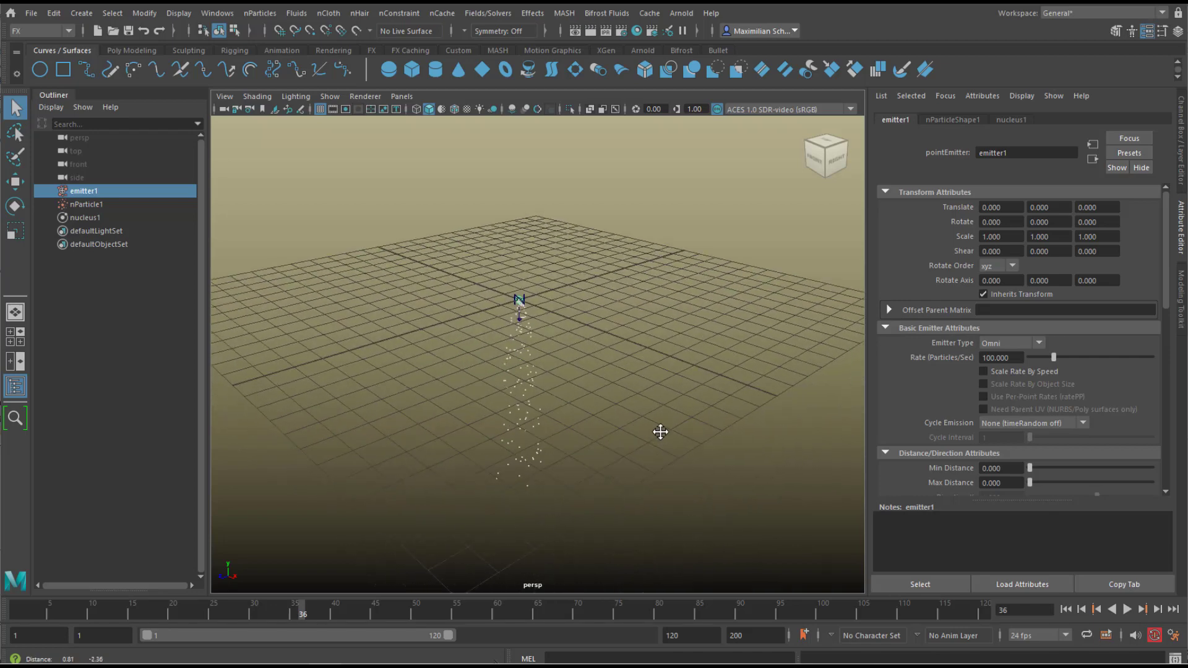
left_click_drag(660, 433, 663, 443)
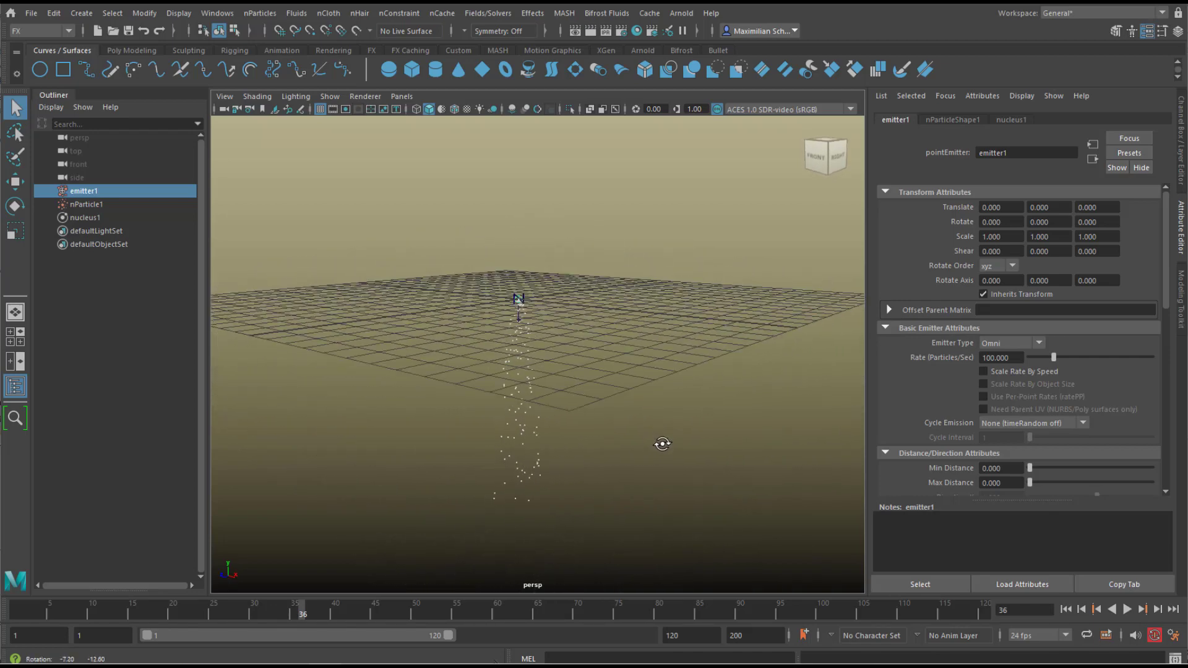
mouse_move(643, 466)
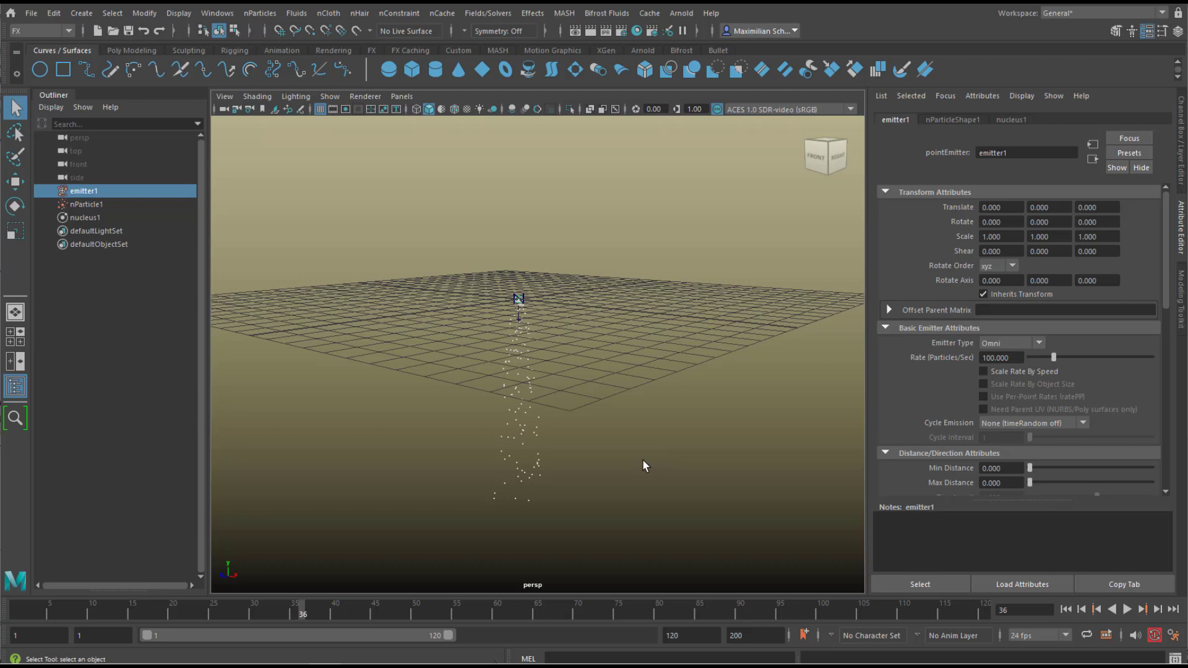
mouse_move(347, 374)
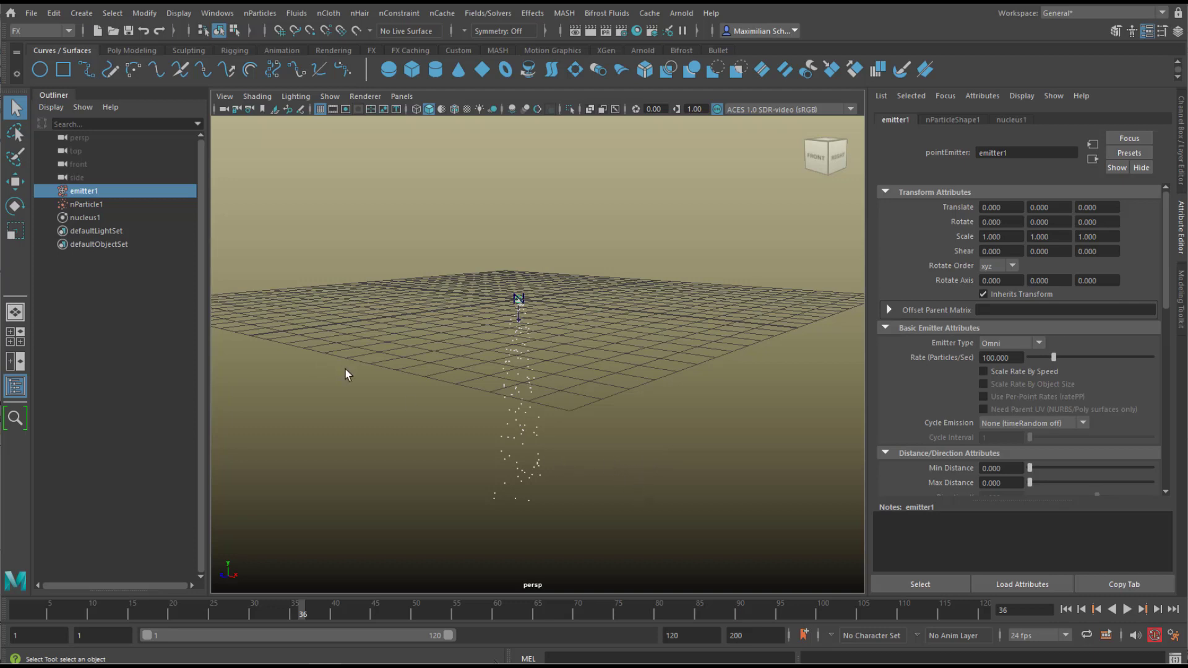
mouse_move(1022, 360)
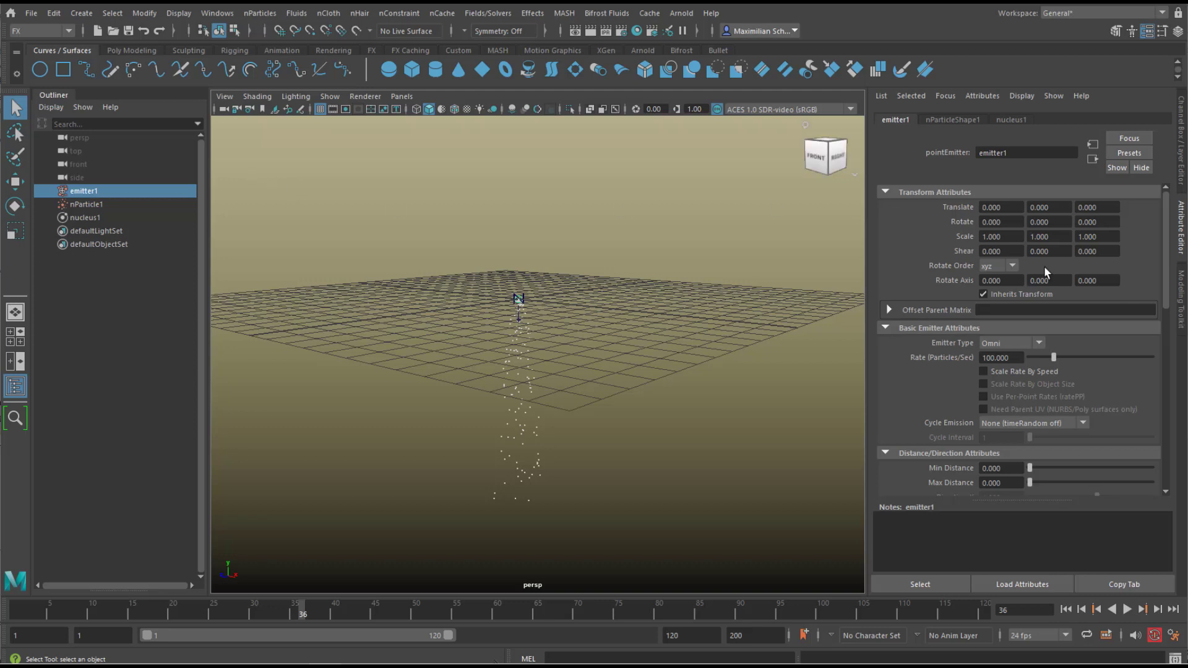
mouse_move(944, 342)
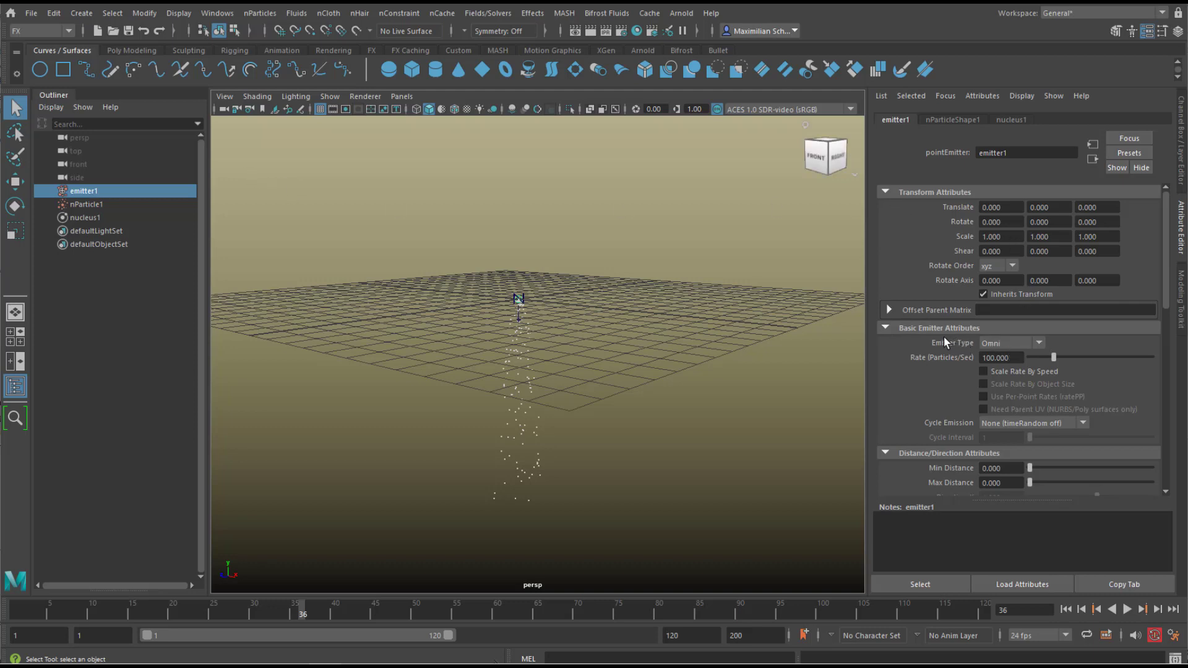
mouse_move(982, 335)
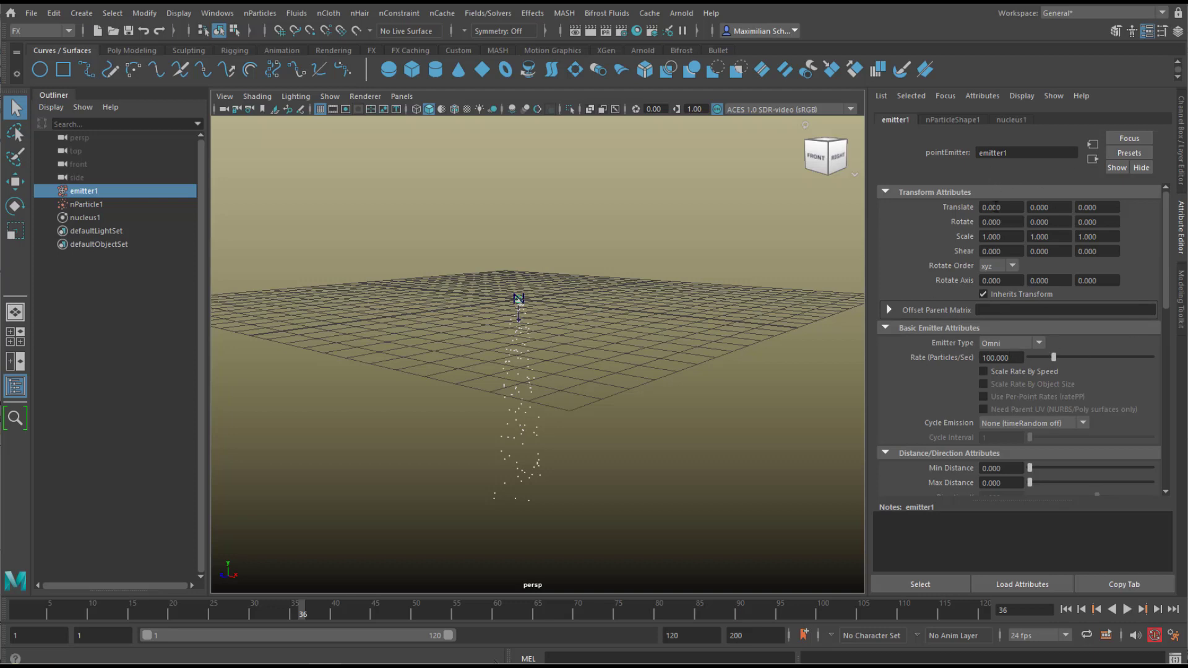
mouse_move(1055, 384)
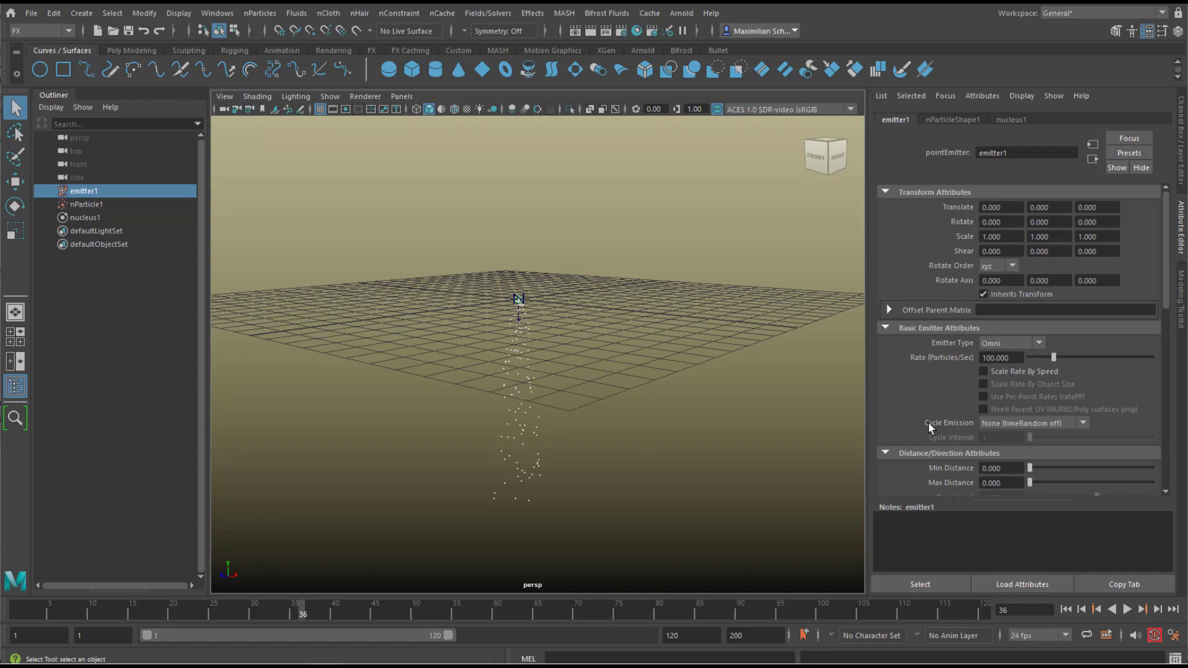
mouse_move(1045, 349)
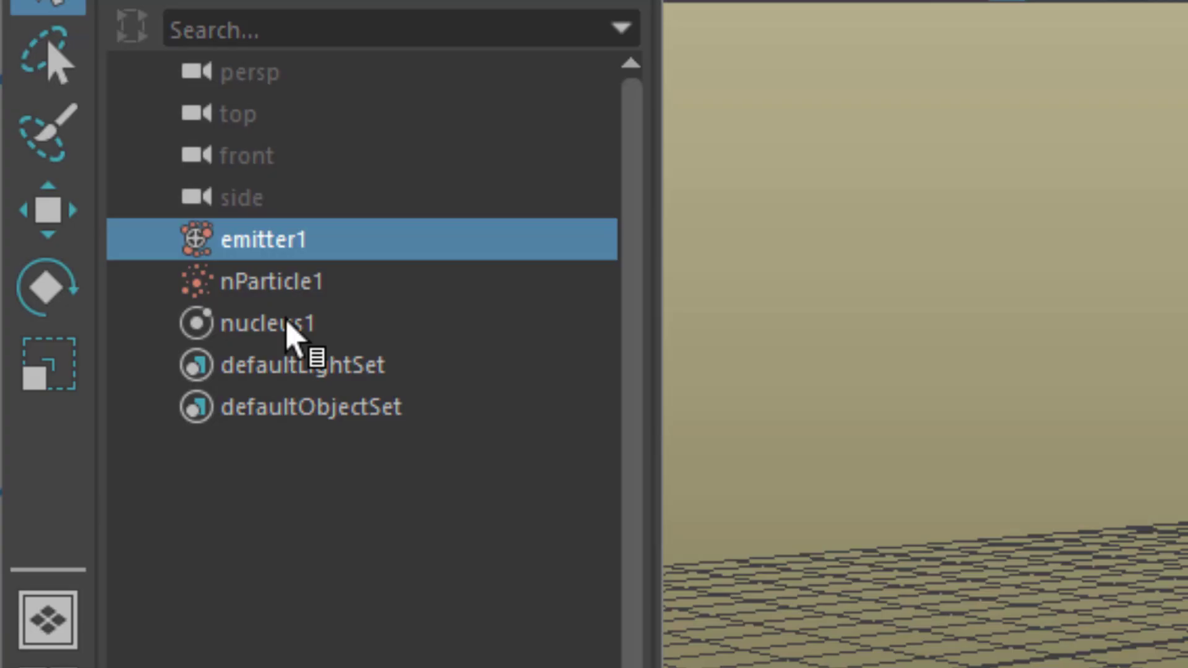
Step: Set nucleus1 Gravity to 0 so particles gather around the emitter
left_click(269, 323)
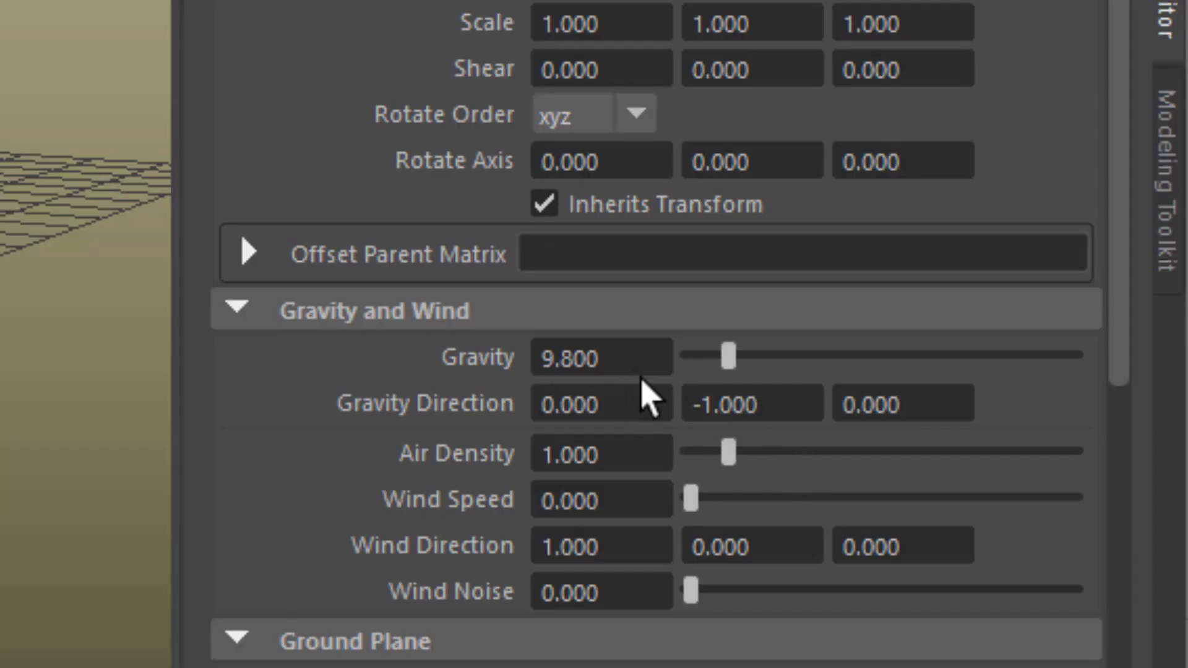
double_click(599, 356)
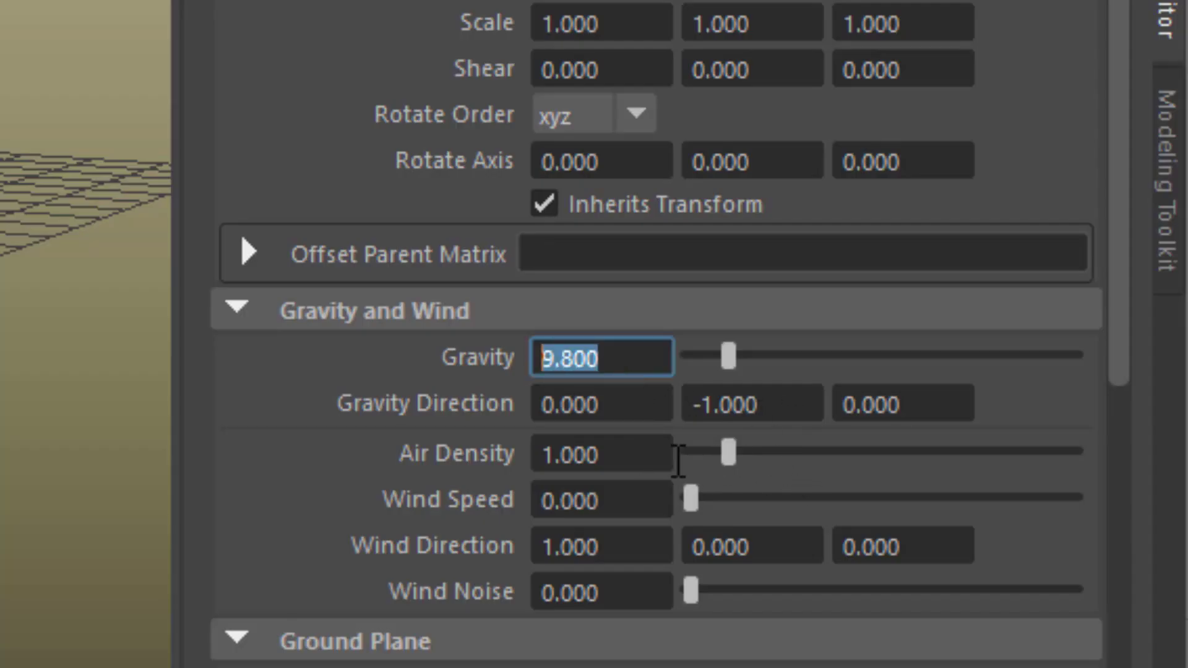
type("0.000")
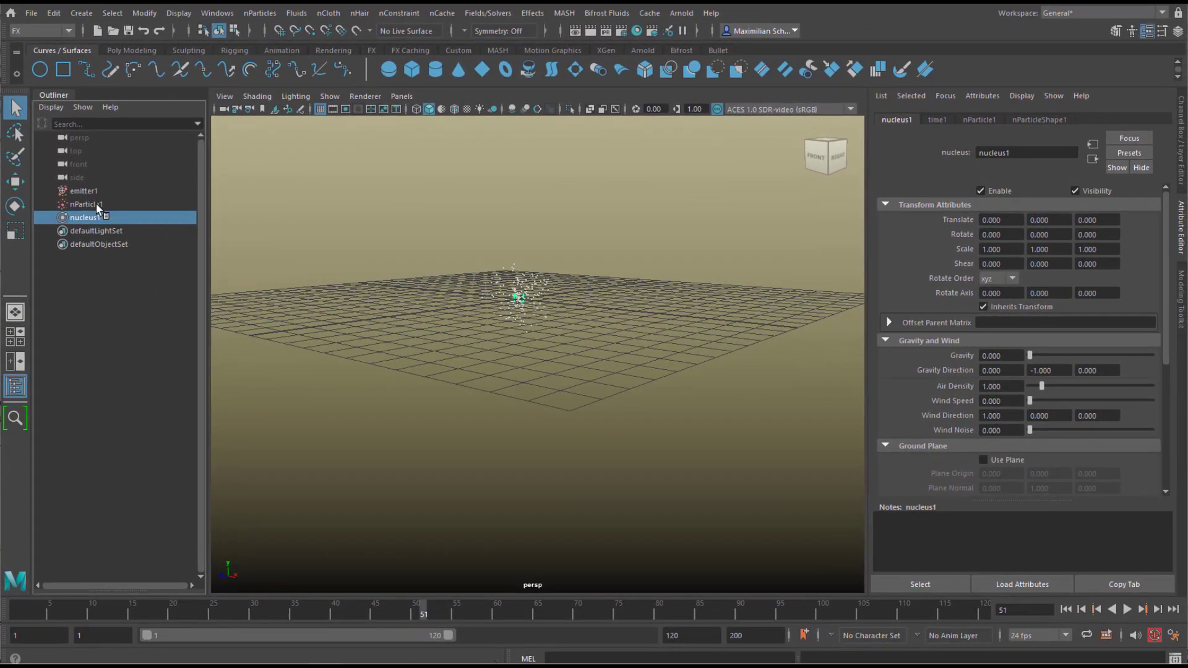
Step: Make emitter1 Directional with Rate 2 along X, then replay the simulation
left_click(82, 190)
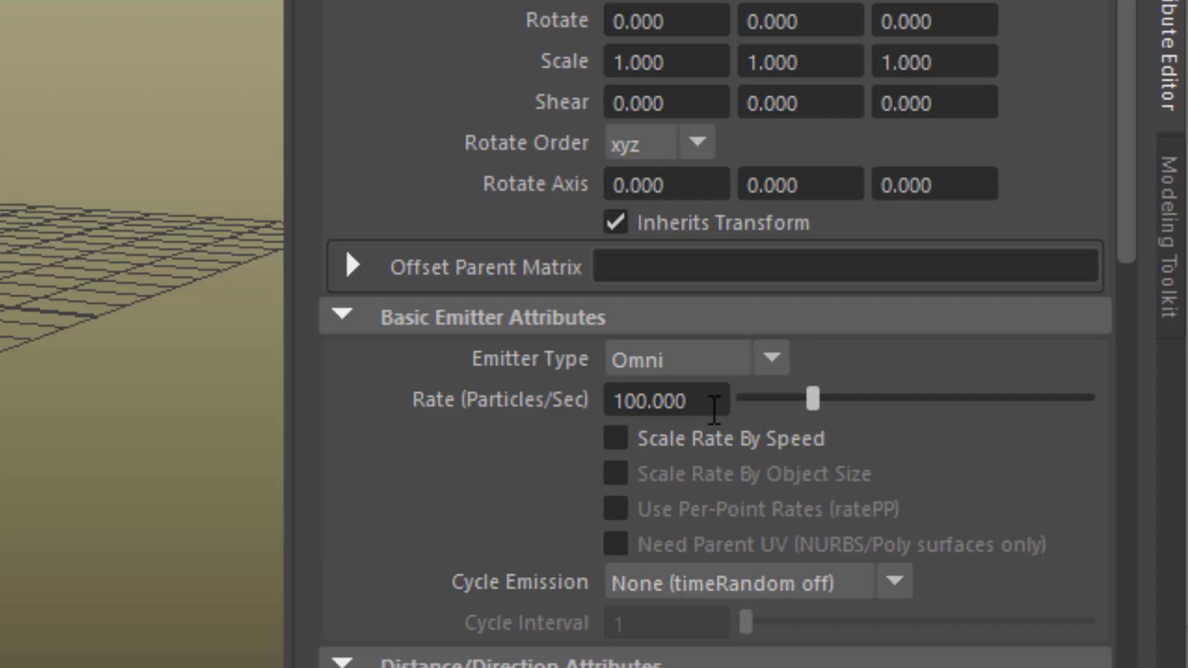
type("2")
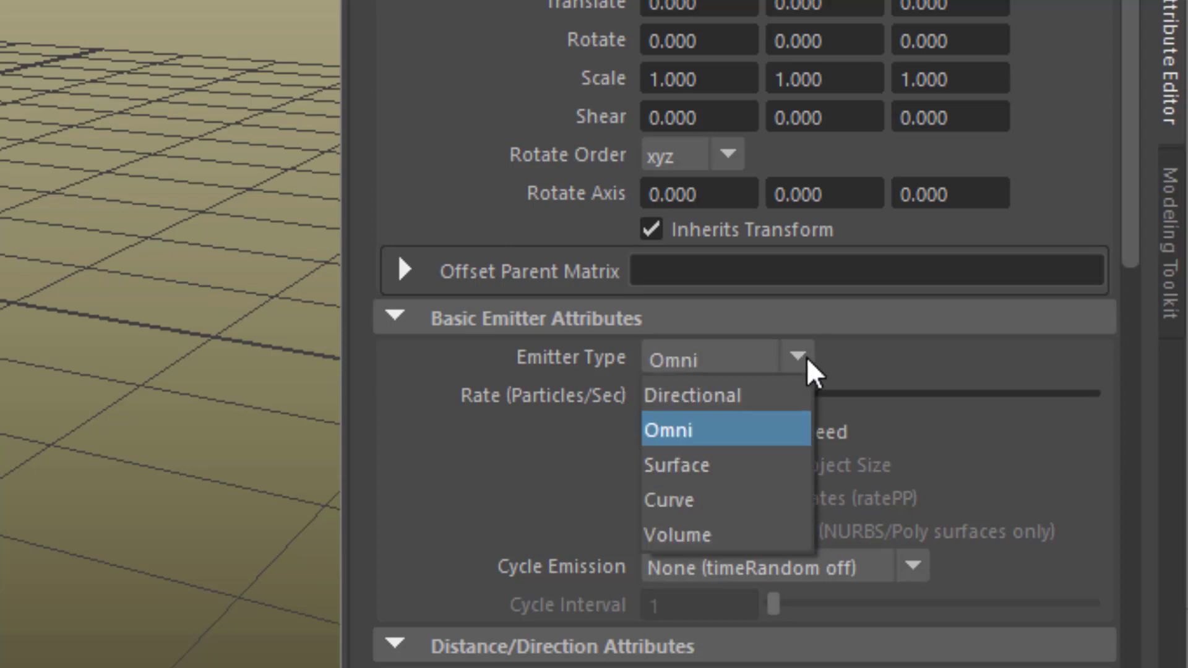
left_click(689, 394)
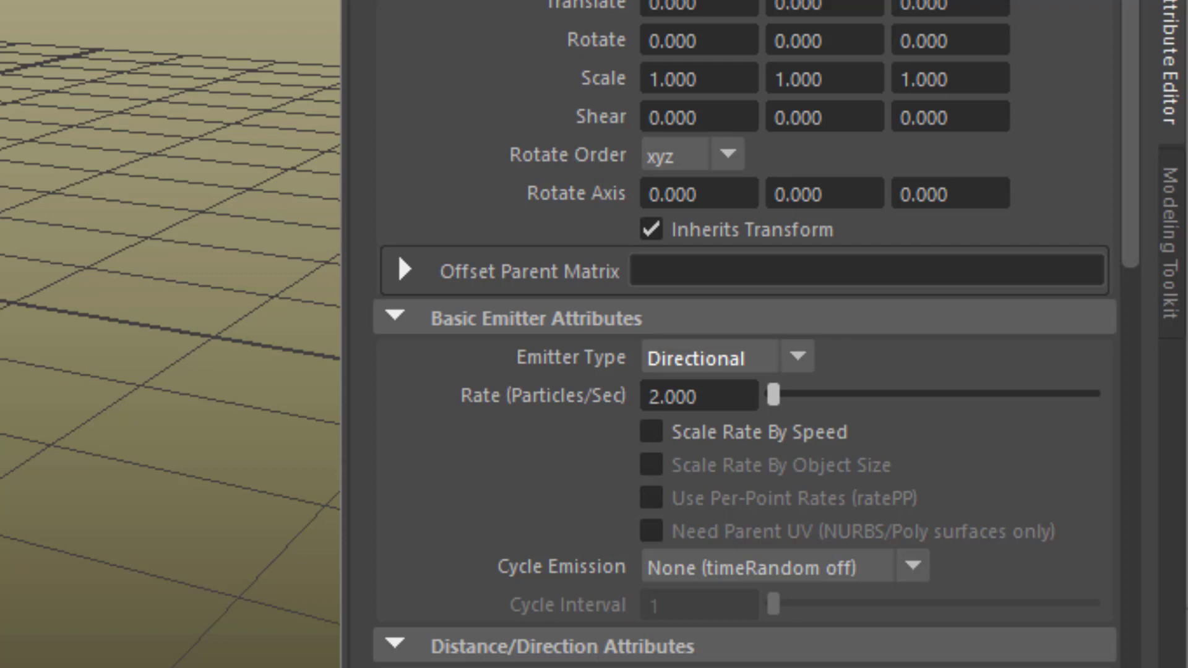
scroll("down", 3)
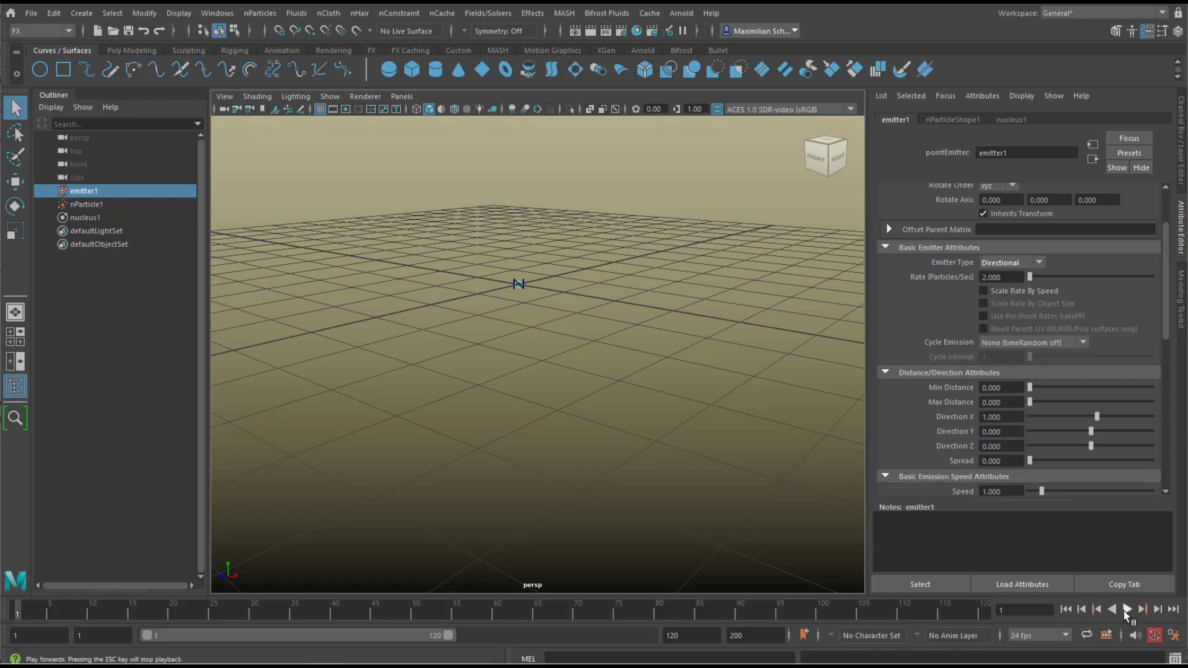
left_click(1126, 608)
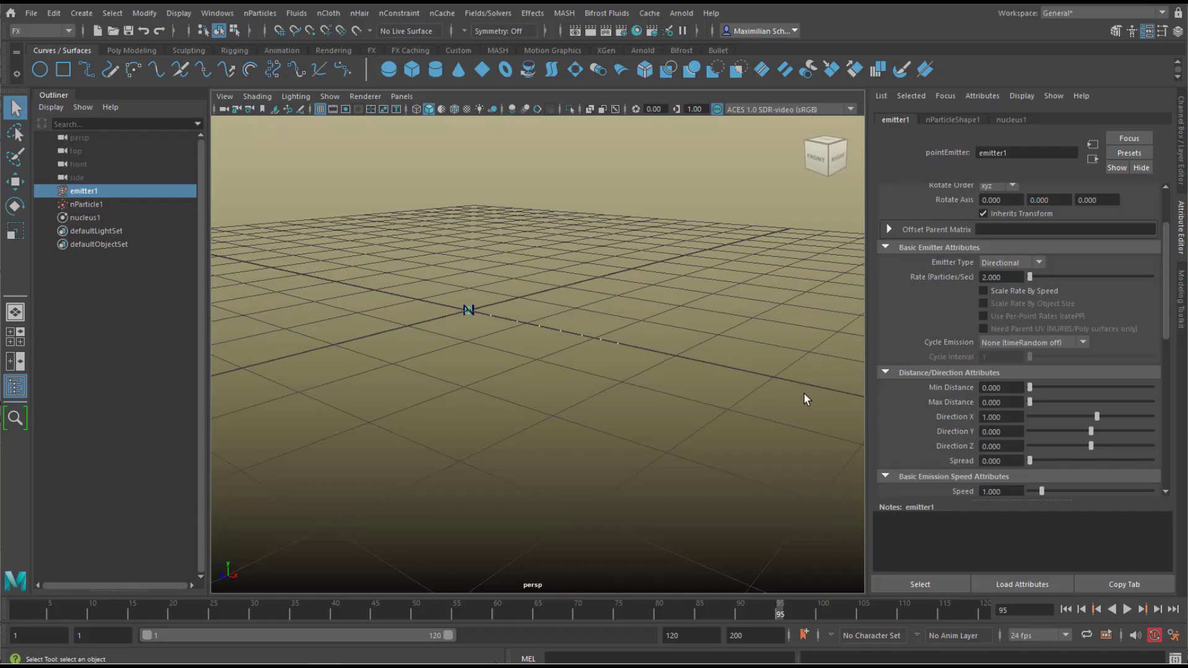
Step: Set nParticleShape1's Particle Render Type to Spheres under Shading
left_click(951, 119)
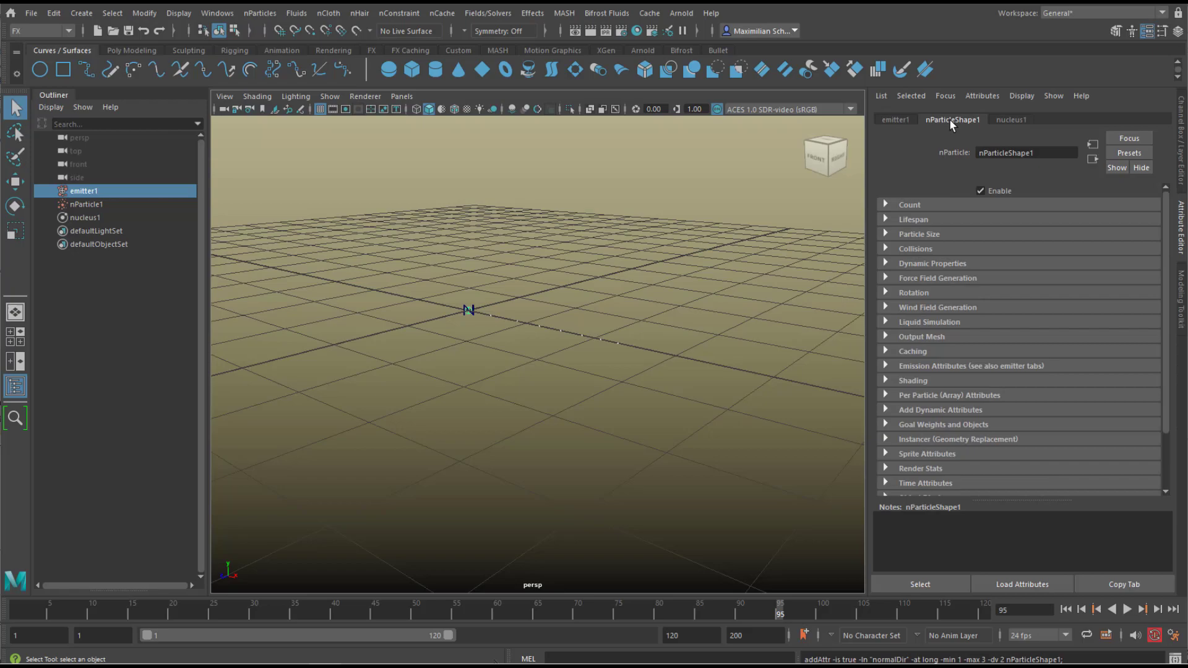
mouse_move(97, 208)
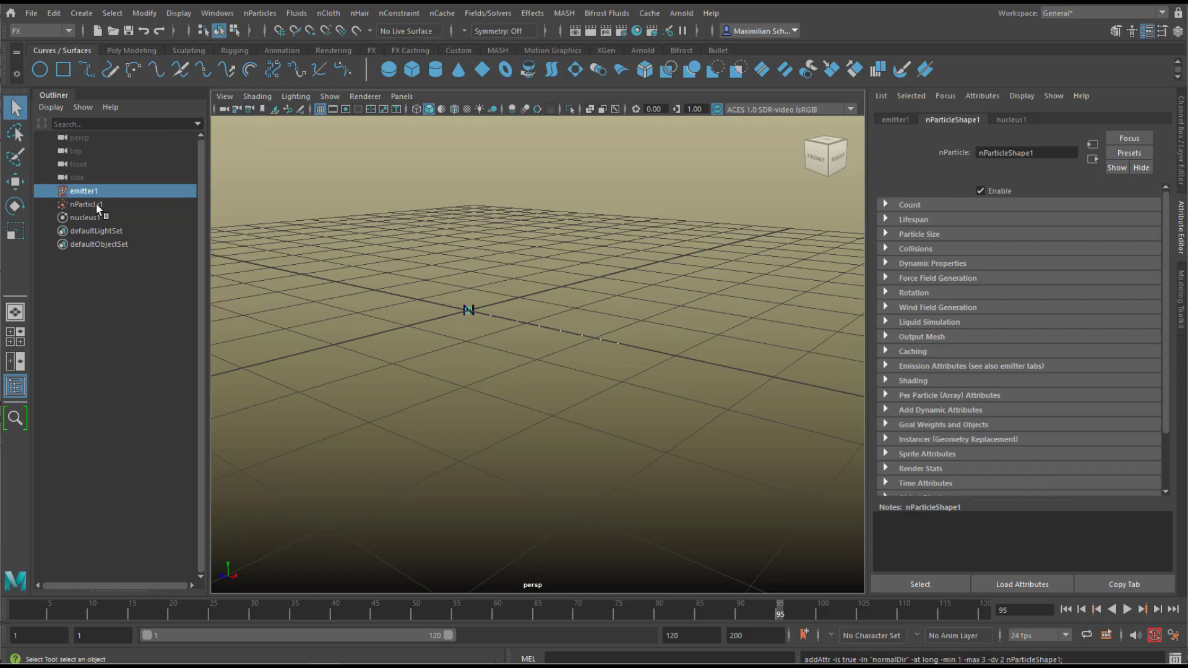
left_click(83, 204)
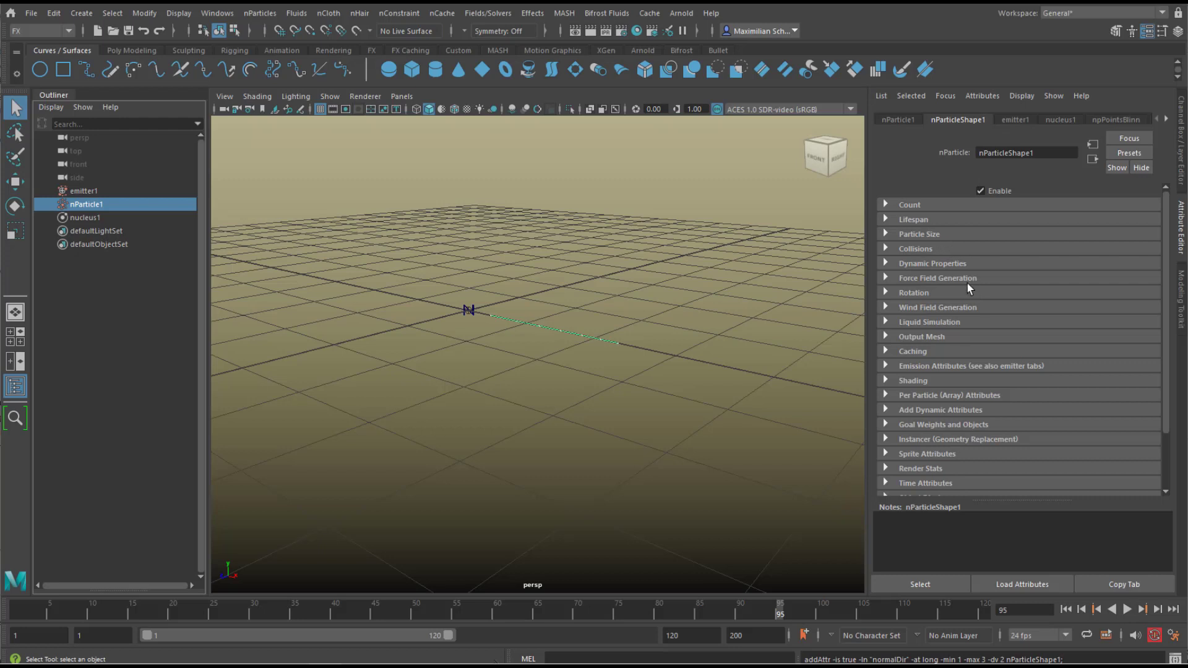
mouse_move(987, 353)
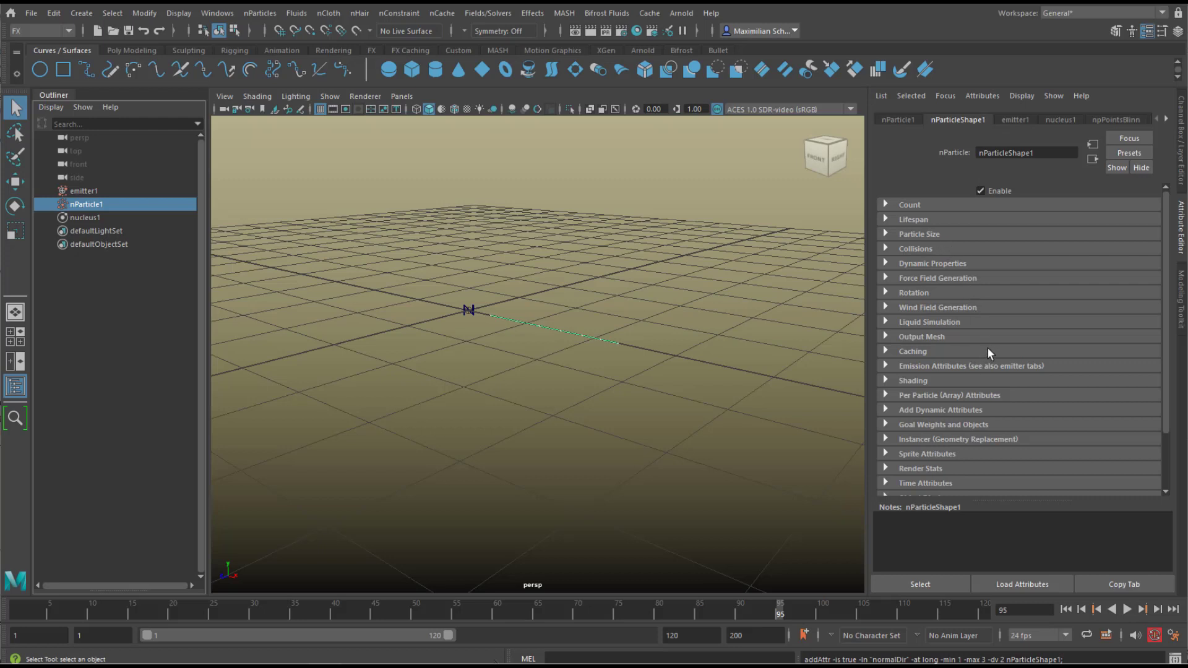
mouse_move(914, 396)
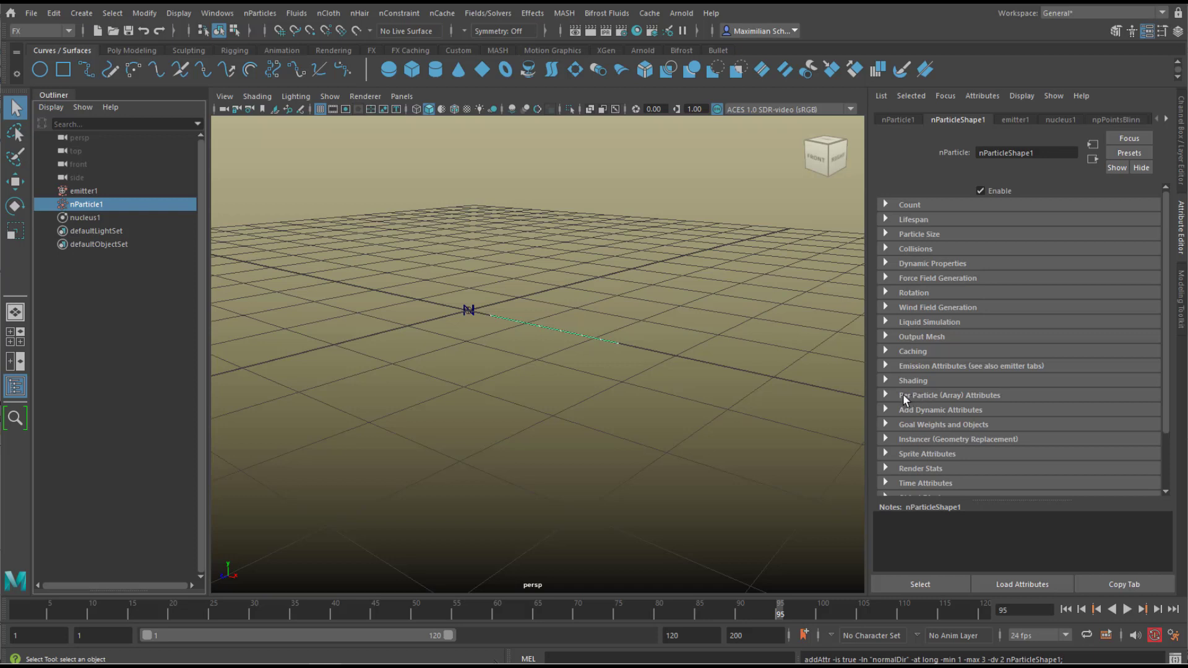
mouse_move(885, 386)
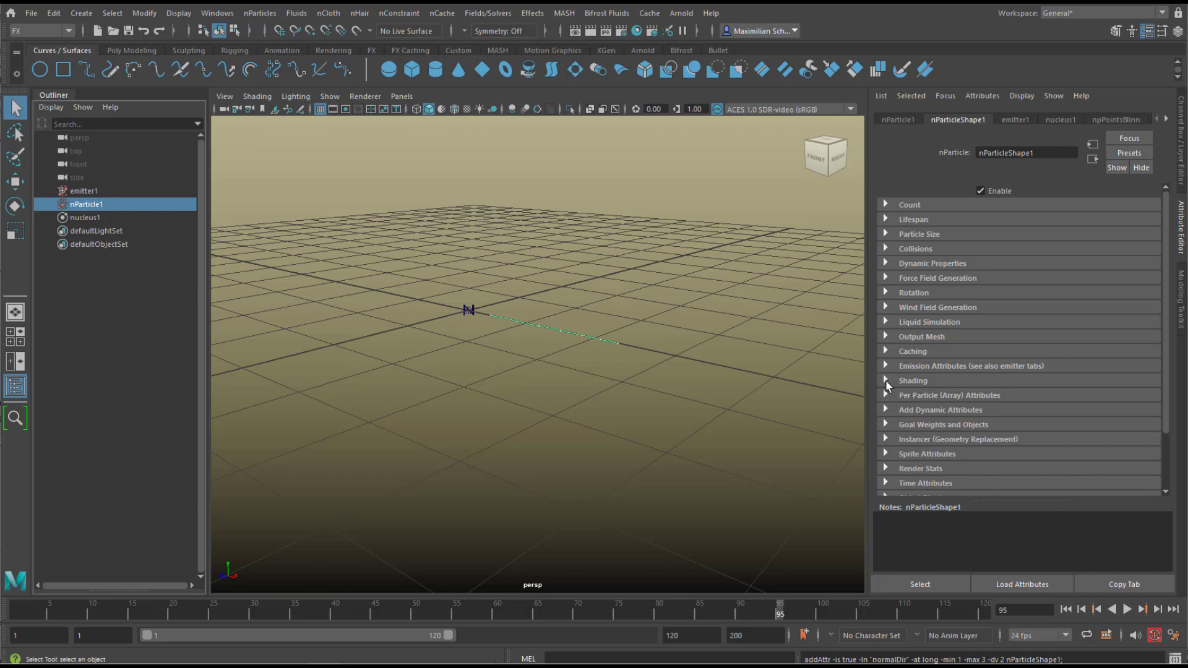
left_click(884, 380)
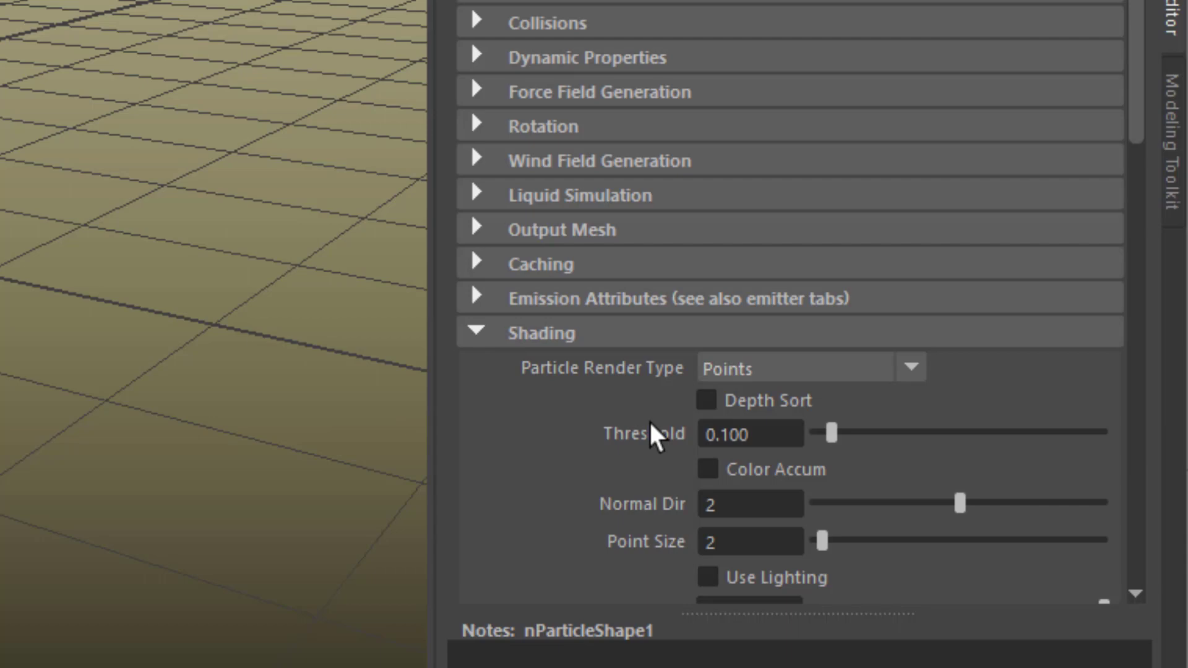
mouse_move(621, 386)
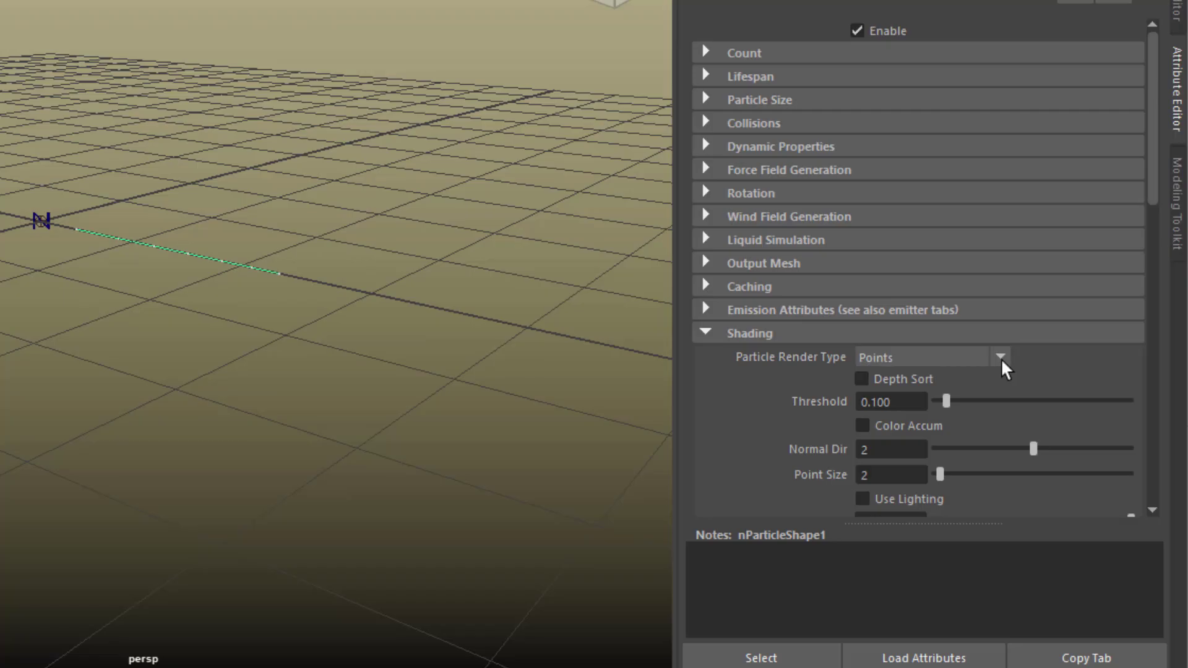
left_click(1000, 356)
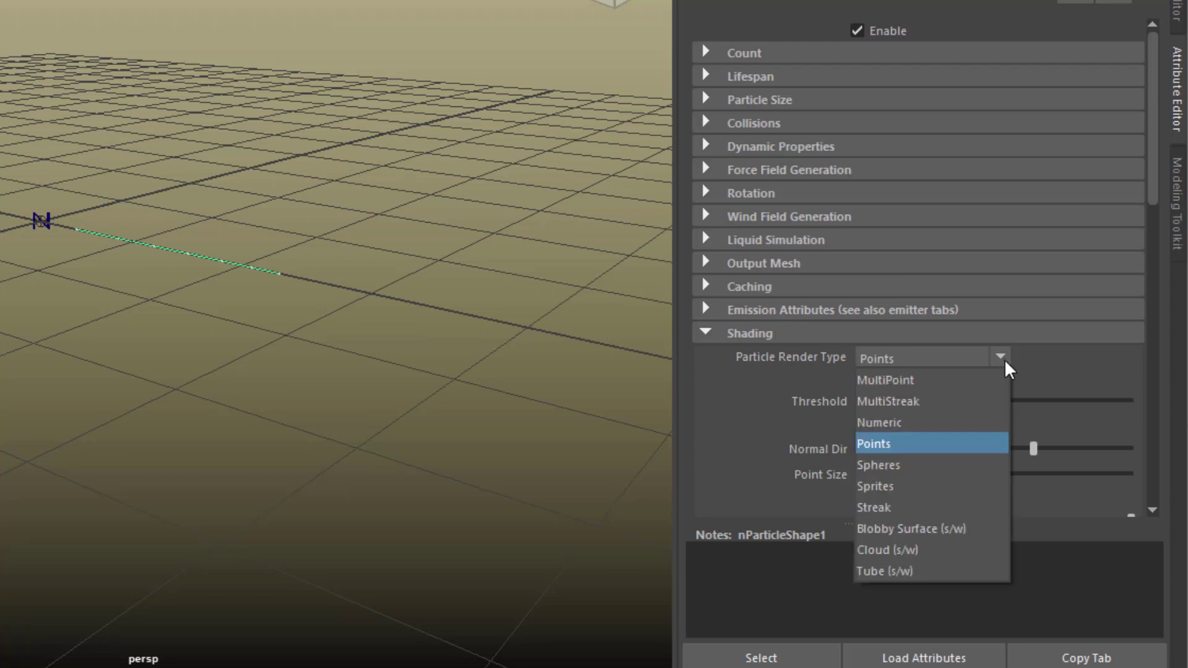
left_click(879, 464)
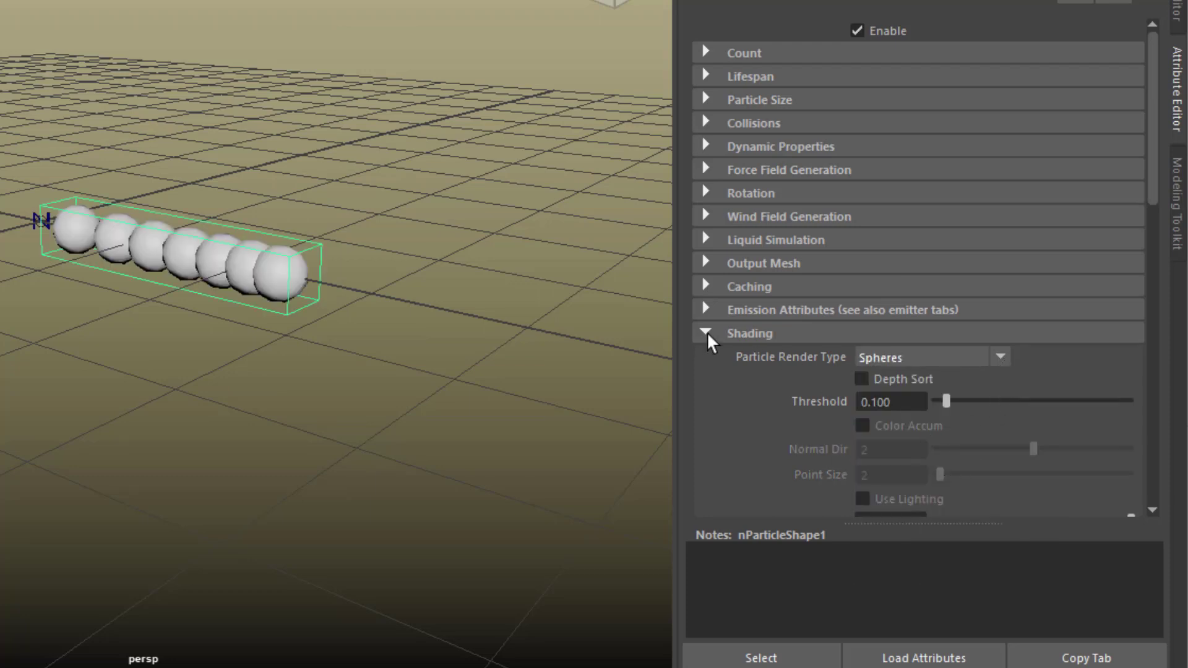
left_click(704, 332)
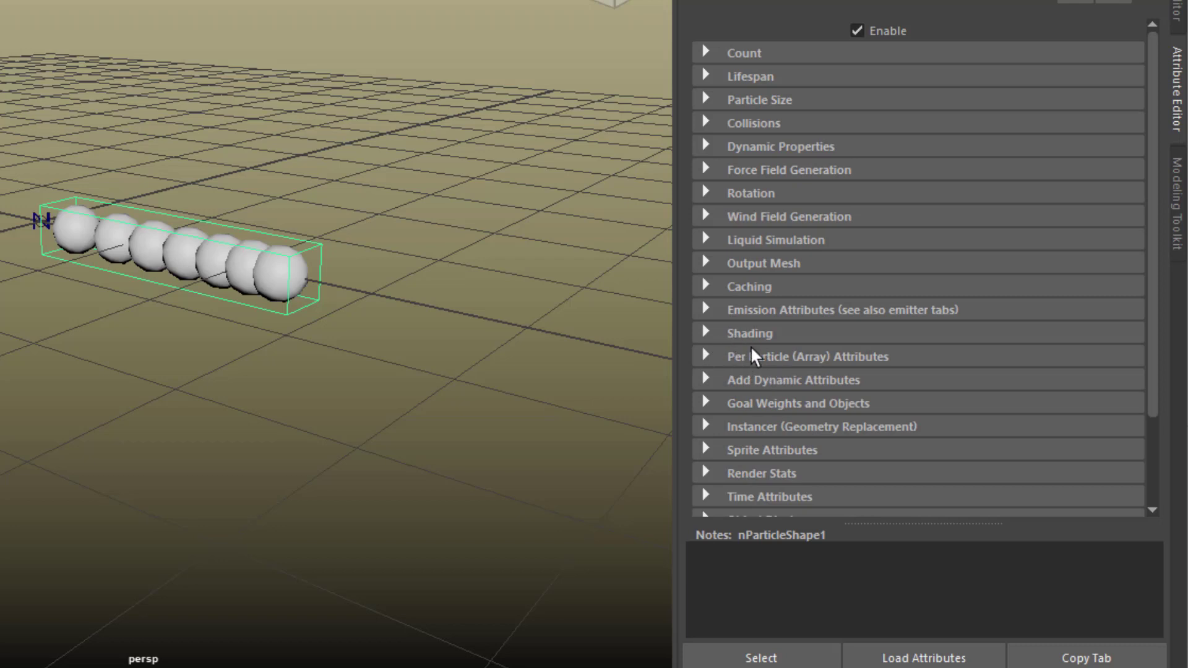
mouse_move(742, 123)
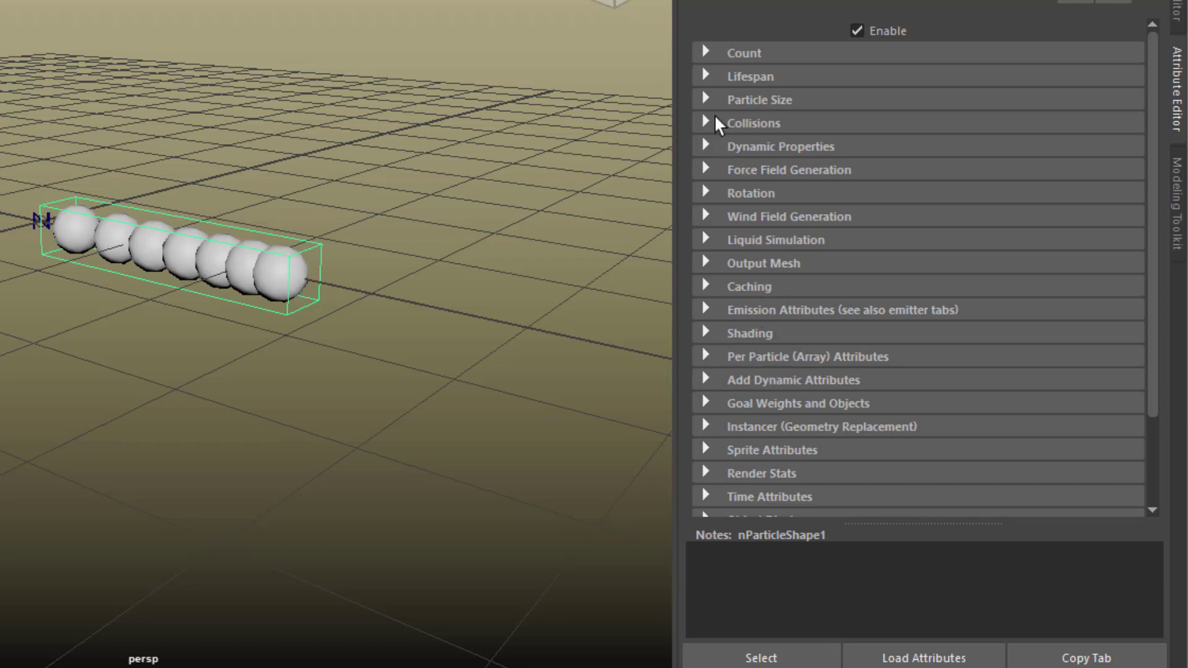
mouse_move(707, 104)
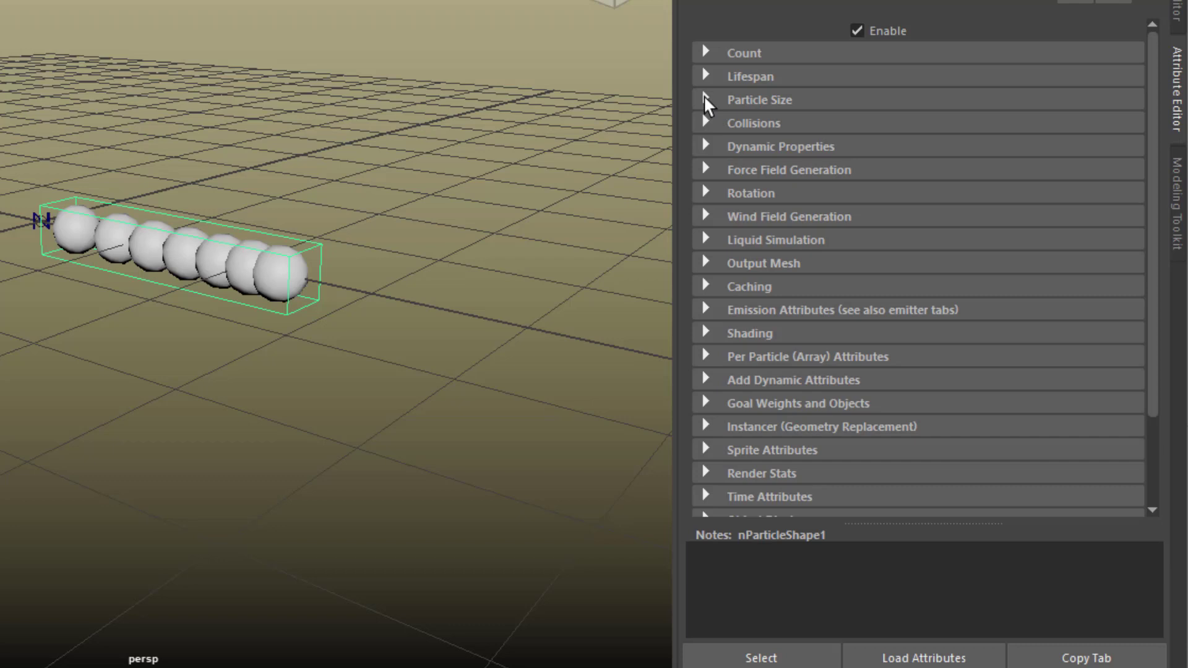
Step: Set the nParticle Radius to 0.100 in Particle Size
left_click(704, 99)
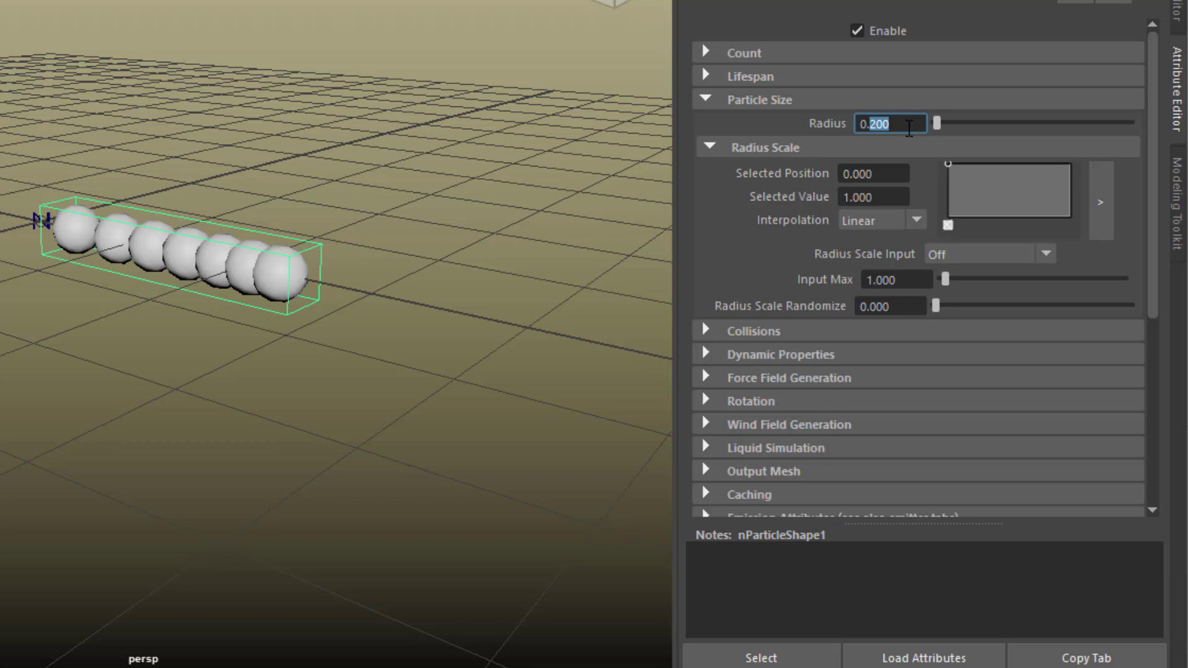
type("0.100")
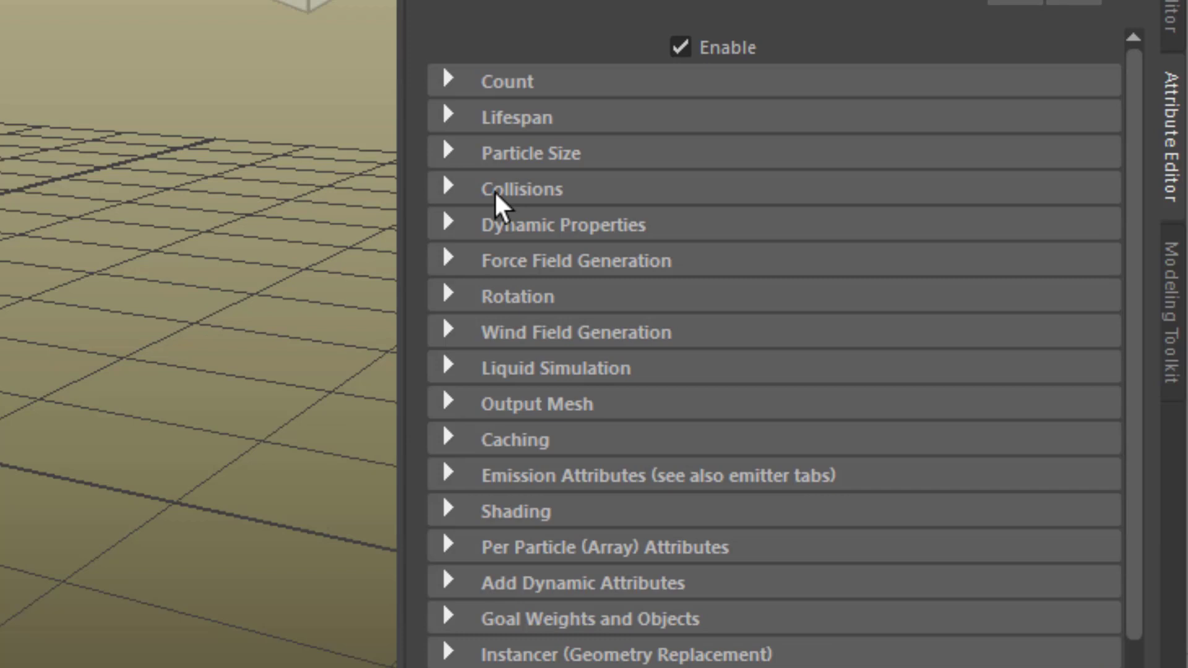
Step: Give nParticles a Random range lifespan of 3, Lifespan Random 1, General Seed 33
left_click(518, 116)
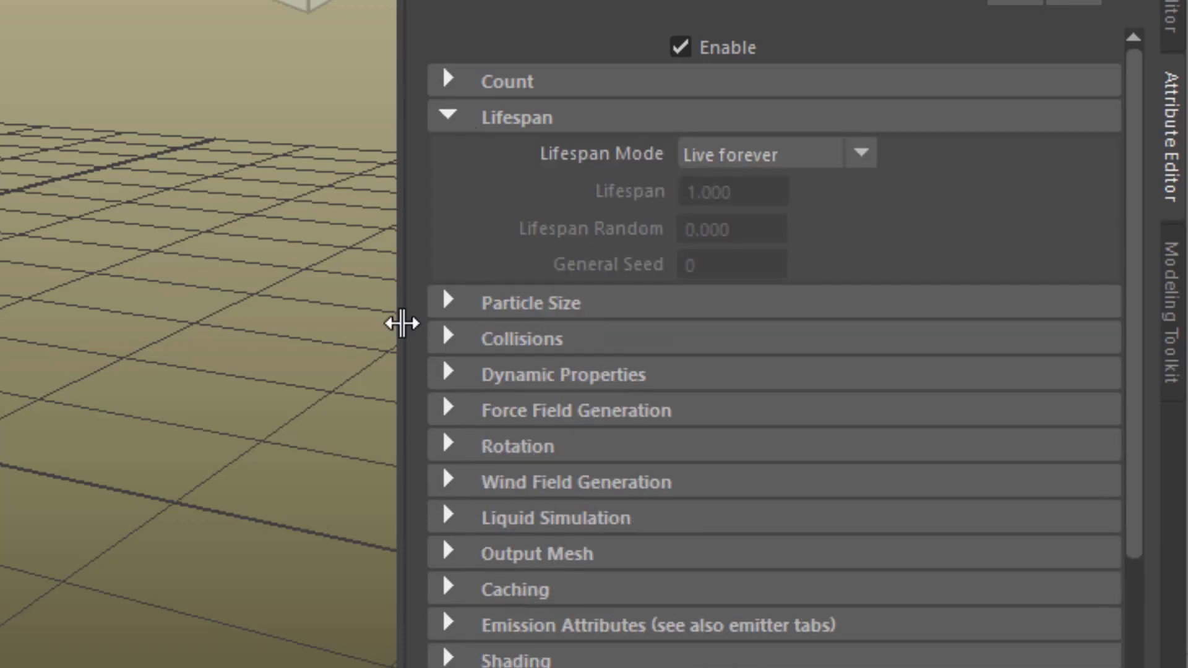
mouse_move(871, 164)
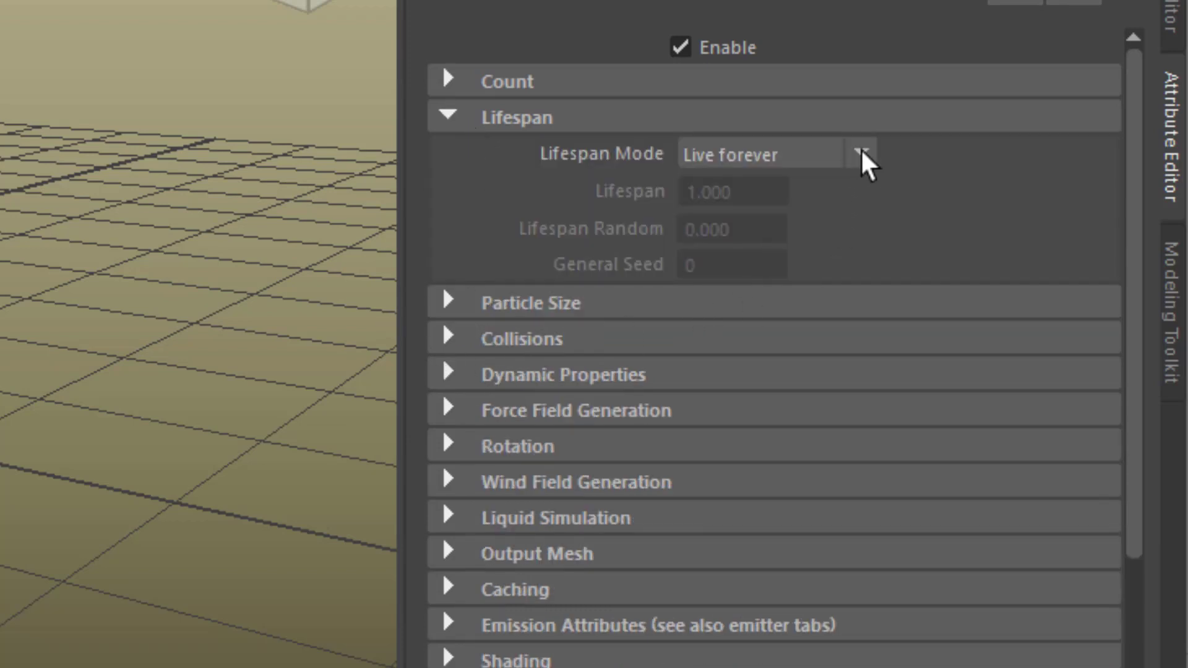
left_click(860, 153)
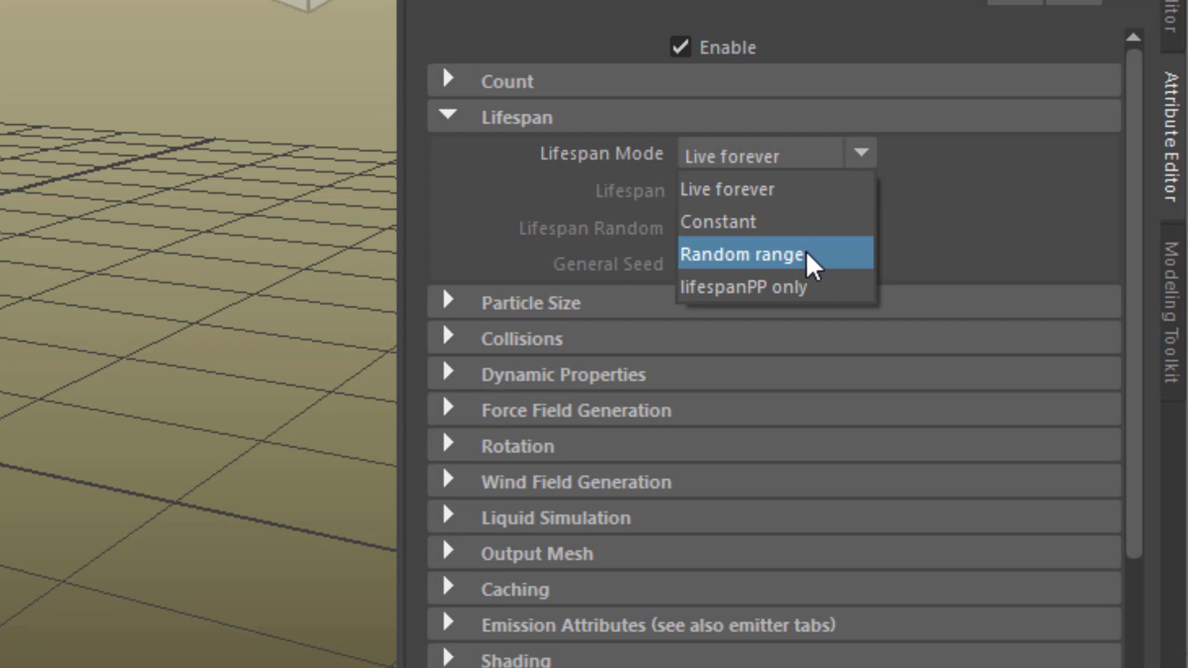
mouse_move(825, 269)
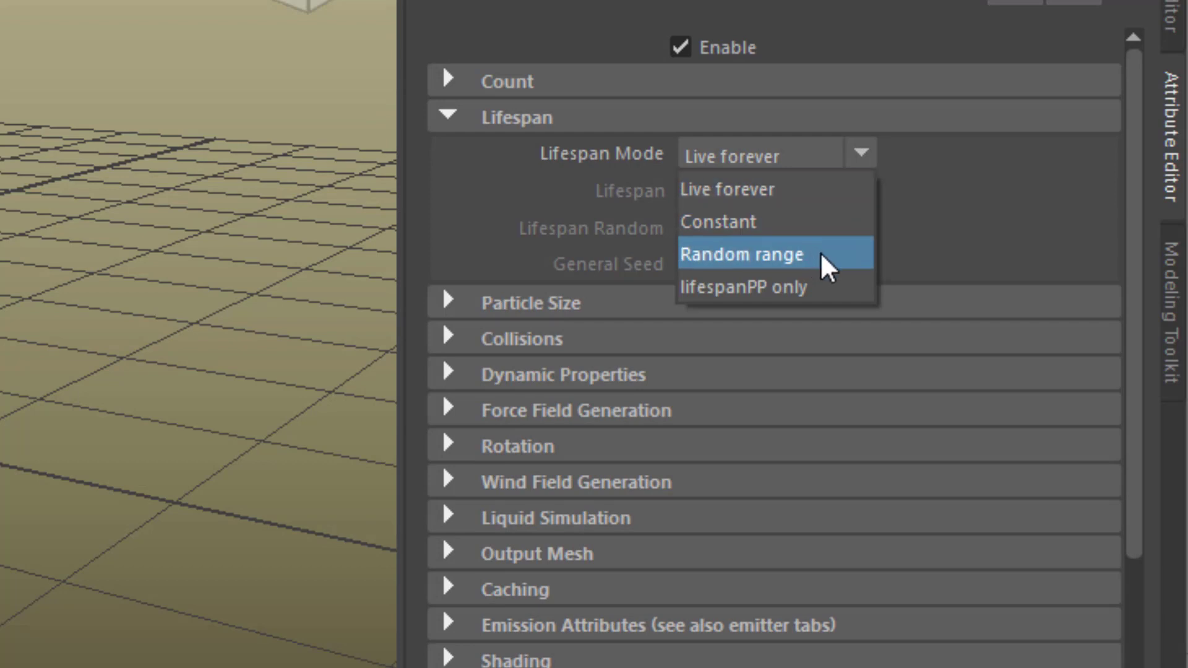
left_click(741, 253)
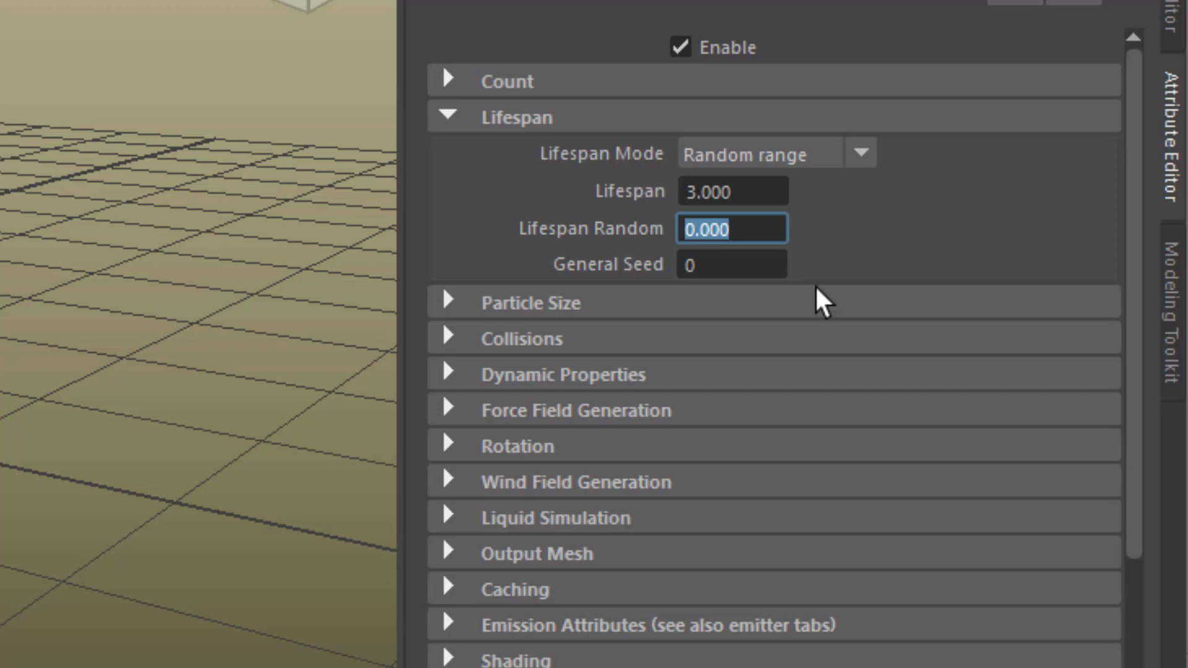
type("1")
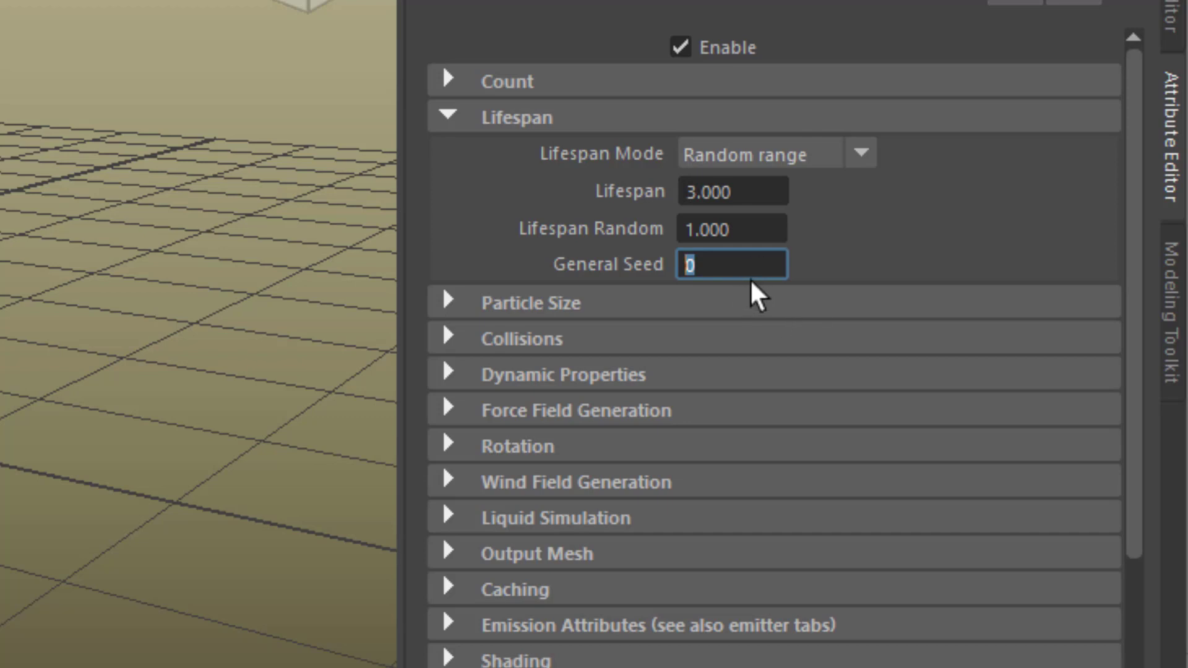
mouse_move(788, 307)
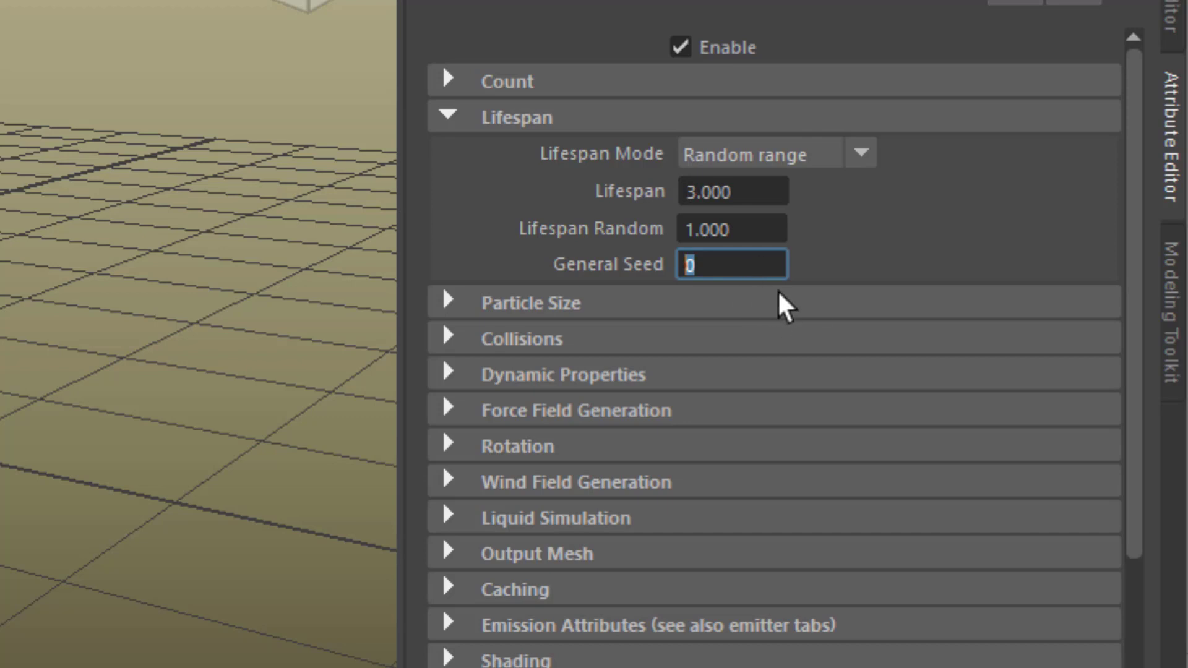
type("3")
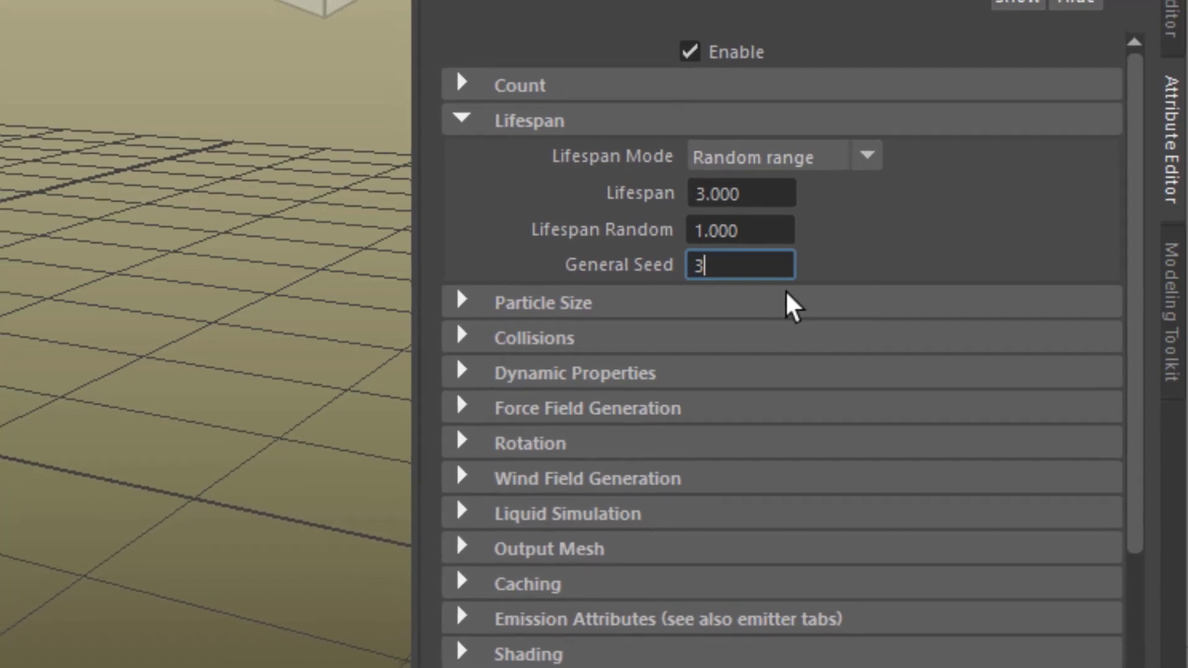
type("3")
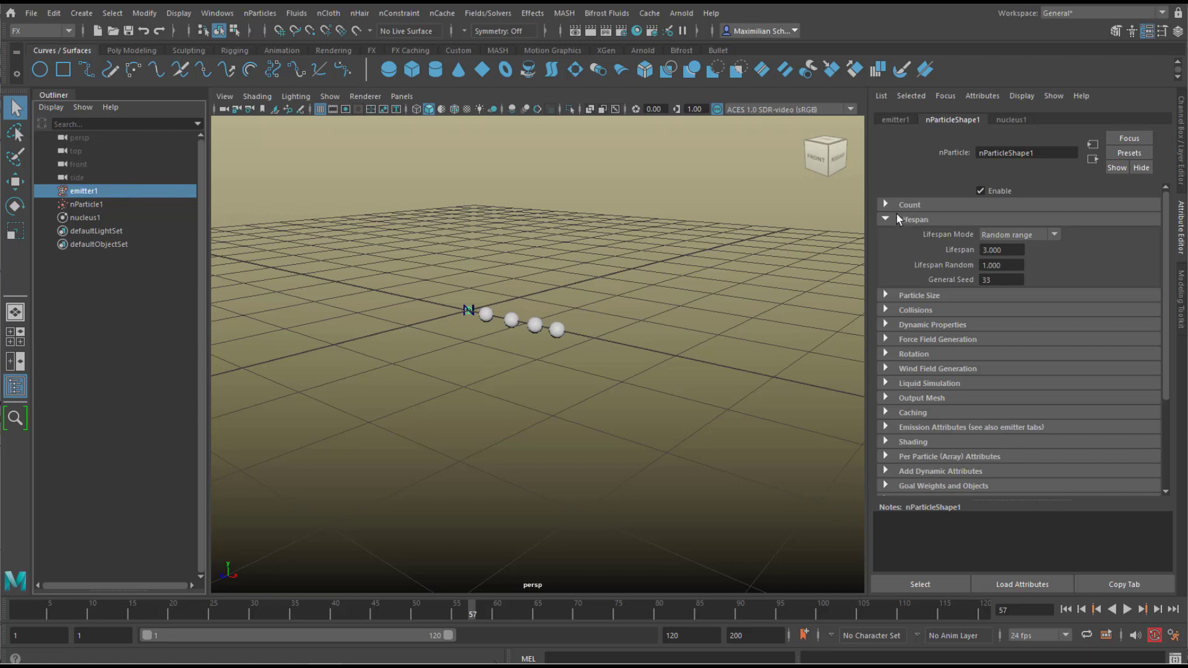
Step: Set emitter1's emission Speed to 2.000, spreading the spheres along X
left_click(885, 220)
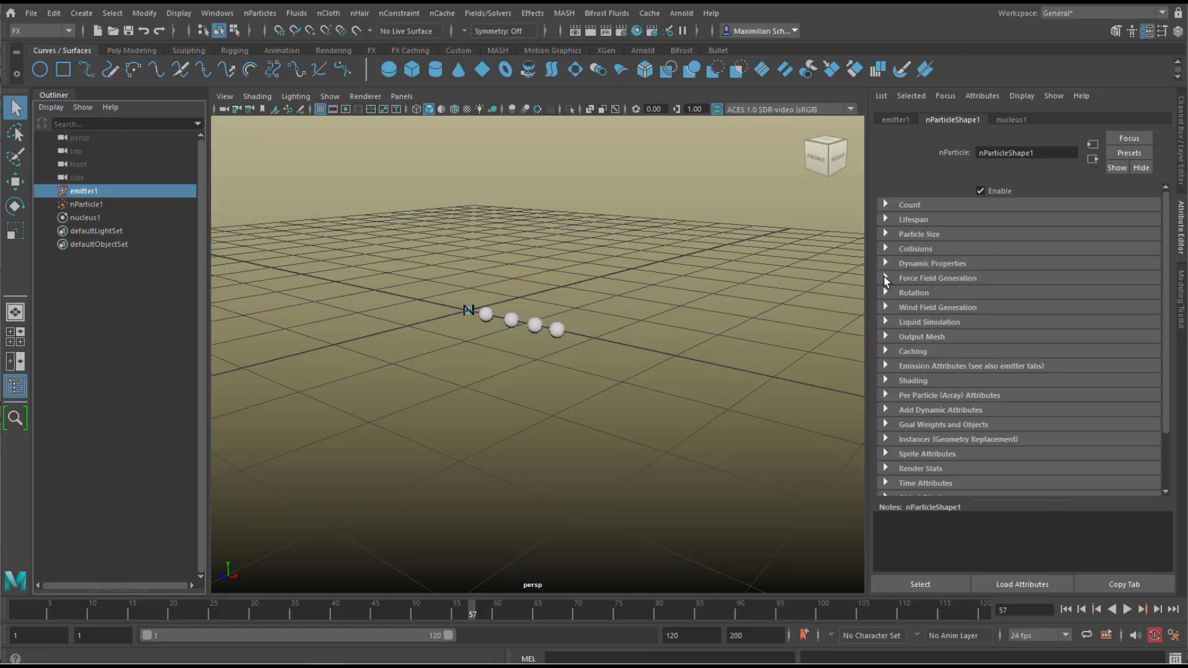
left_click(894, 119)
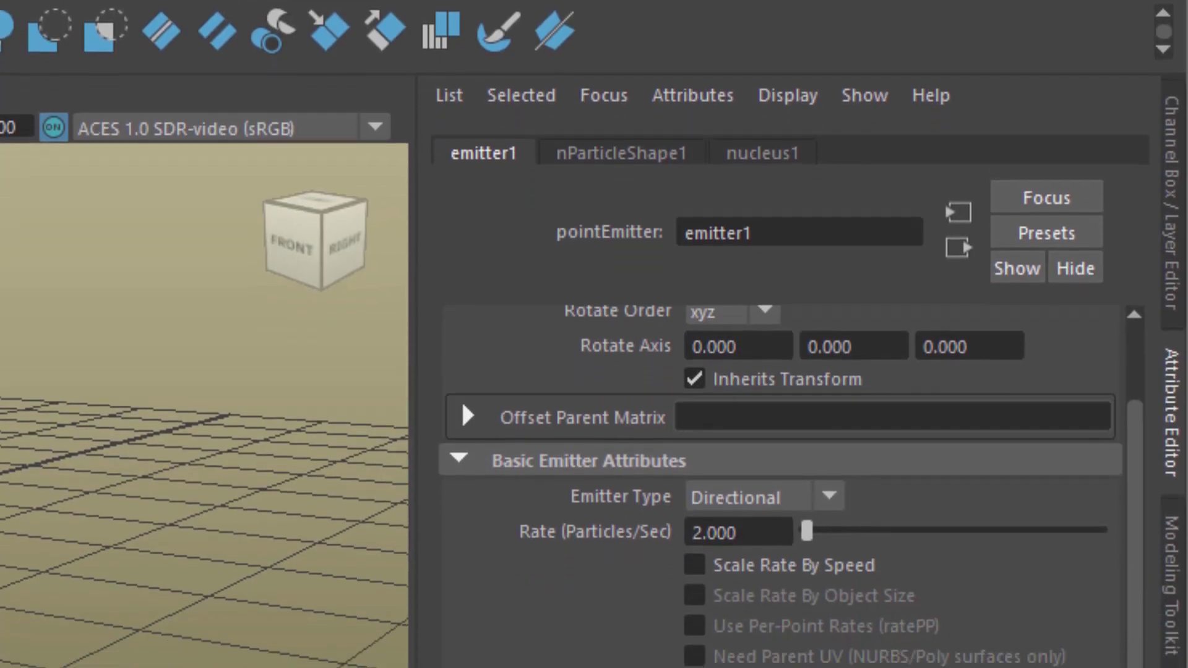
scroll("down", 3)
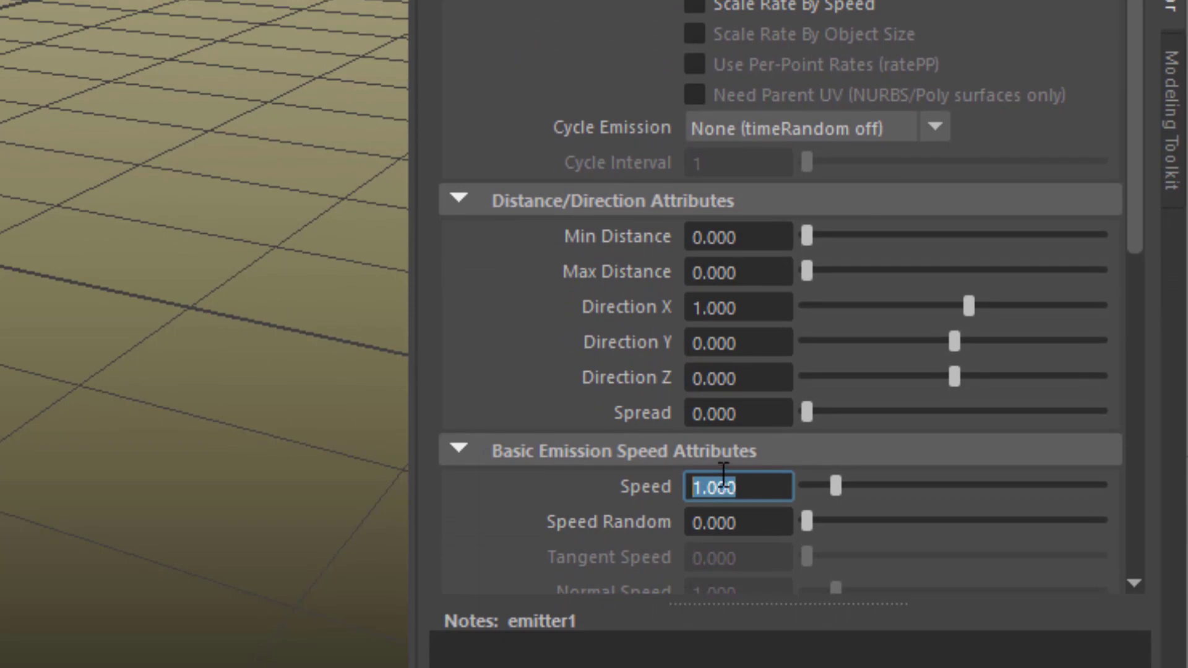
type("2.000")
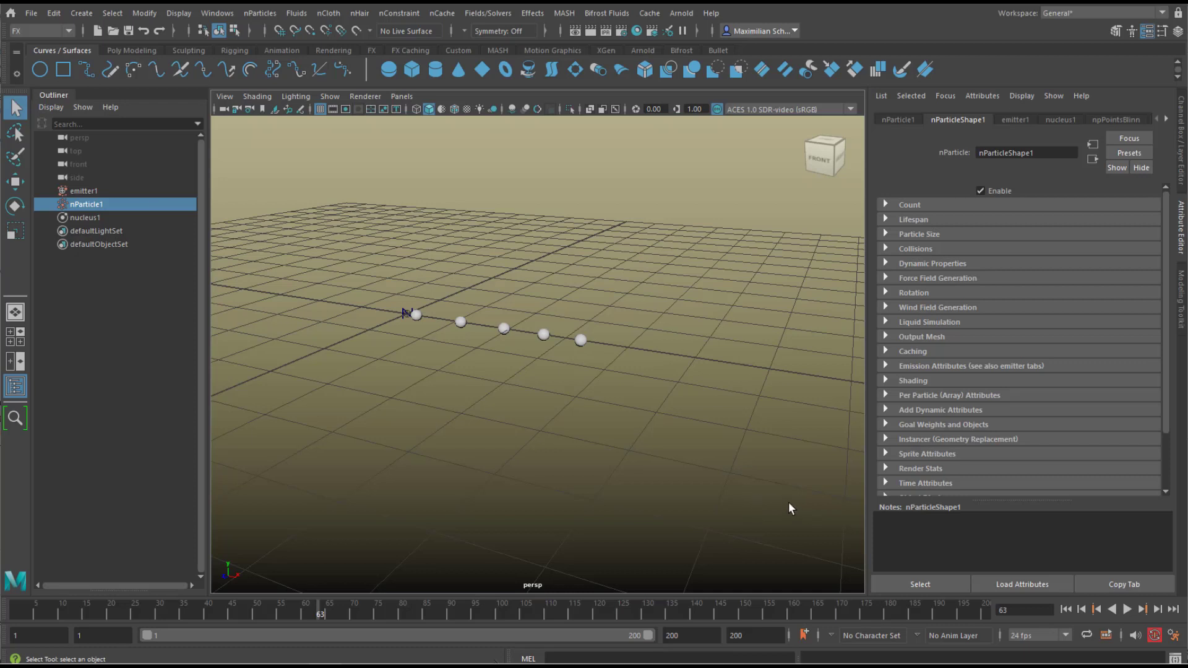
mouse_move(510, 407)
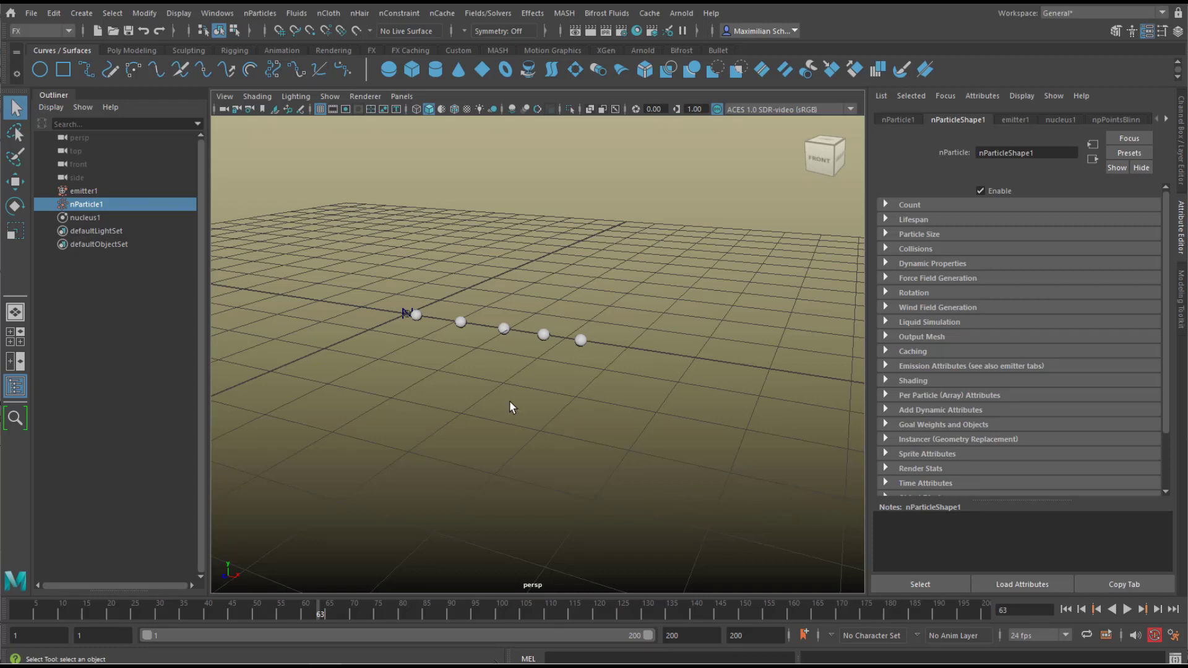
mouse_move(510, 337)
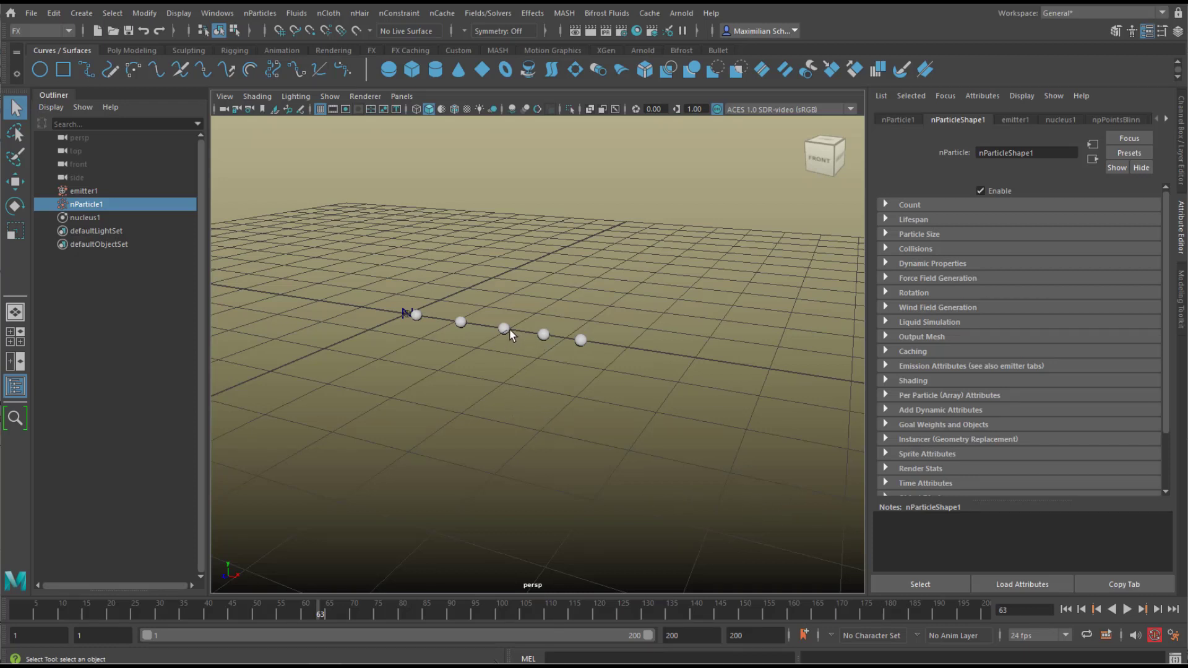
Step: Apply Emit from Object to nParticle1's spheres and reveal emitter2 under it in the Outliner
left_click(500, 329)
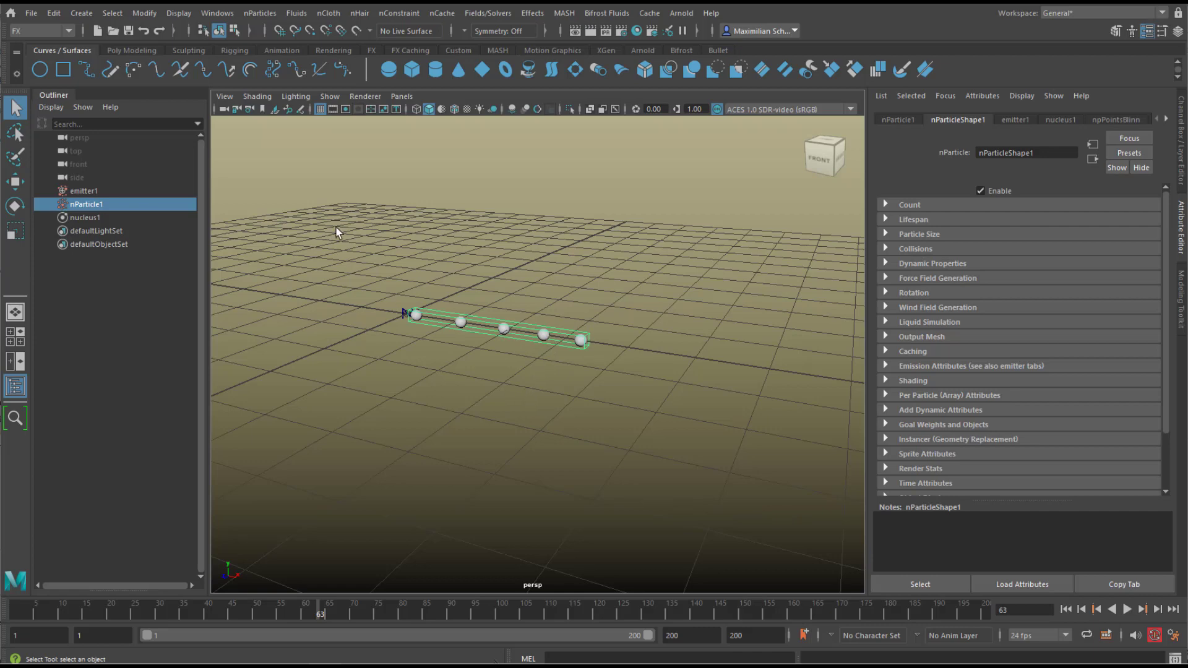
left_click(260, 13)
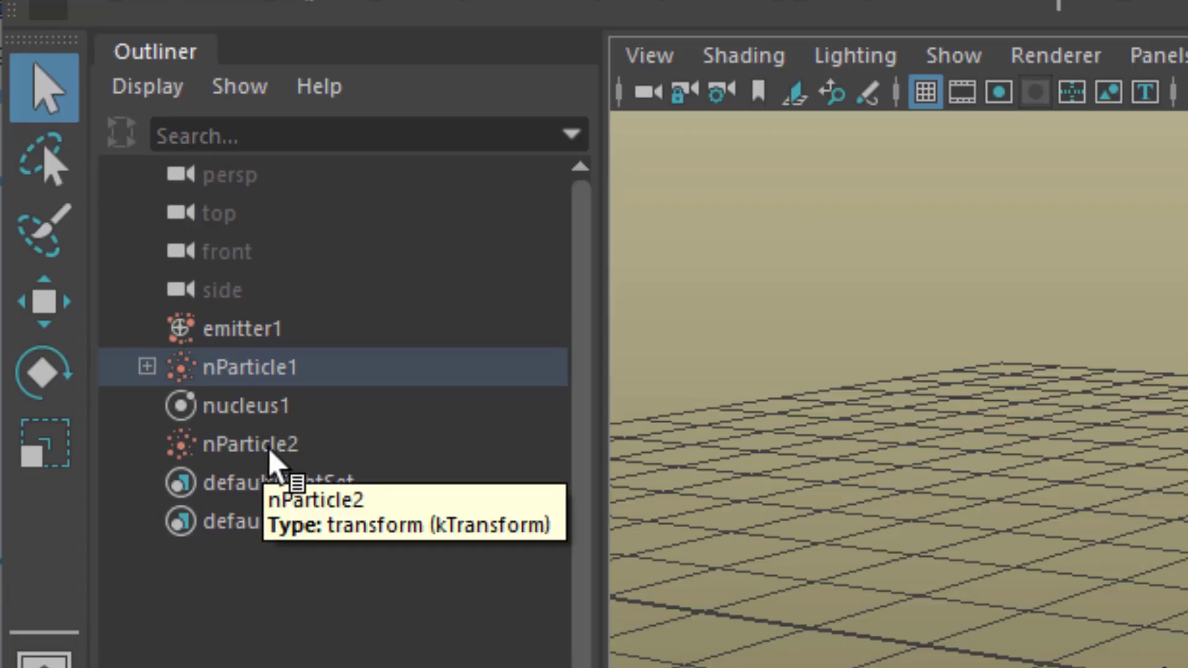
left_click(146, 366)
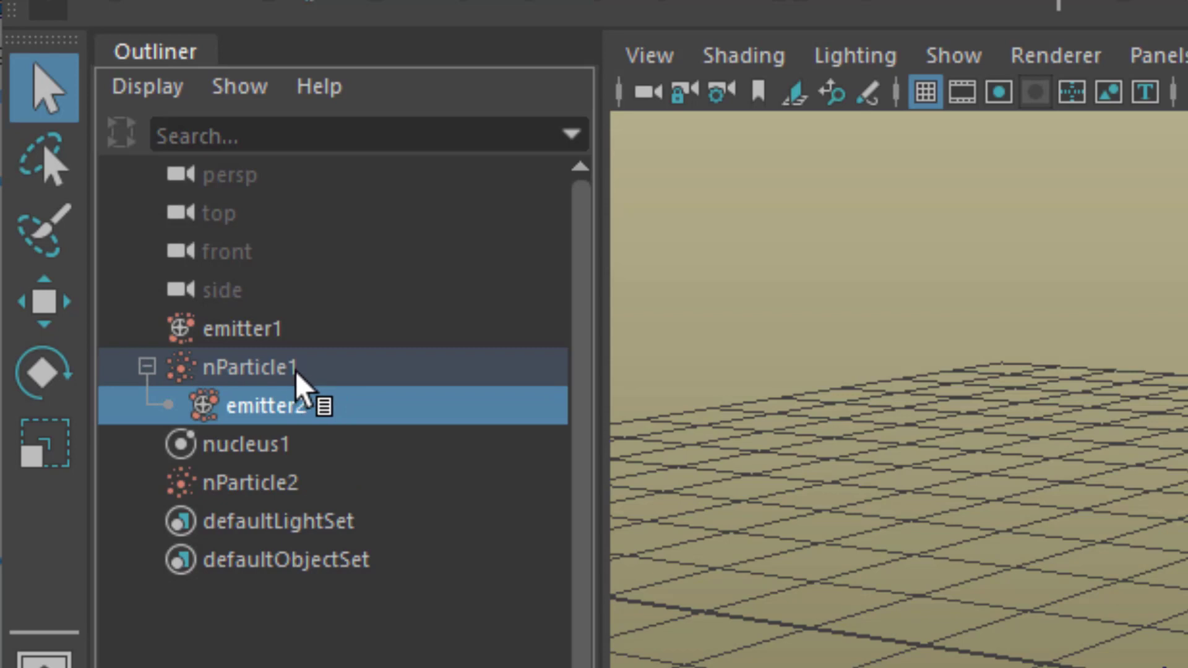
mouse_move(333, 389)
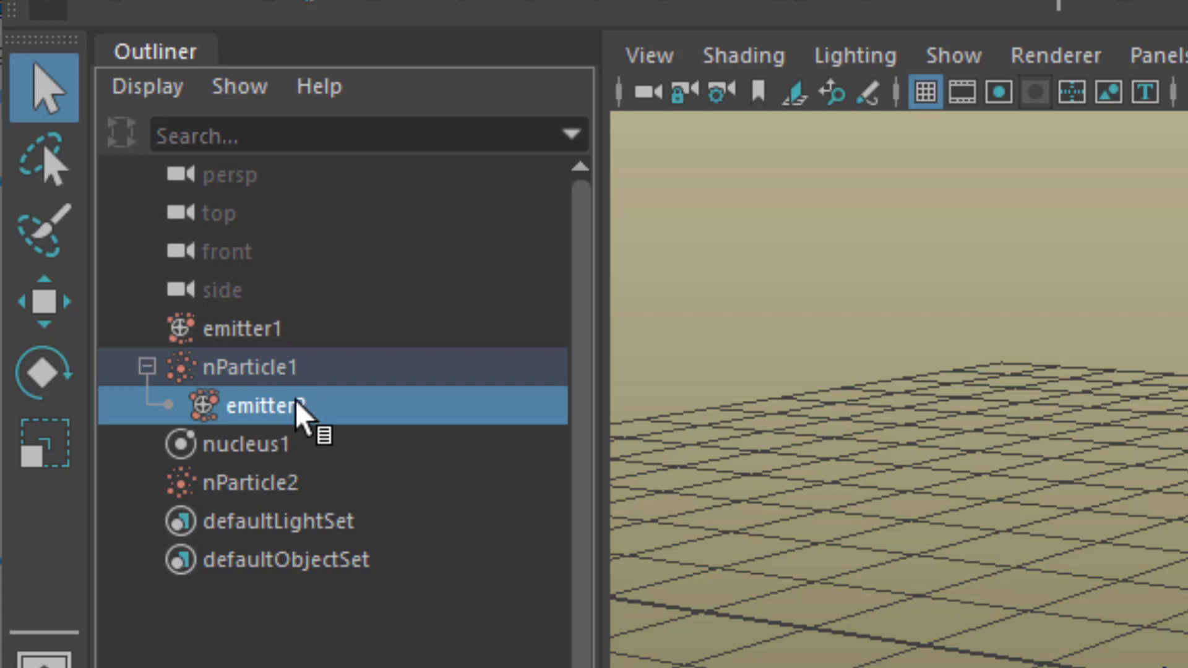
mouse_move(296, 417)
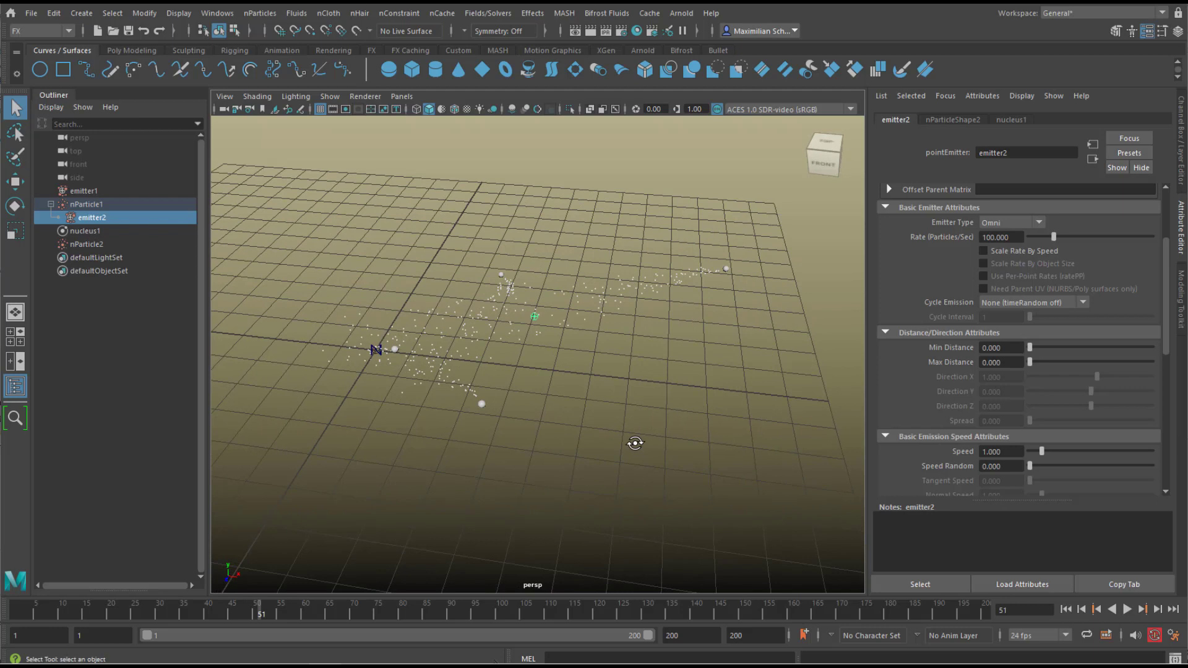
mouse_move(744, 466)
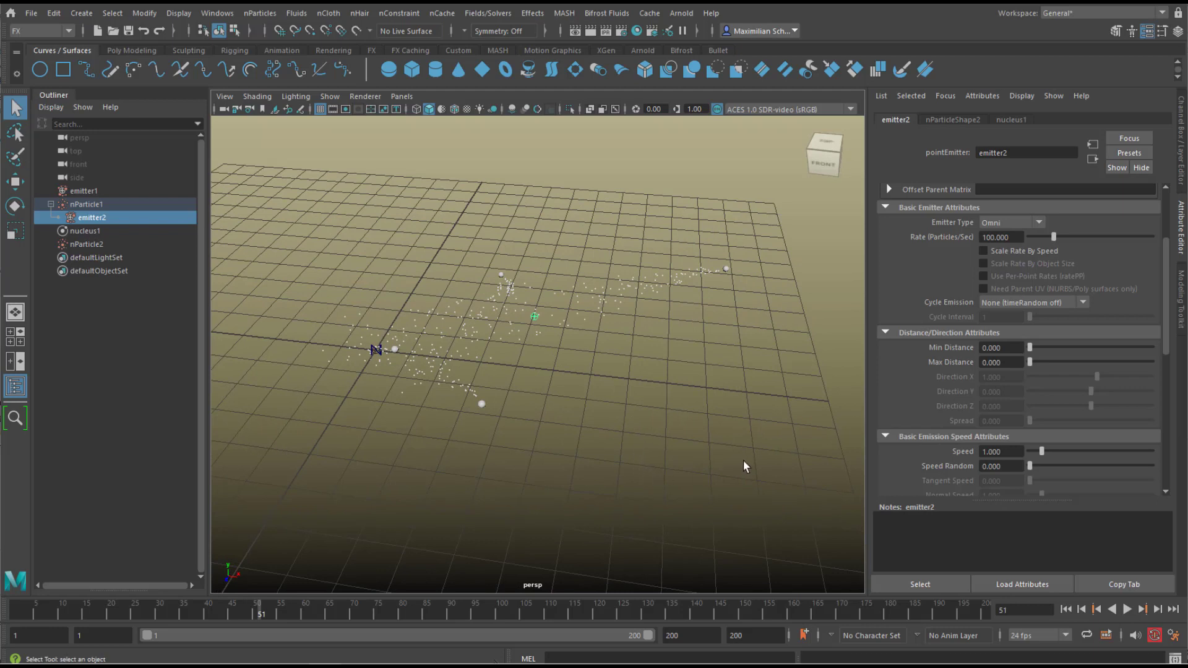
mouse_move(99, 254)
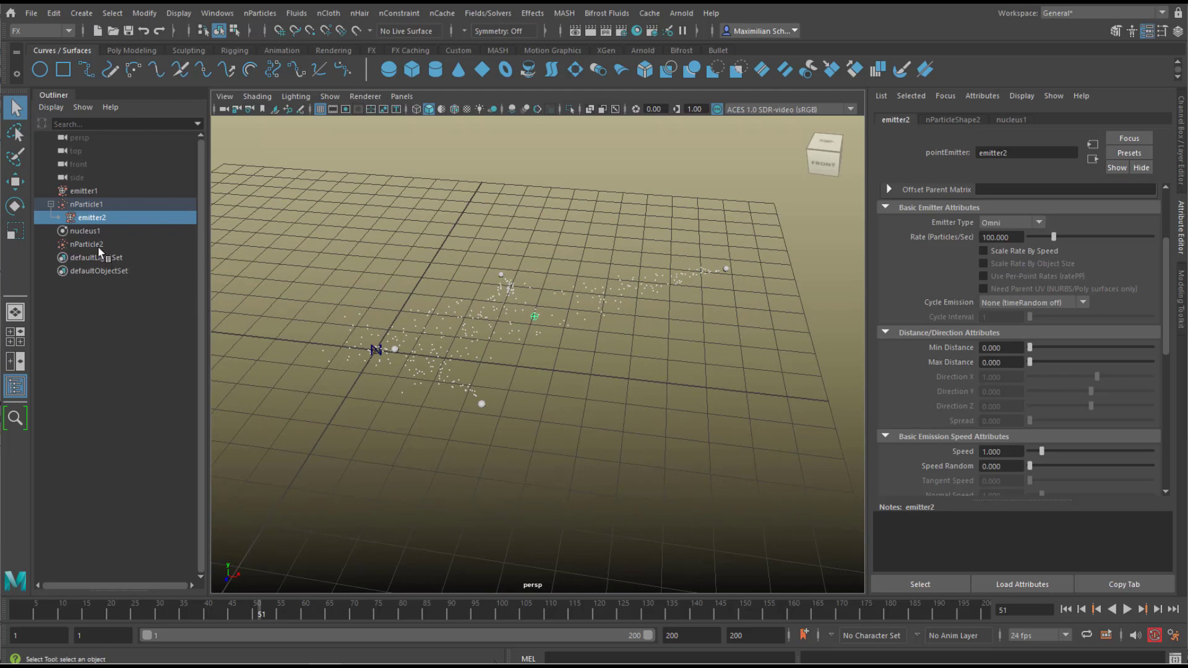
Step: Render nParticle2 as Spheres and bring up its Selected Color swatch in the Color section
left_click(86, 204)
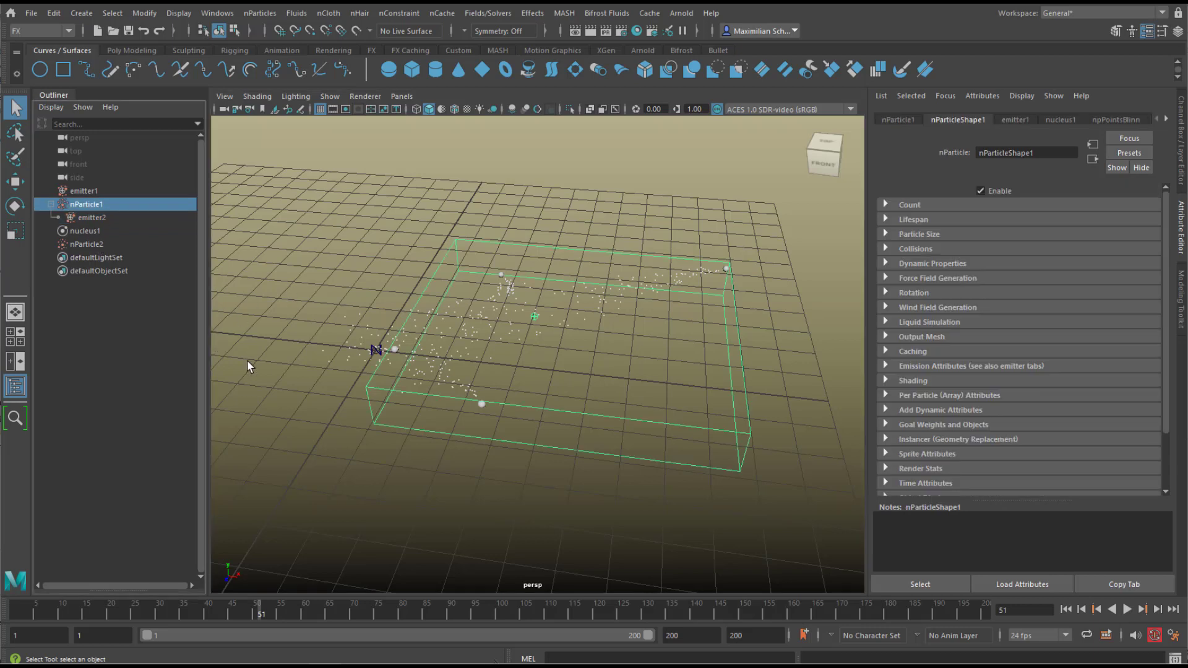
left_click(87, 244)
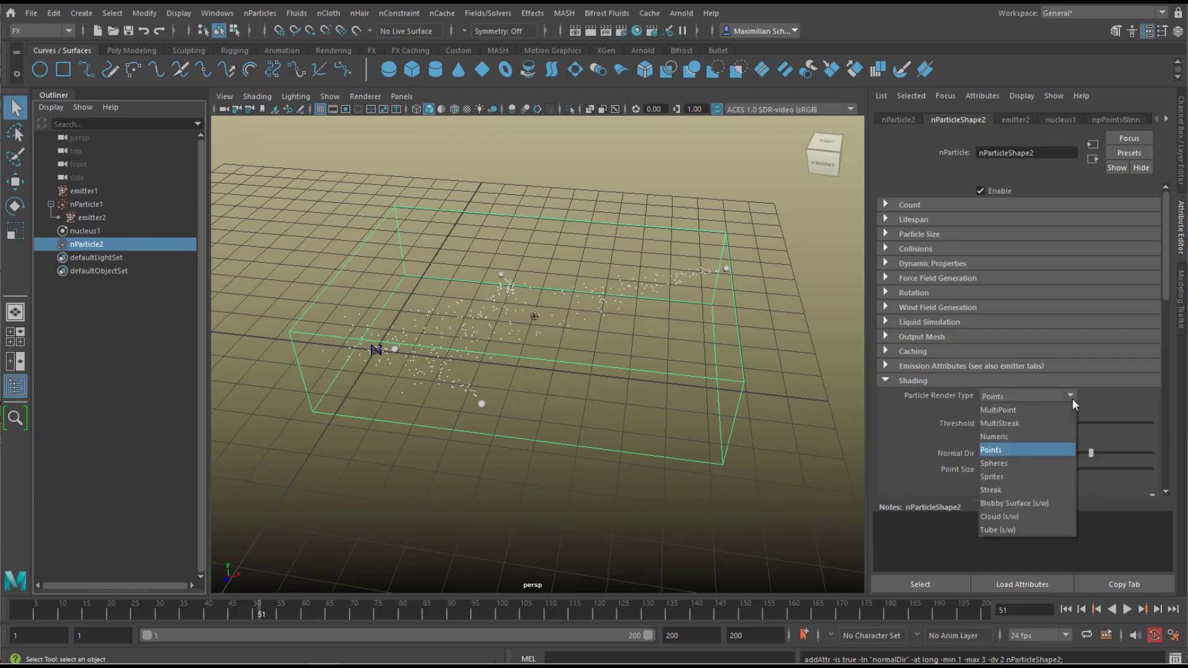
left_click(993, 463)
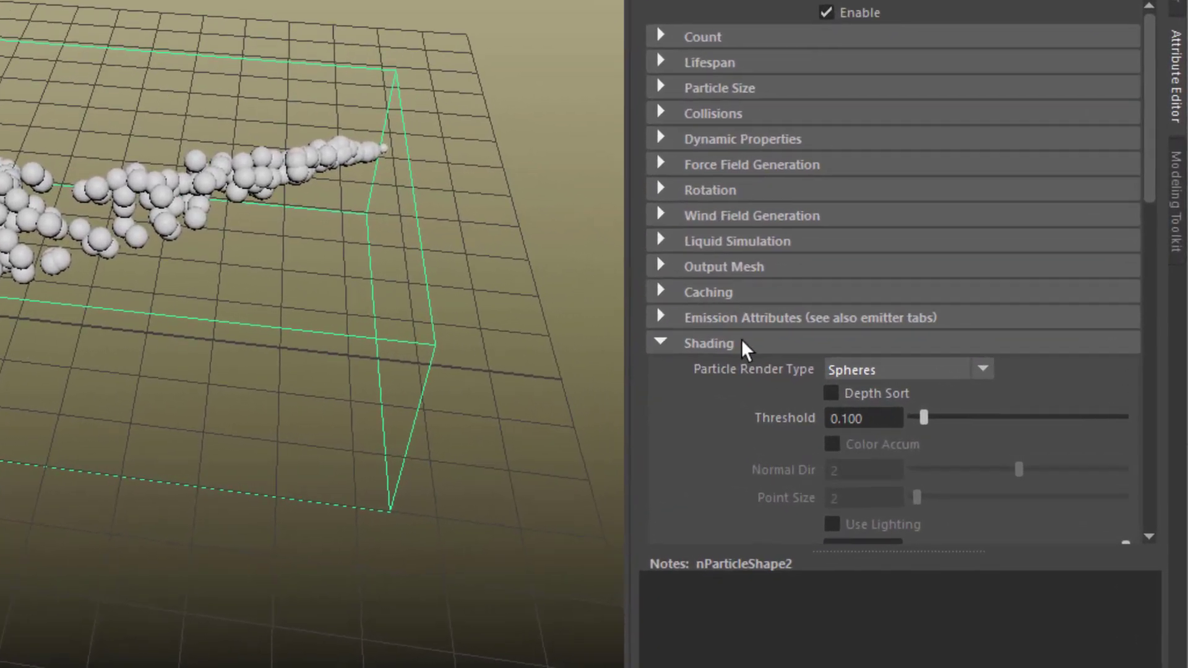
scroll("down", 3)
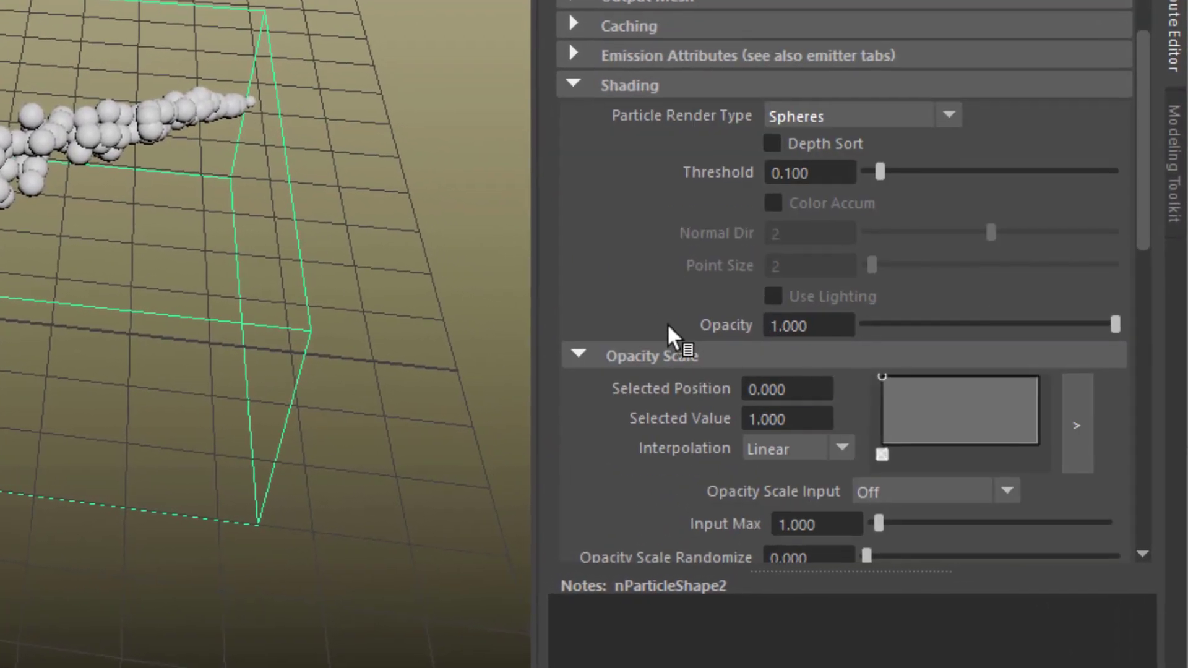
scroll("down", 3)
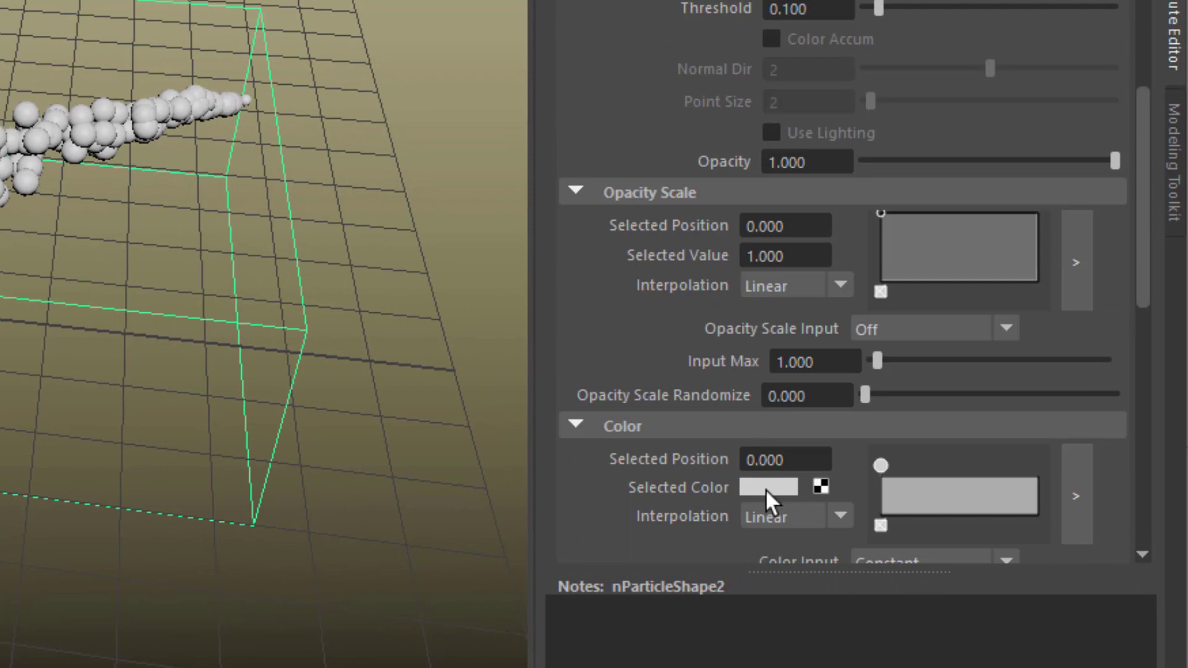
left_click(767, 487)
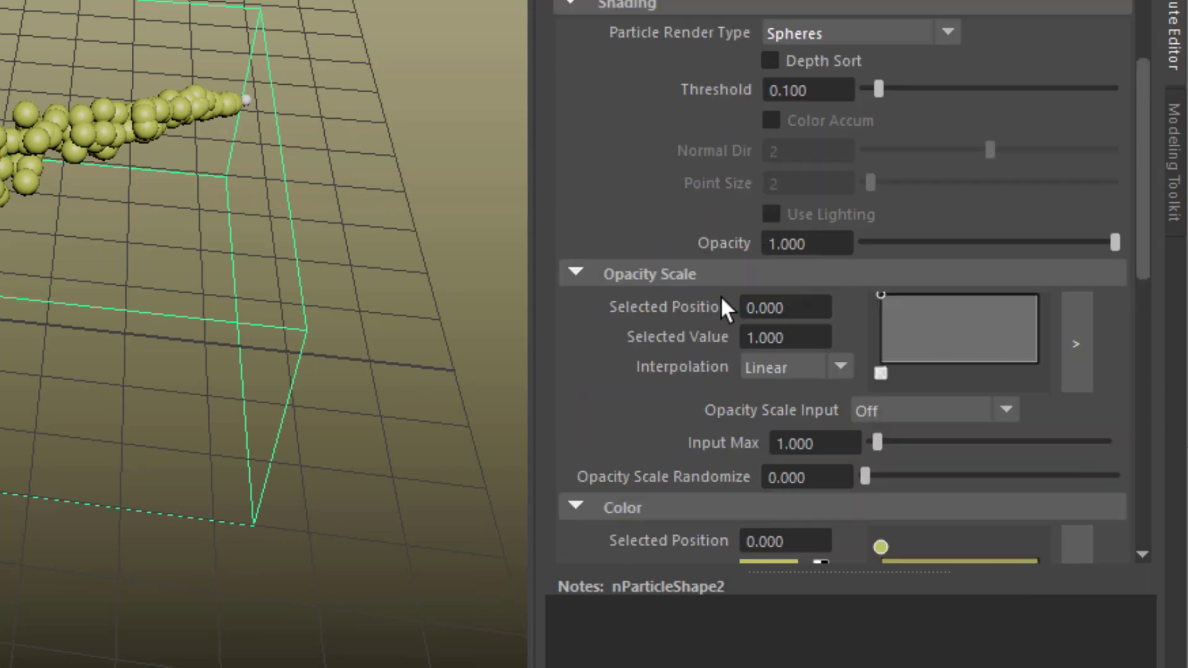
Step: Make nParticle2 yellow and shrink its radius to 0.02, then 0.05
left_click(625, 188)
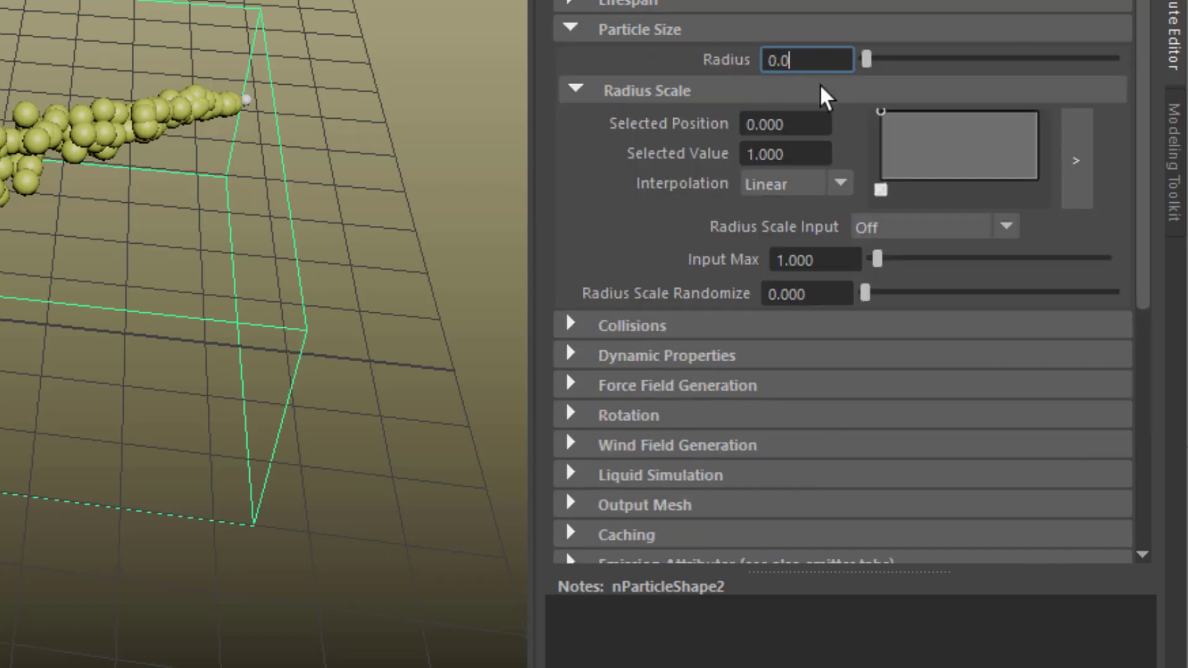
type("0.020")
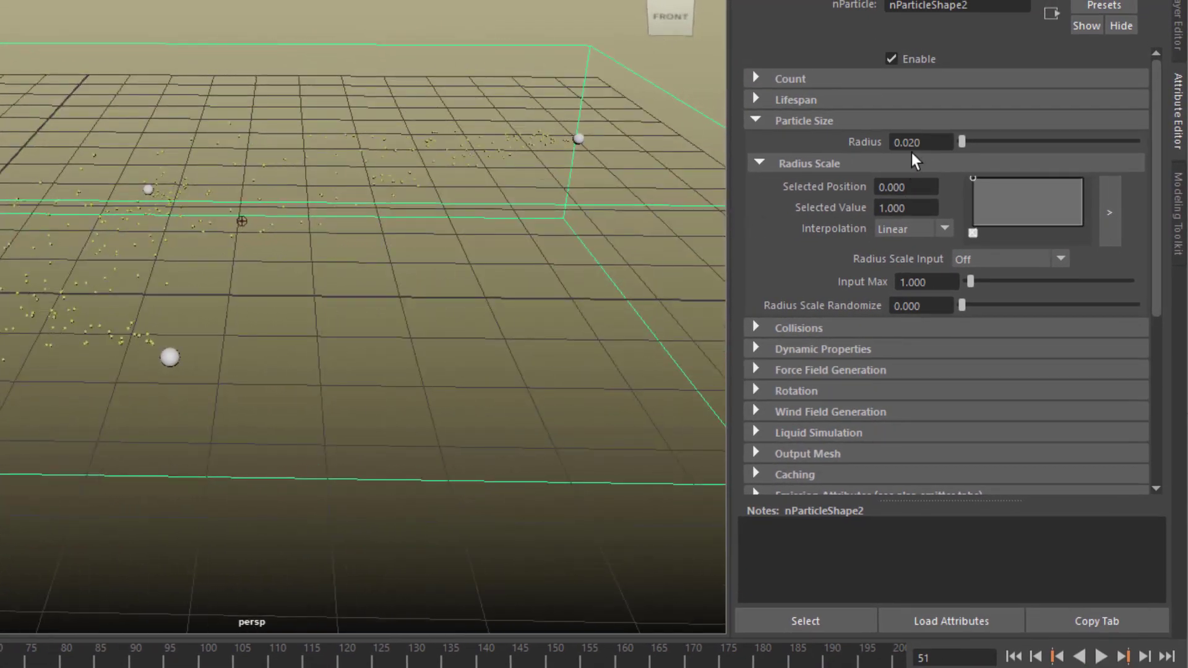
type("0.05")
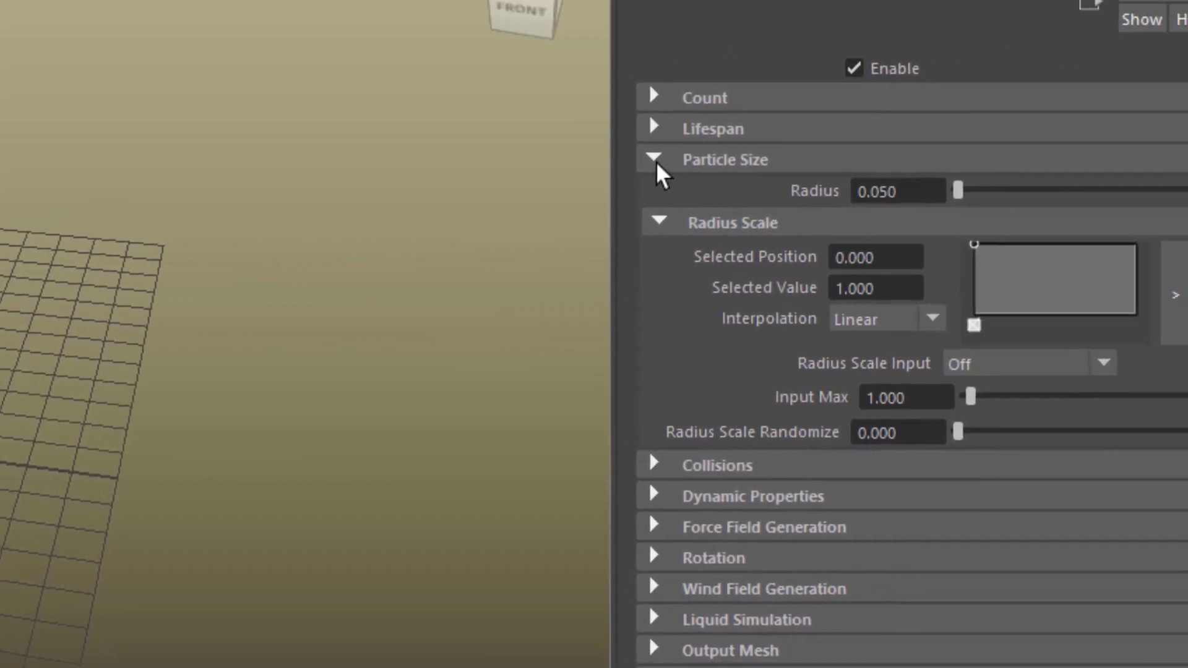
Step: Enable Collide on nParticle2 and play back to spread the yellow particles over the grid
left_click(655, 159)
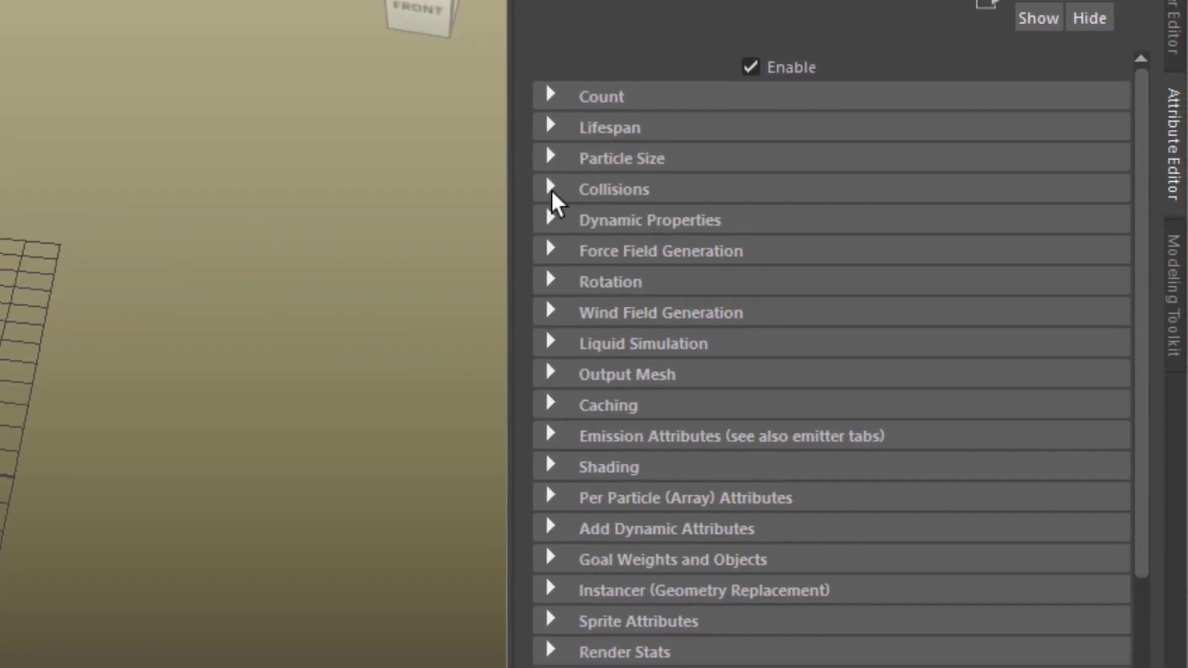
left_click(549, 188)
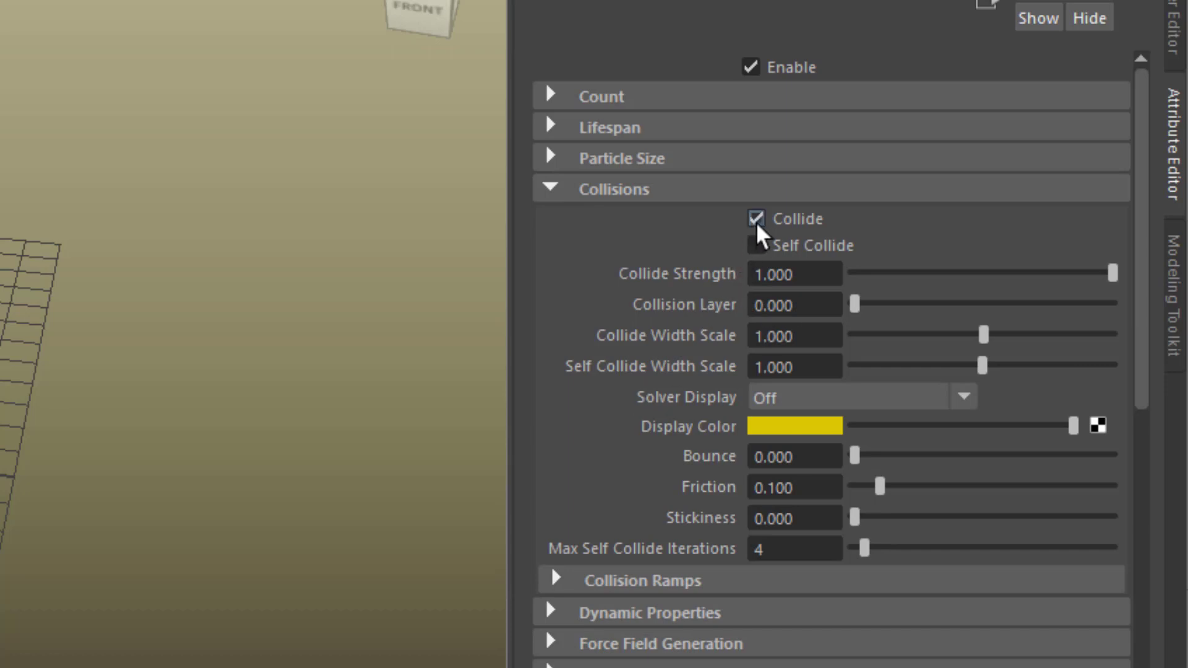
left_click(751, 219)
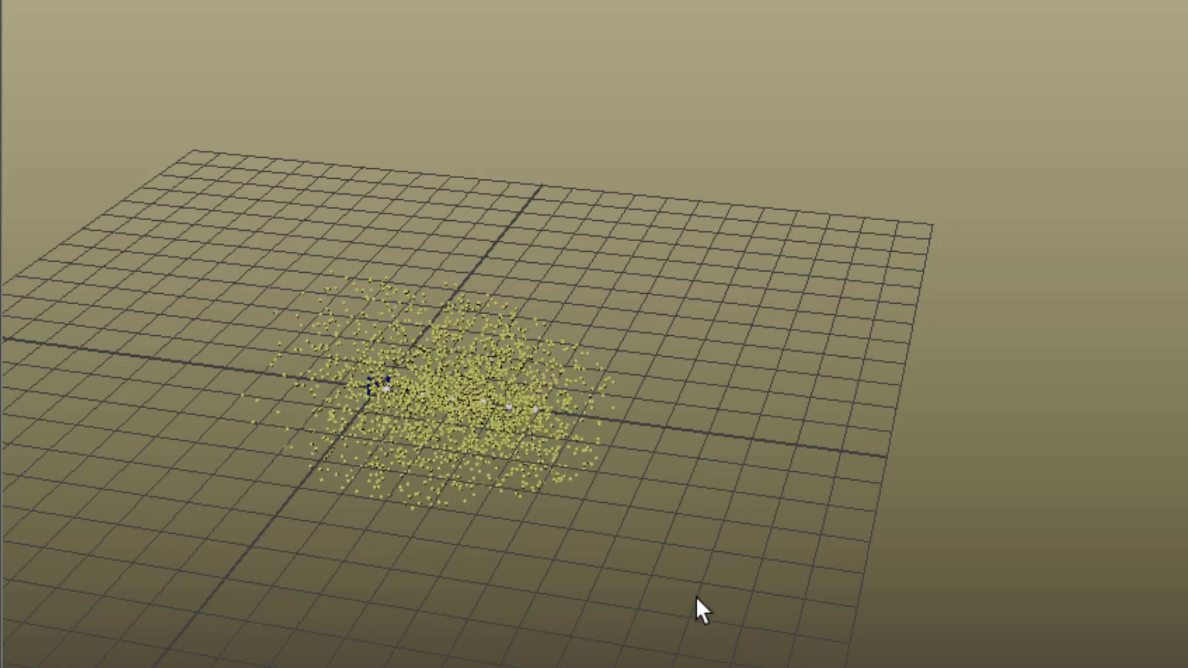
left_click_drag(700, 610, 962, 564)
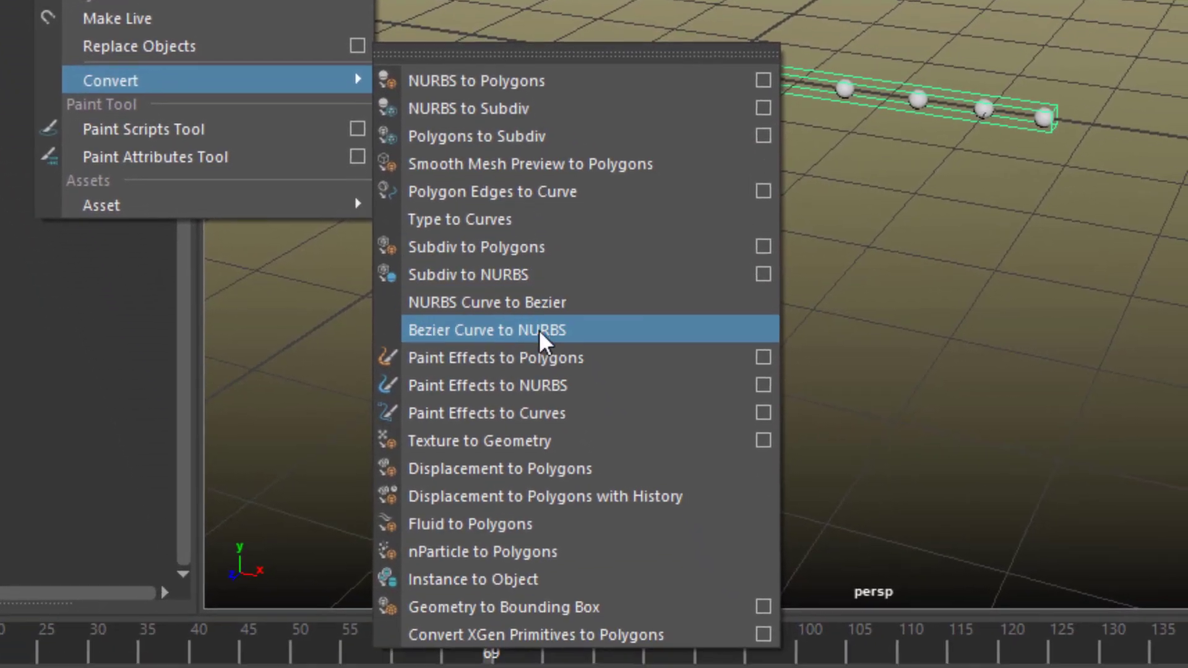
mouse_move(578, 549)
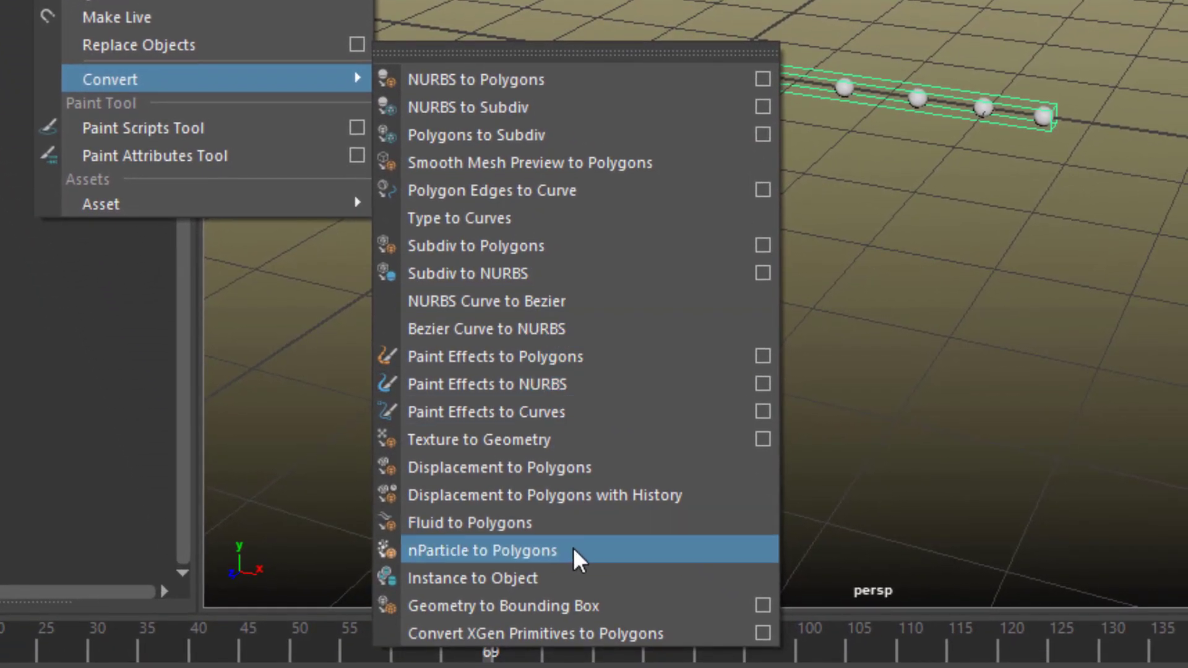
Step: Convert nParticle1 to polygons, adding polySurface1 to the scene
left_click(482, 549)
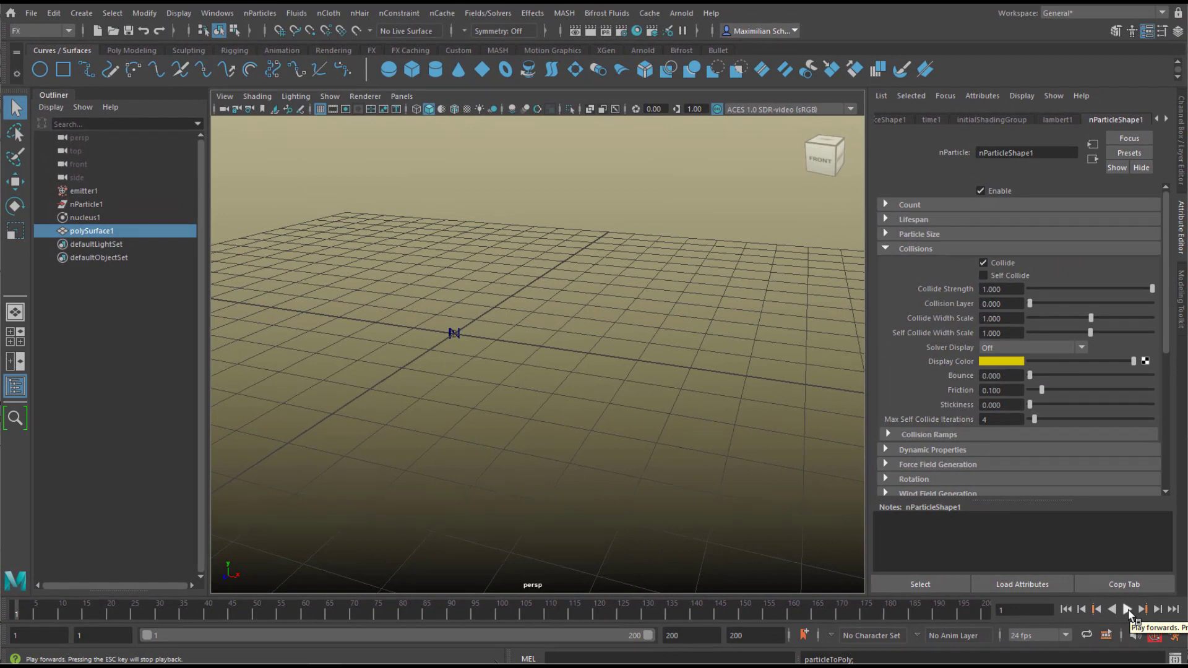
Step: Play the simulation forward to frame 72 with only the emitter visible
left_click(1125, 609)
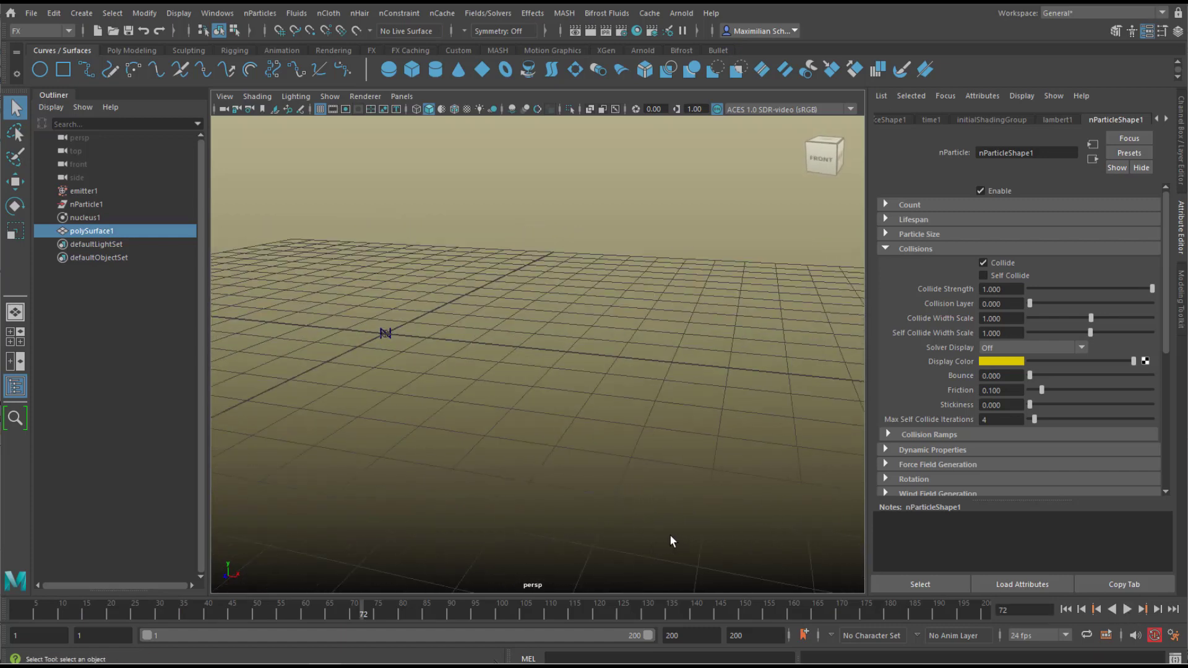
mouse_move(392, 423)
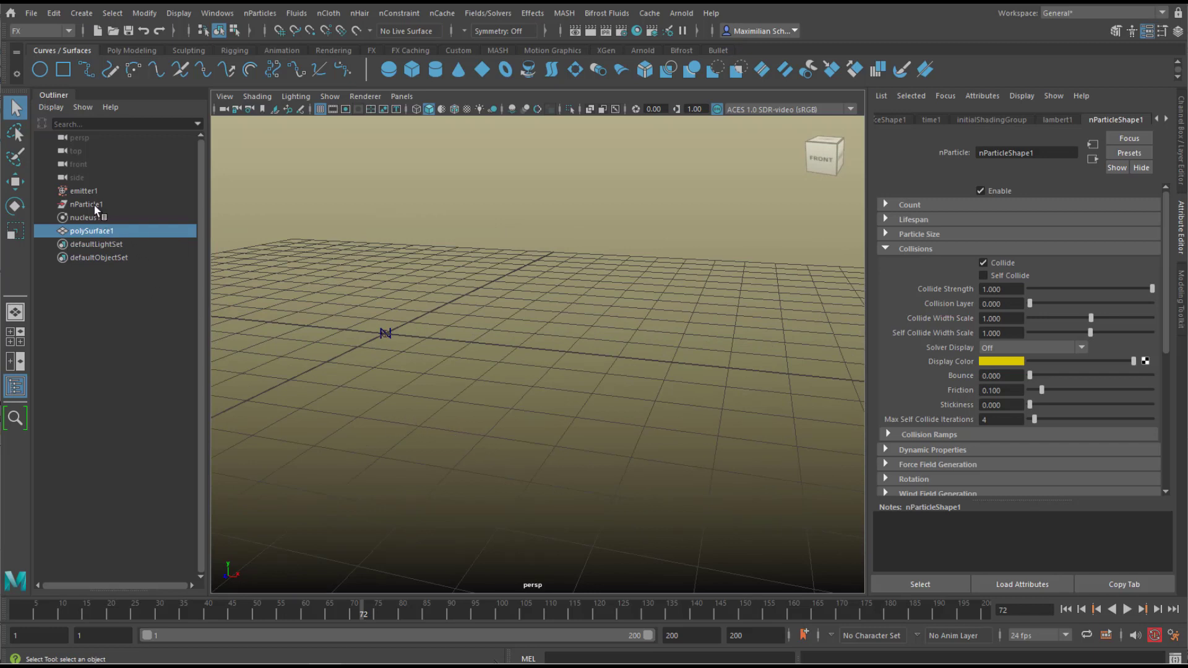
mouse_move(85, 204)
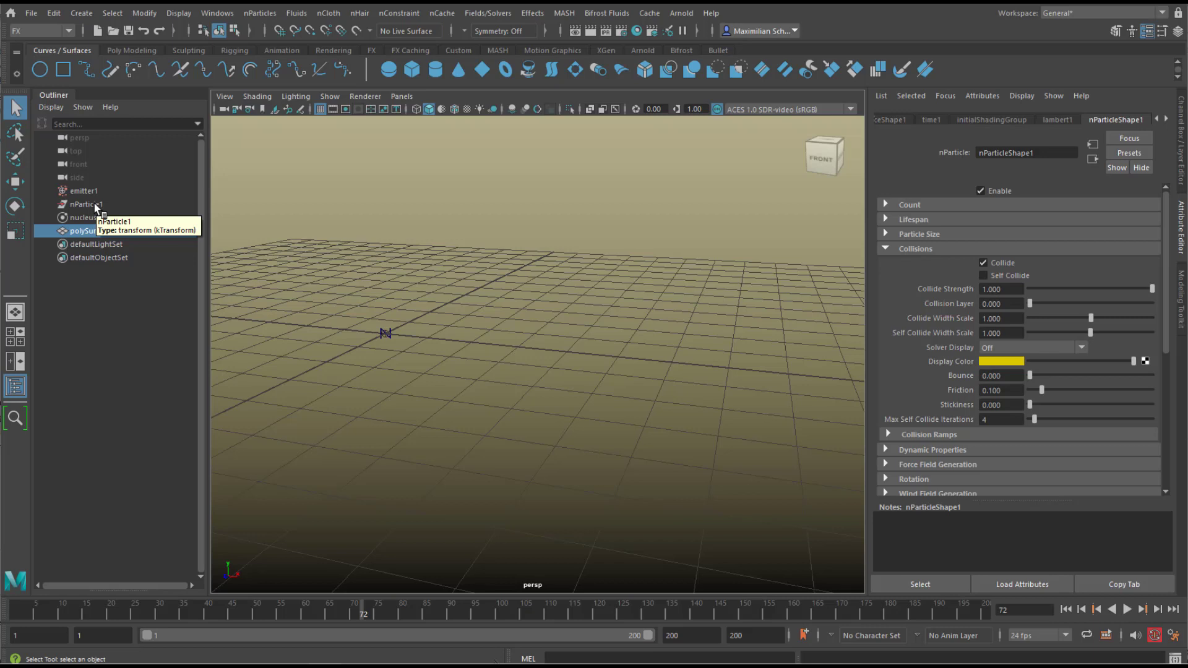
mouse_move(96, 211)
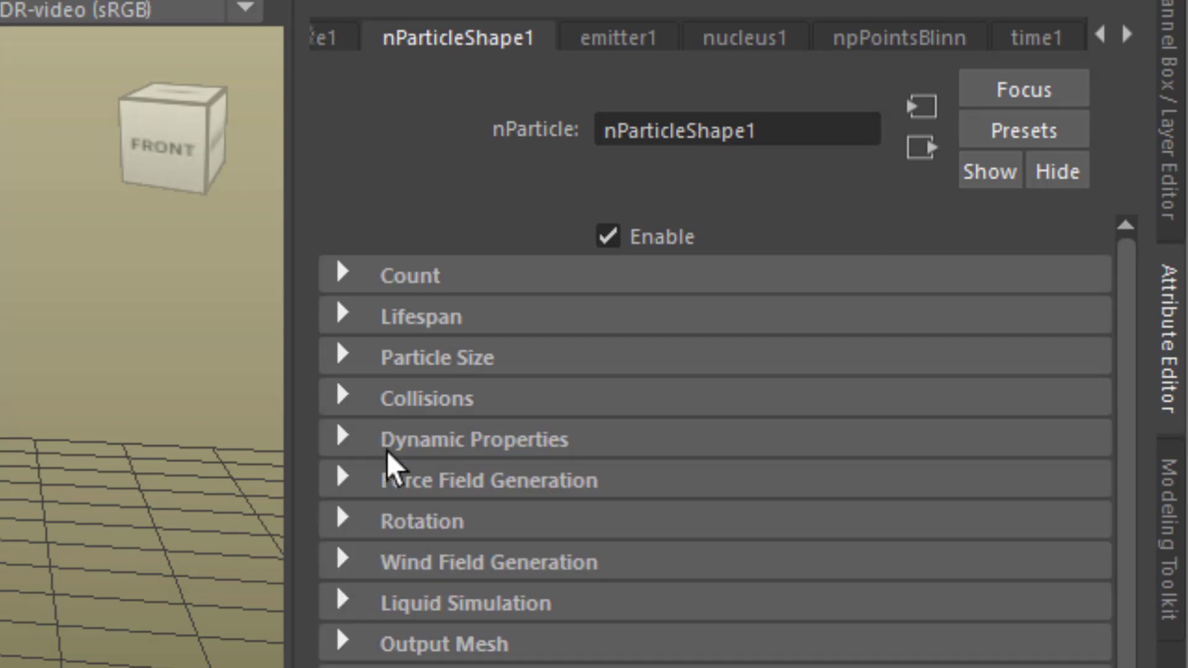
Step: Set the output mesh to Mesh Triangle Size 0.1 and Threshold 0.005
scroll("down", 3)
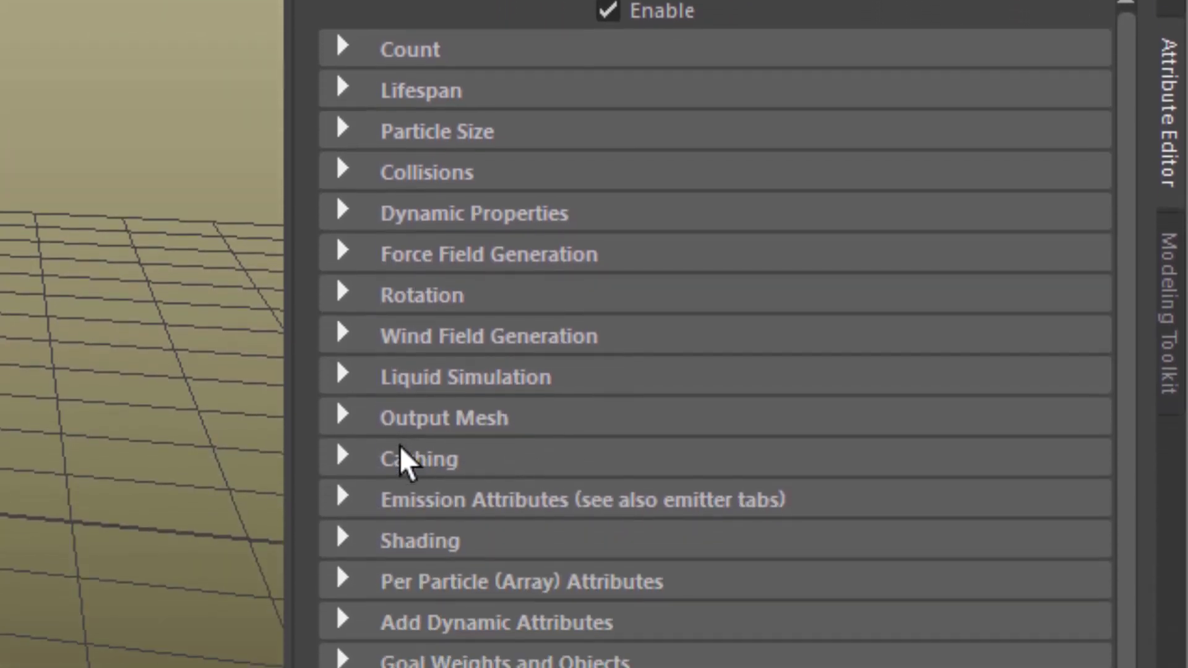
left_click(444, 417)
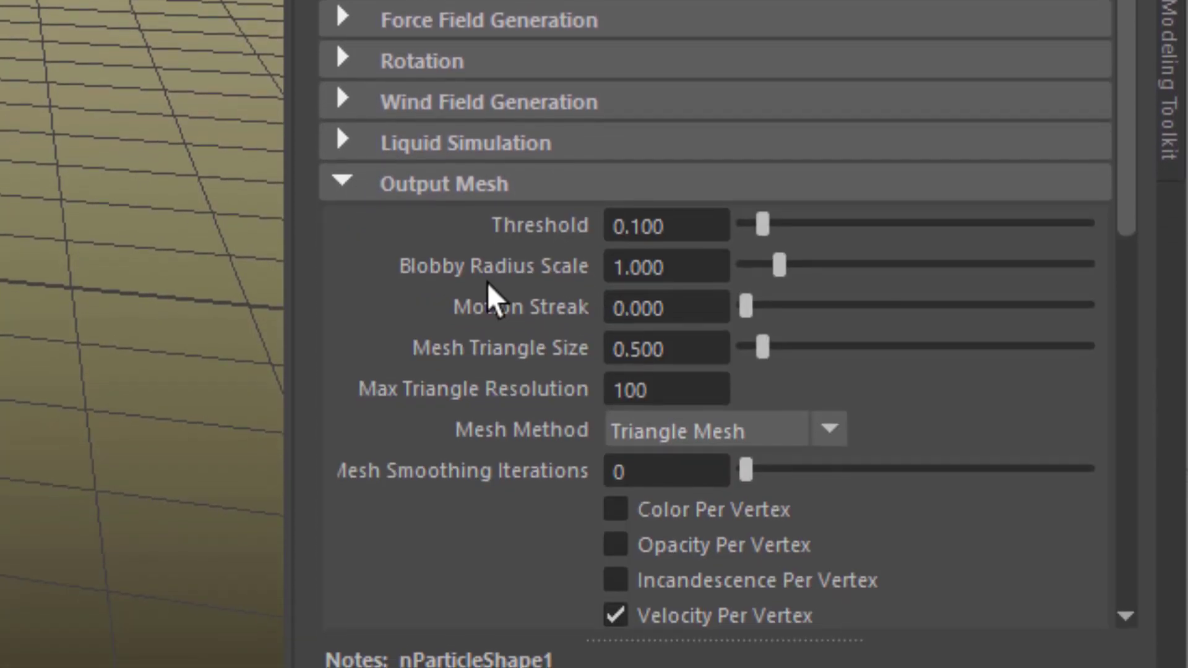
mouse_move(768, 397)
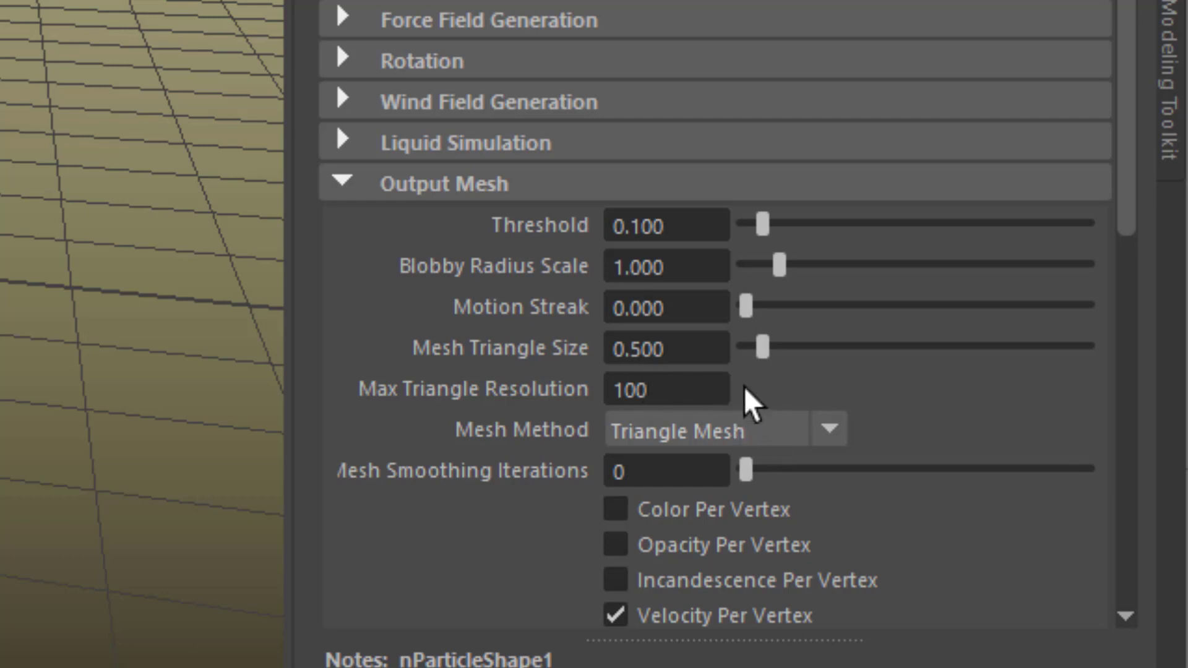
left_click(665, 224)
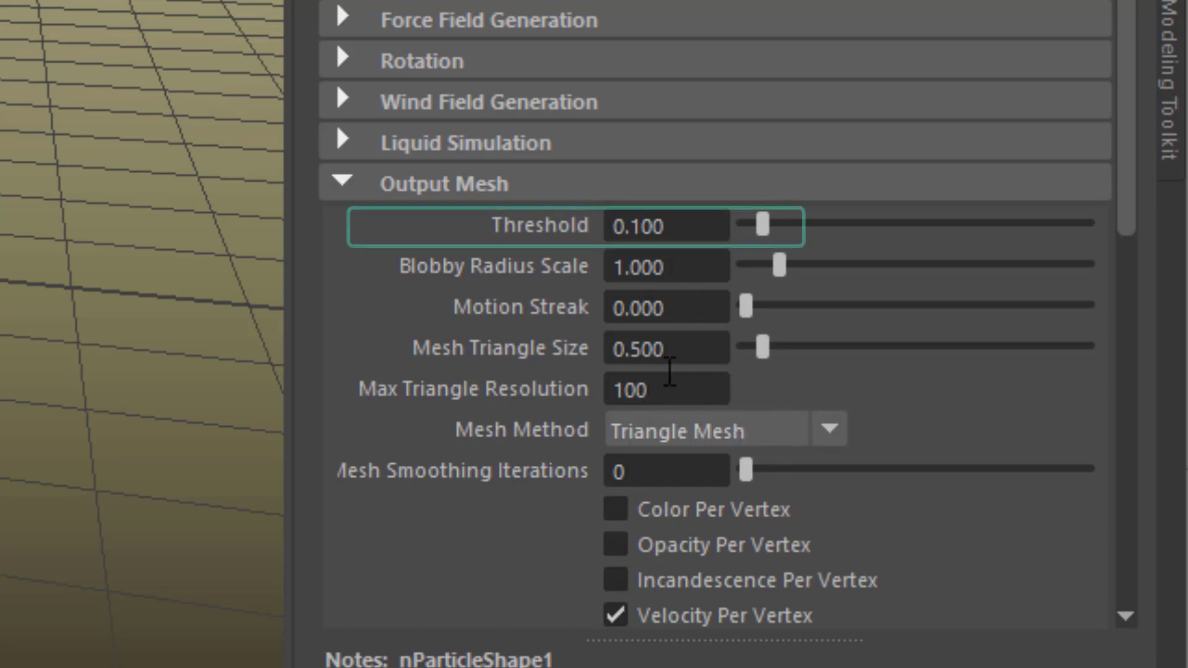
left_click(665, 347)
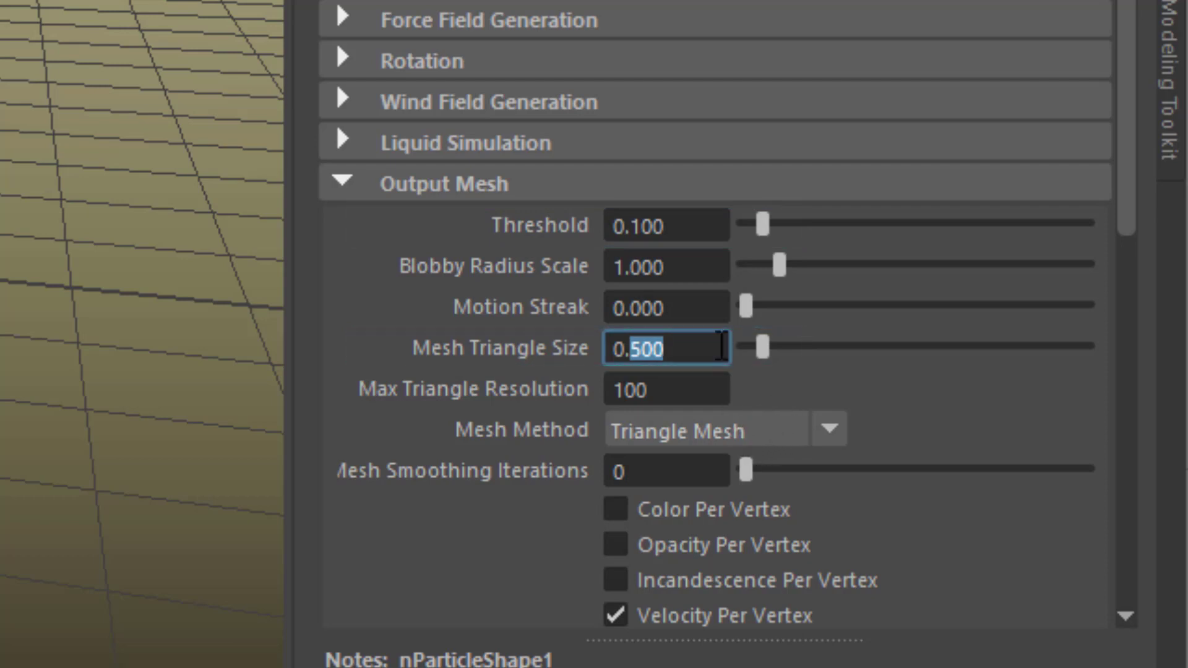
mouse_move(689, 383)
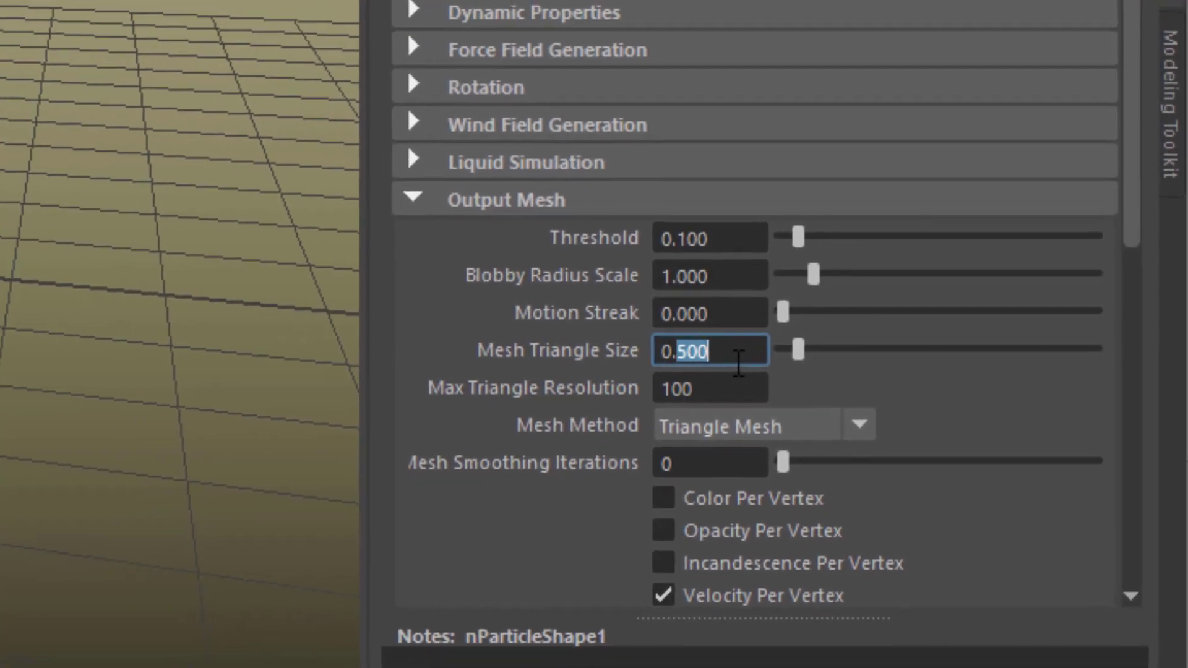
type("0.1")
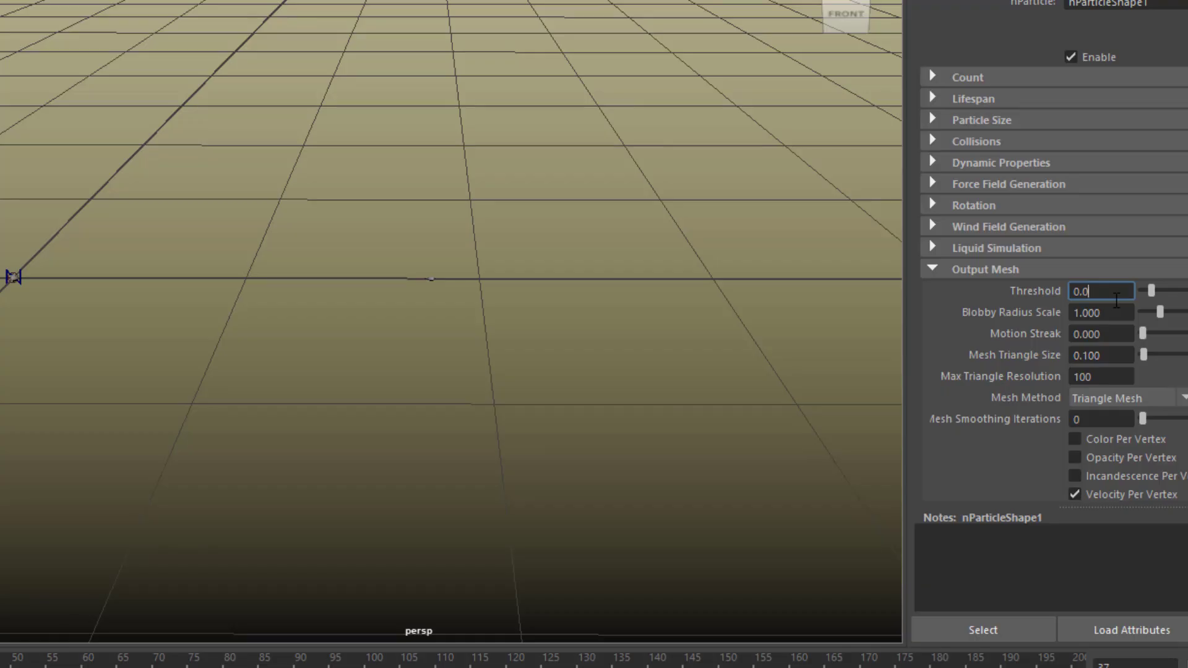
type("0.005")
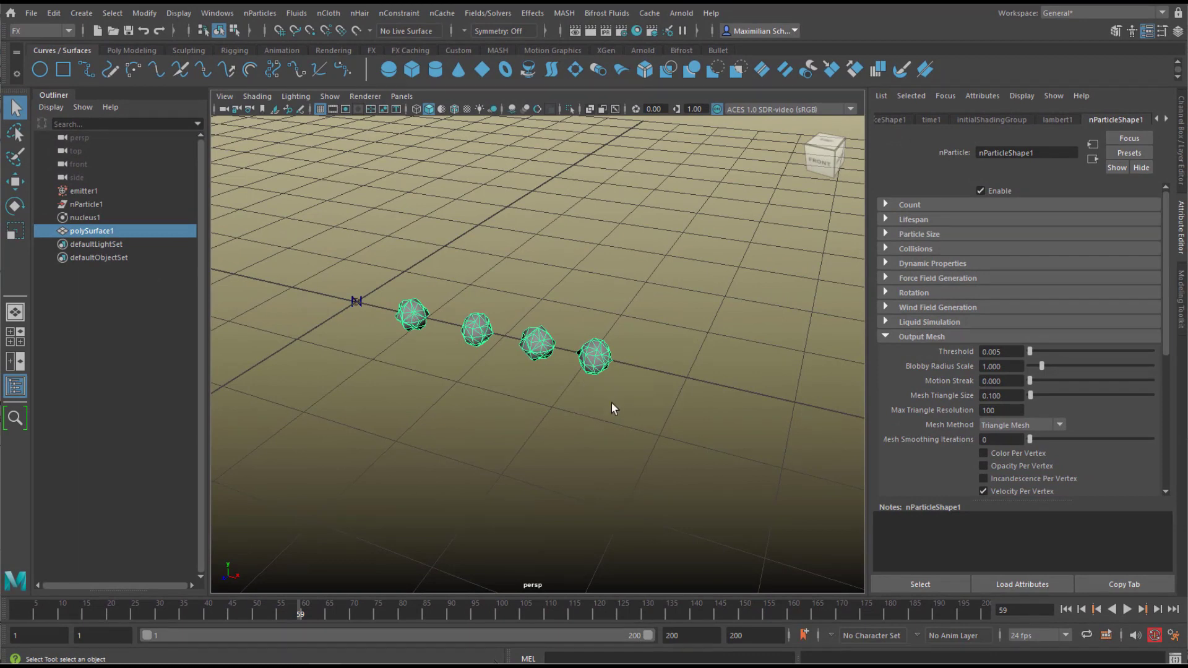
mouse_move(596, 427)
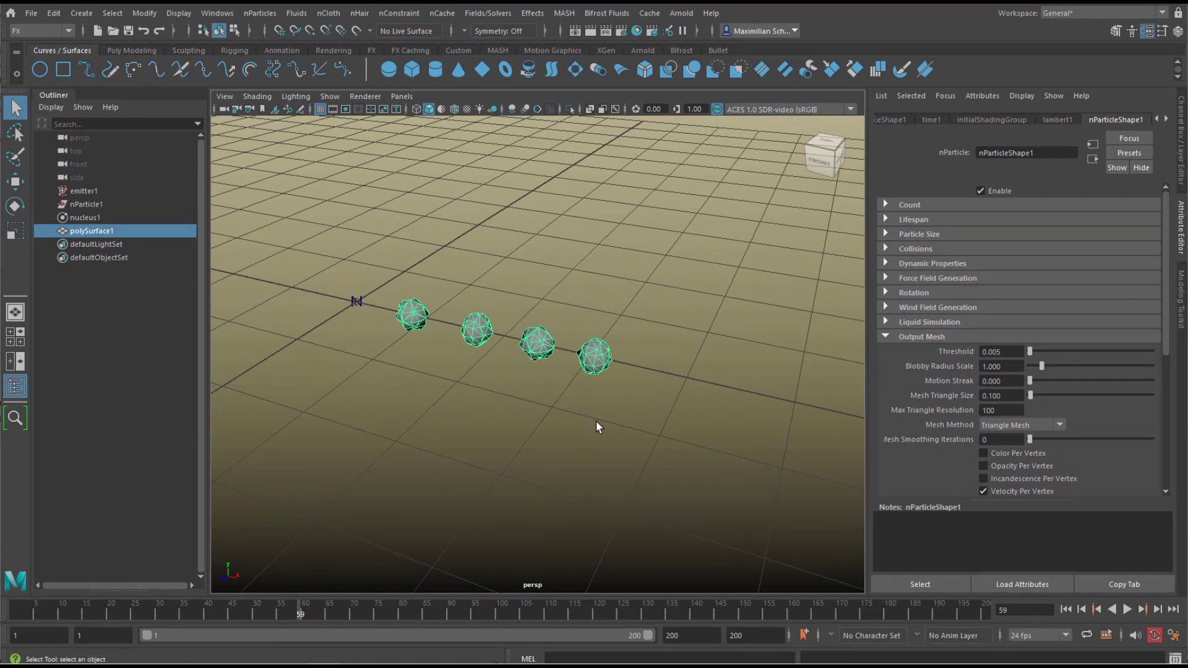
mouse_move(392, 318)
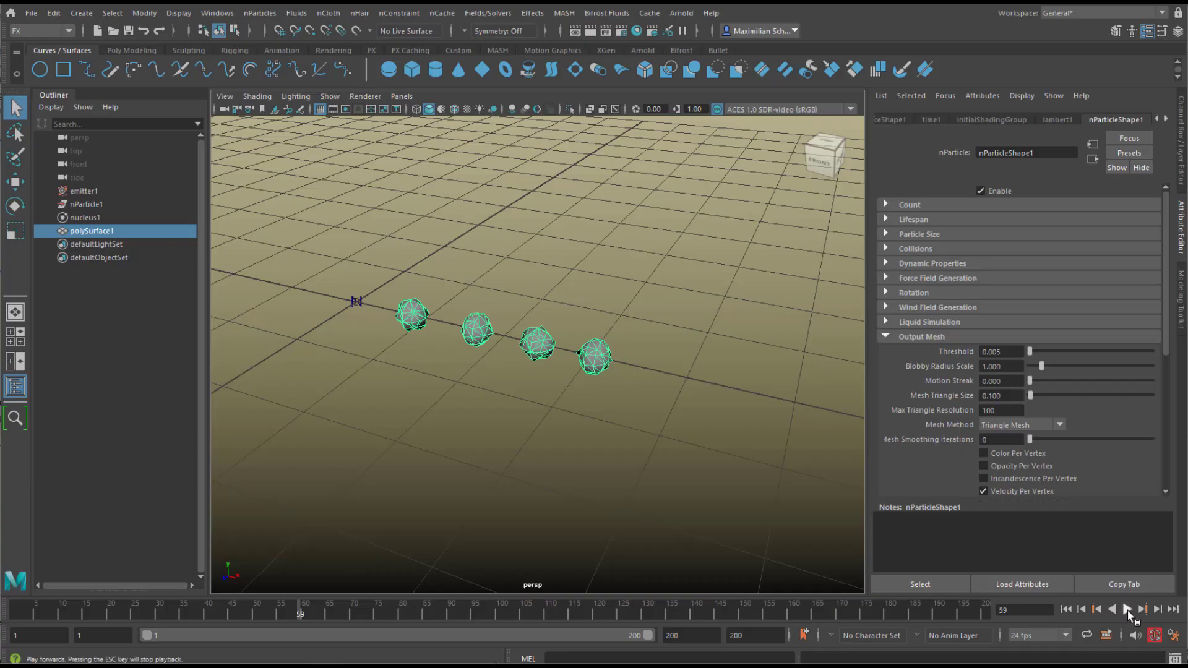
Step: Play the simulation to frame 184 to show the row of meshed particle blobs
left_click(1127, 609)
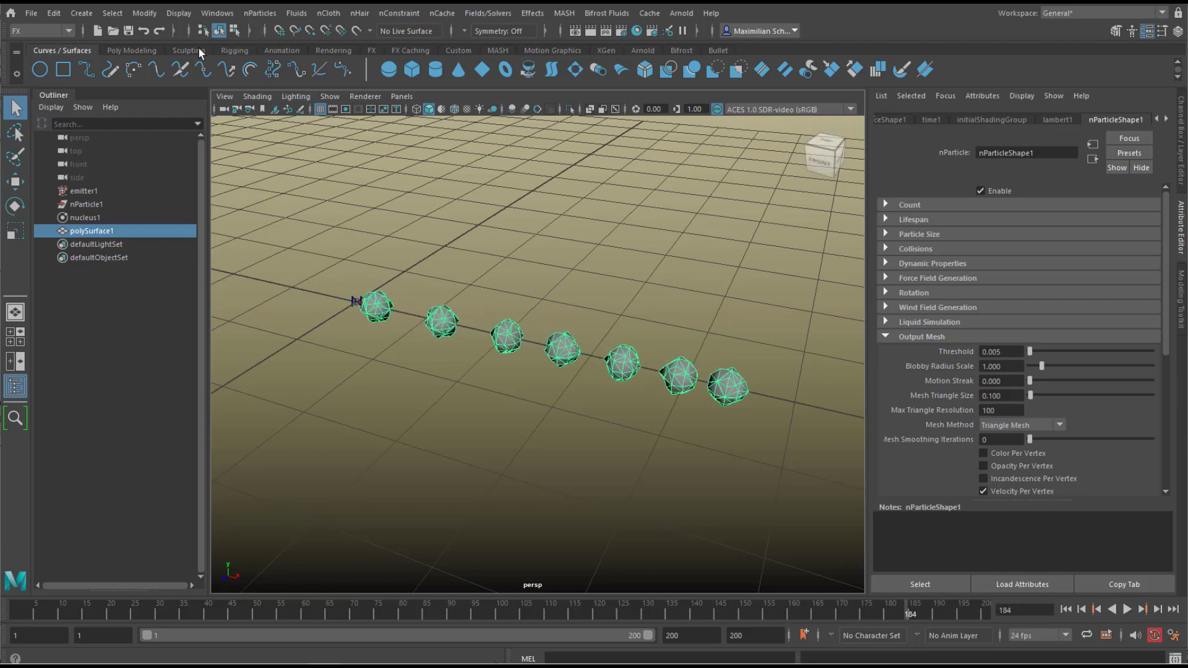
Step: Emit nParticle2 from polySurface1 via Emit from Object and play the simulation
left_click(258, 13)
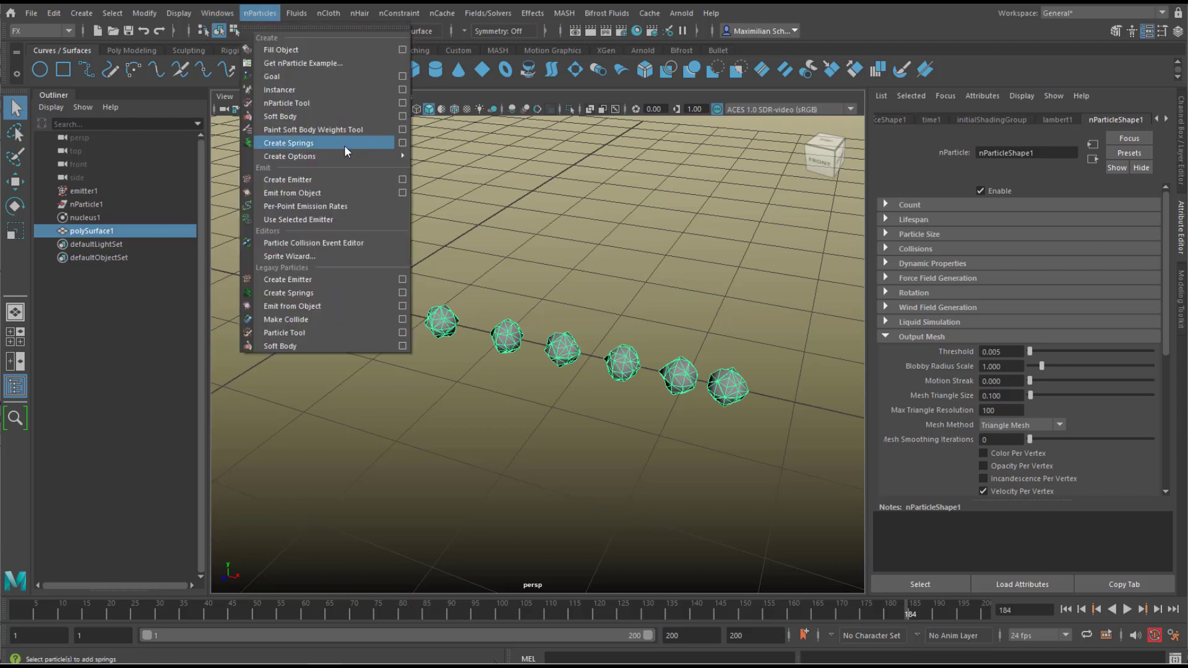
mouse_move(363, 196)
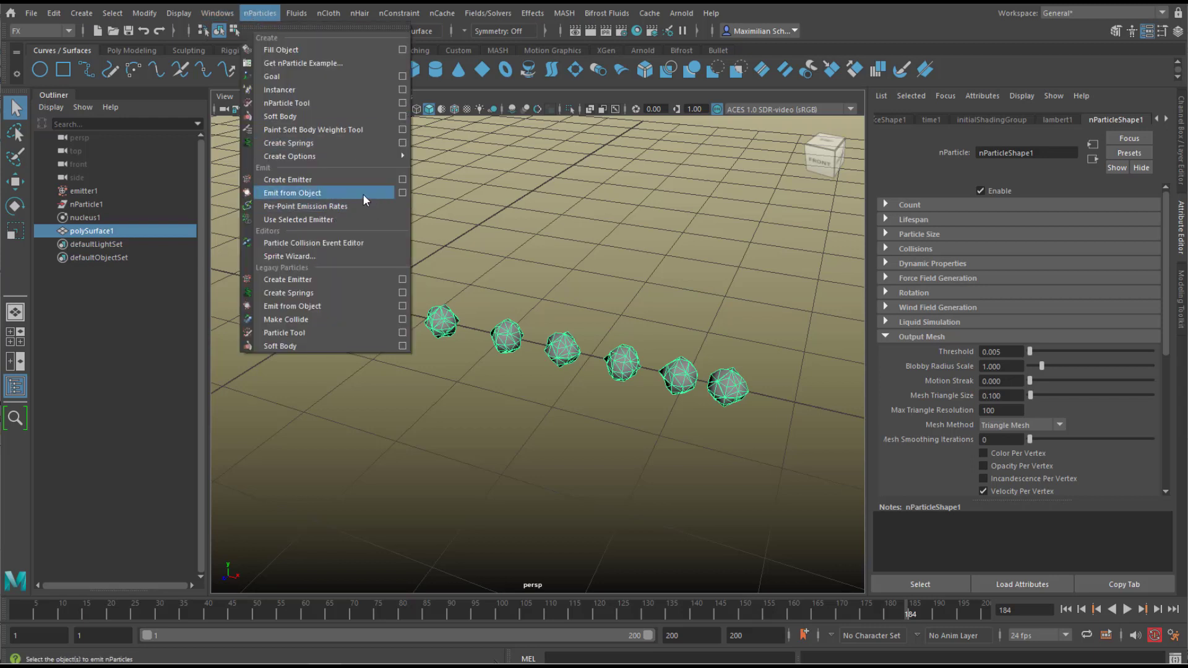
left_click(292, 193)
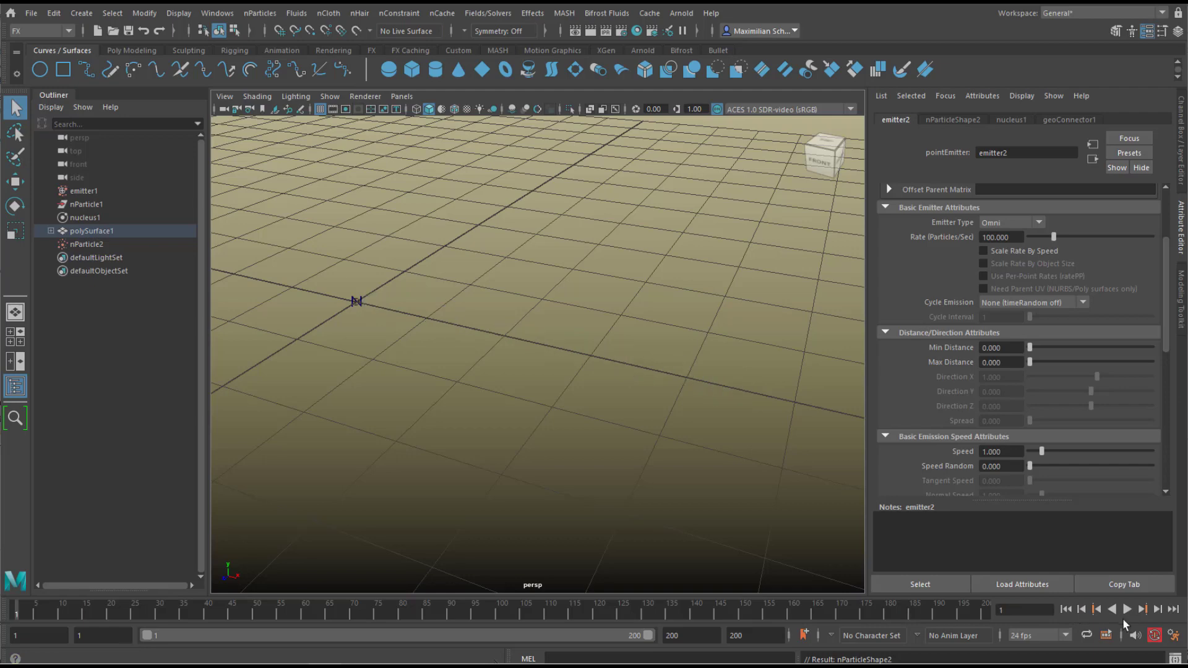
left_click(1126, 609)
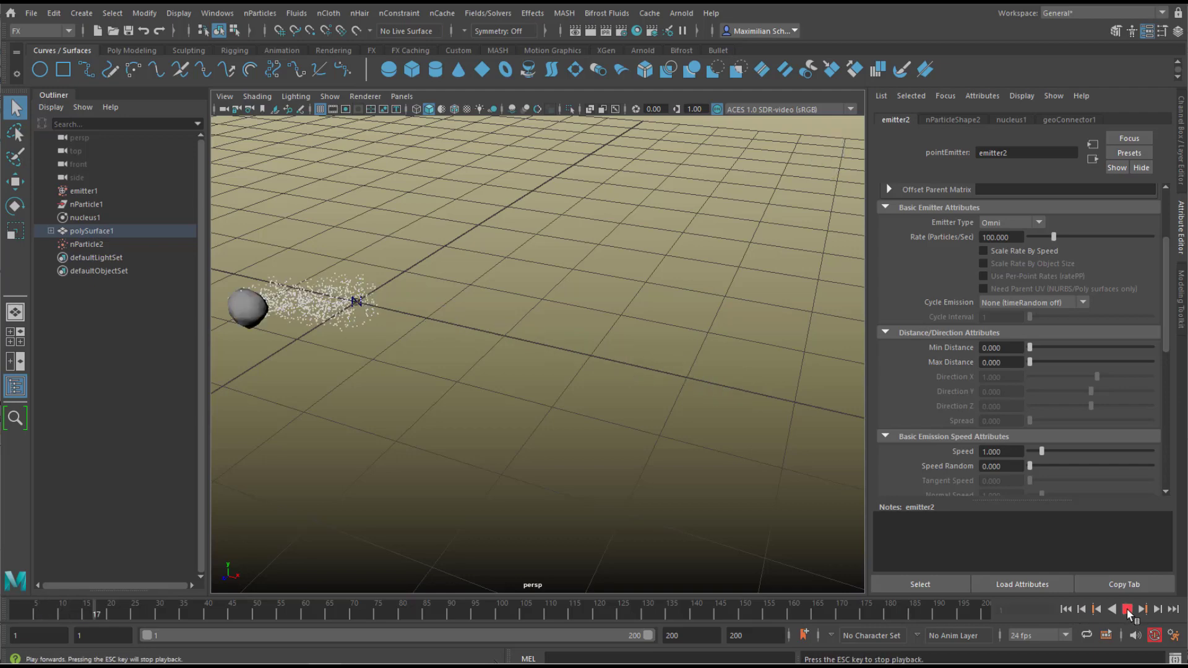
left_click(1125, 609)
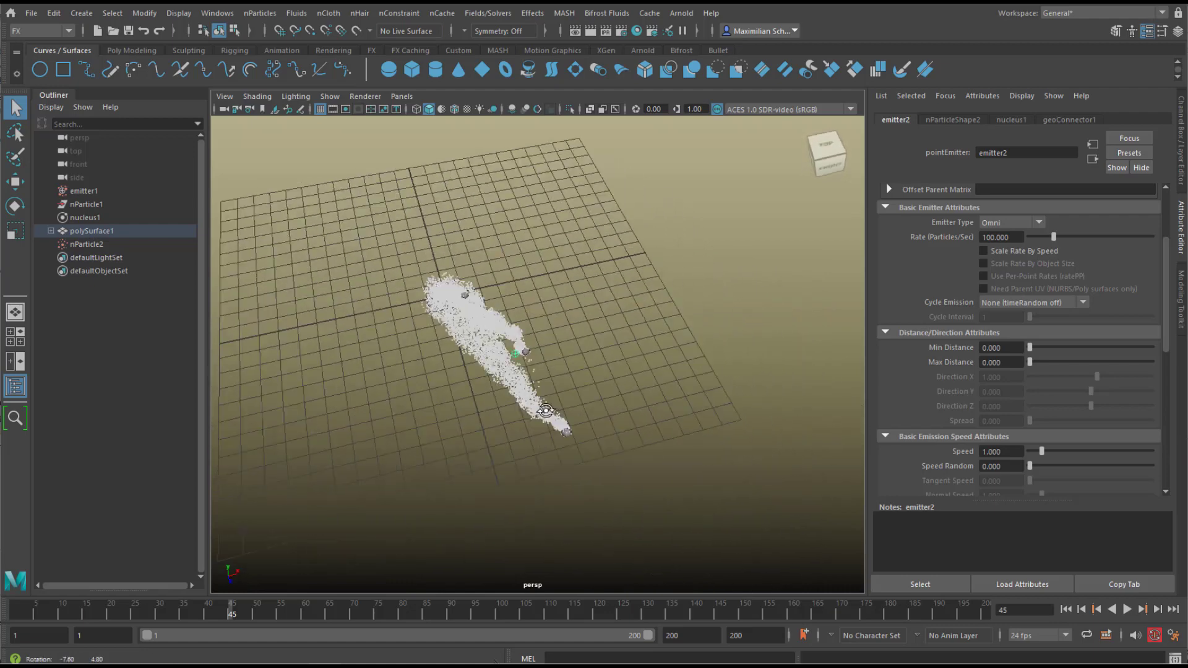
Step: Orbit around the white particle trail and rewind to the first frame
left_click(1128, 609)
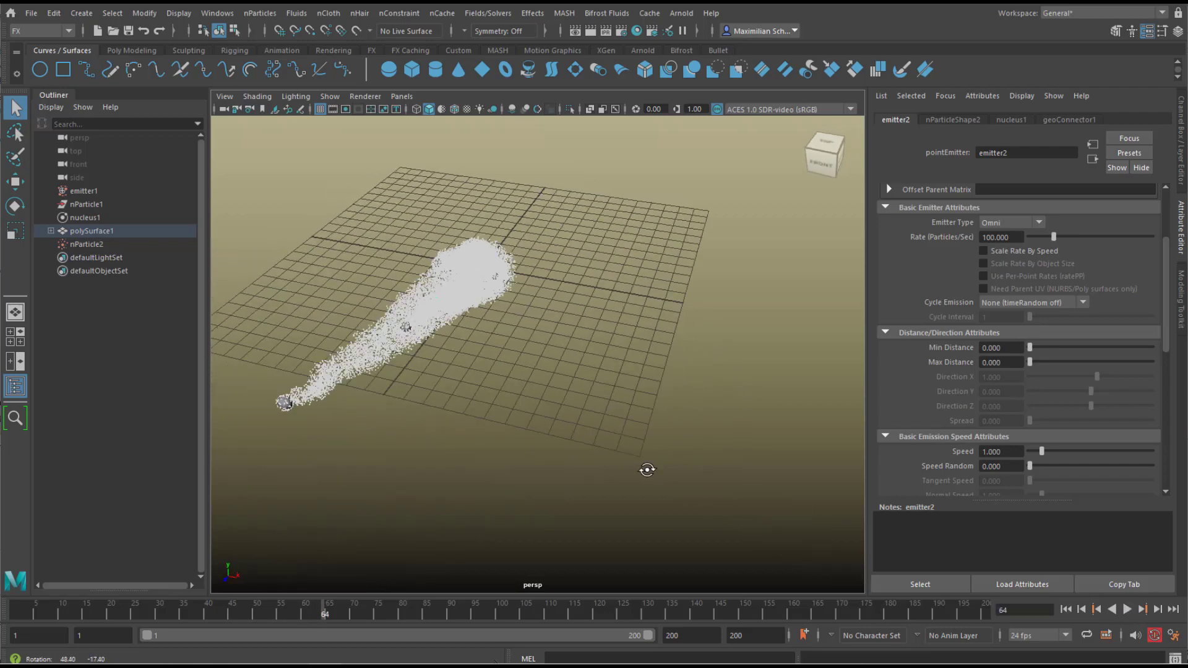
left_click_drag(647, 470, 616, 453)
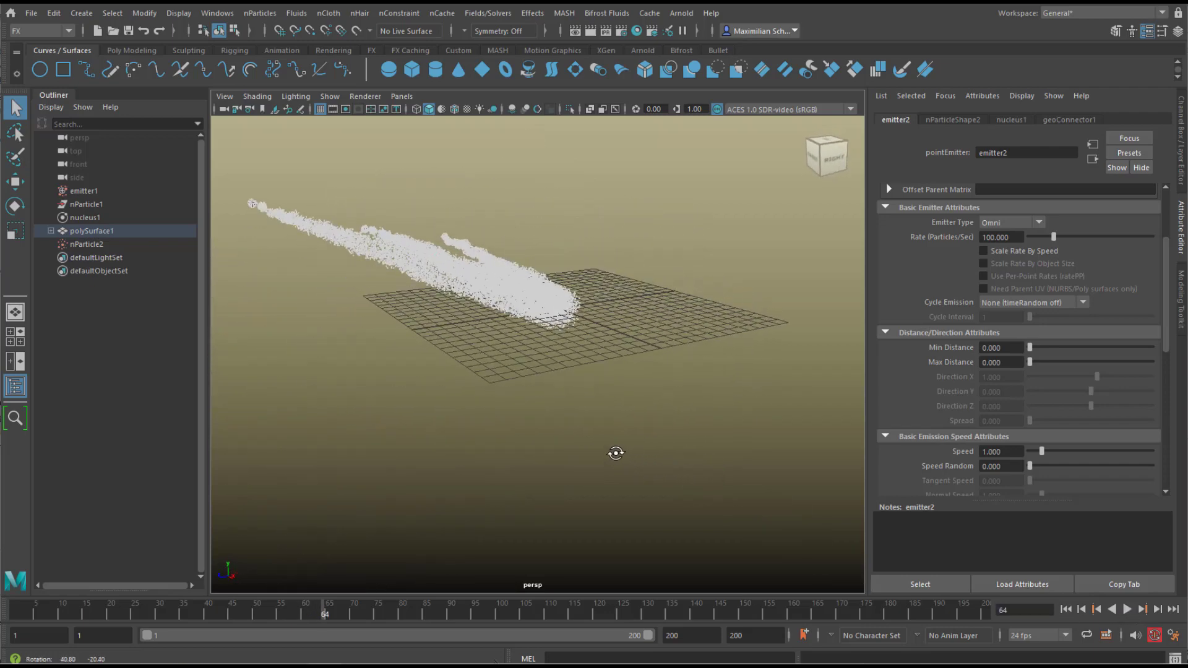
left_click_drag(616, 453, 689, 512)
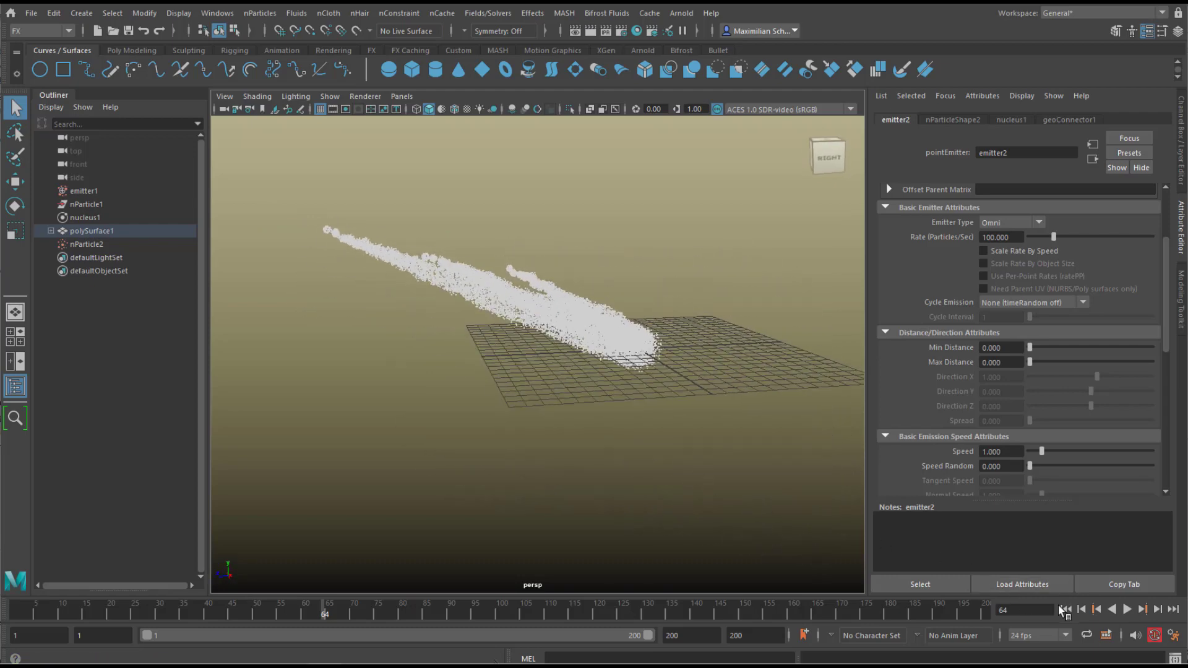
left_click(1126, 609)
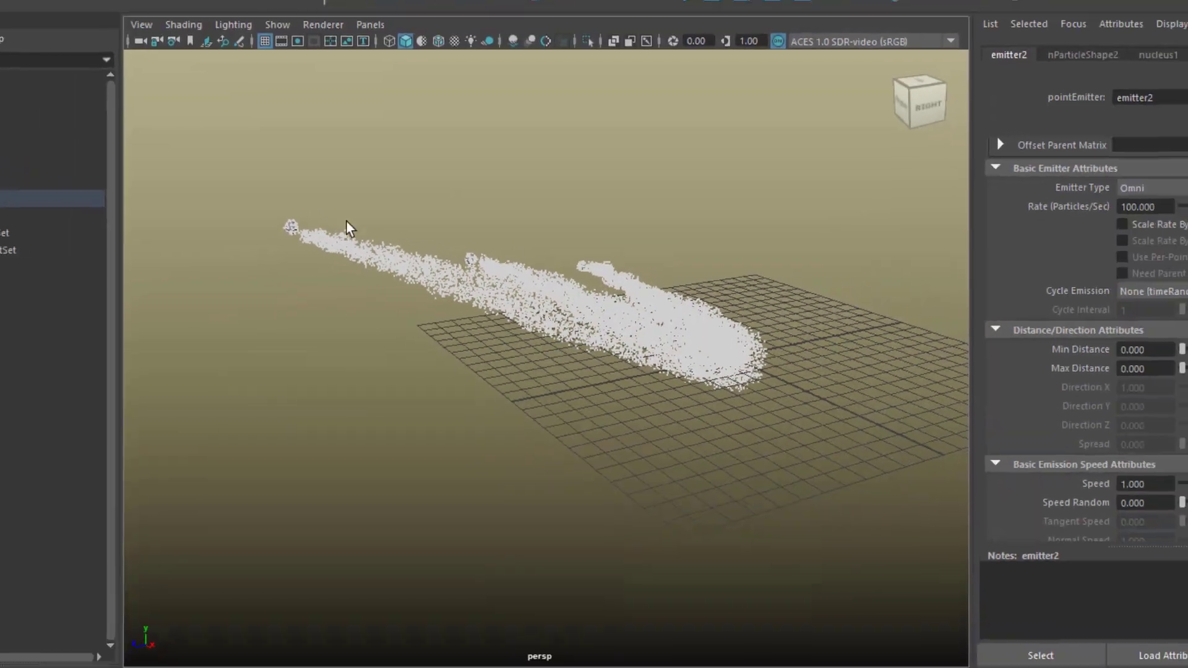
Step: Replay the white trail to frame 63 and bring up the Windows menu
left_click(216, 11)
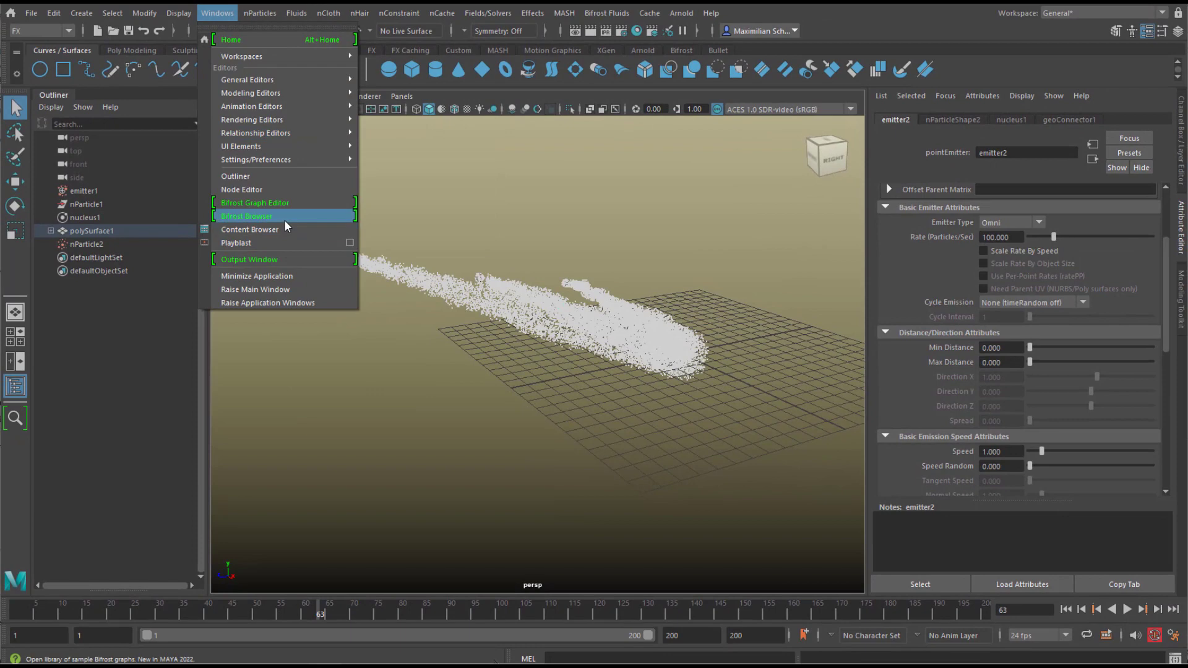
mouse_move(286, 207)
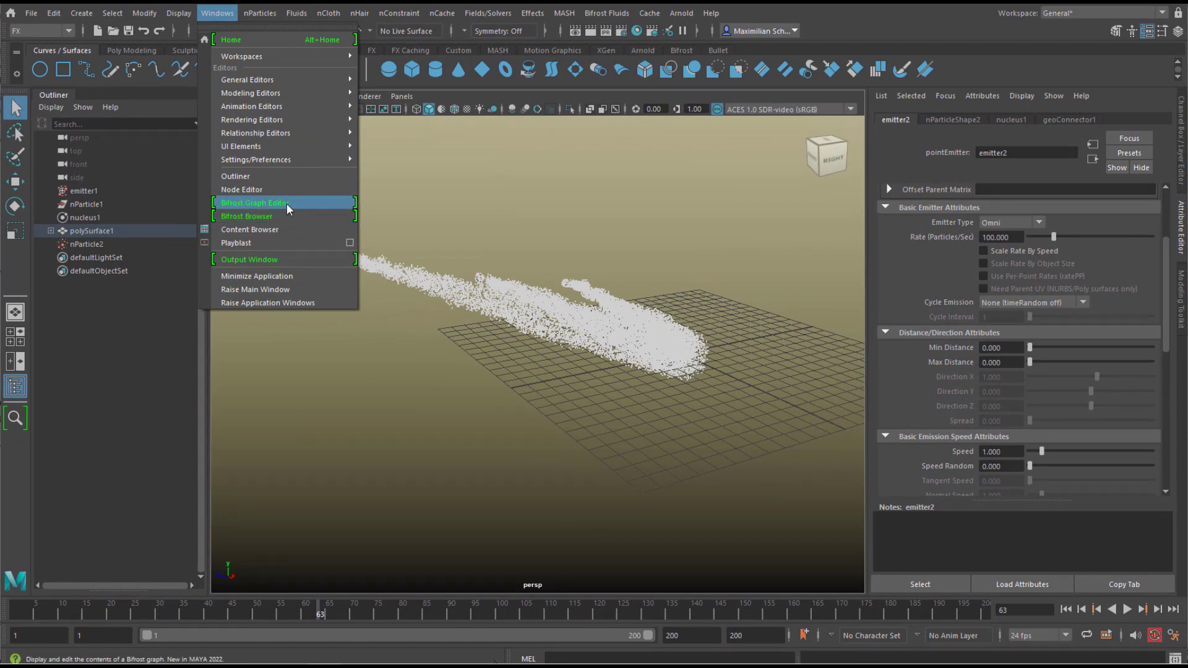
Step: Show the bifrostGraphShape1 graph in the Bifrost Graph Editor
left_click(255, 201)
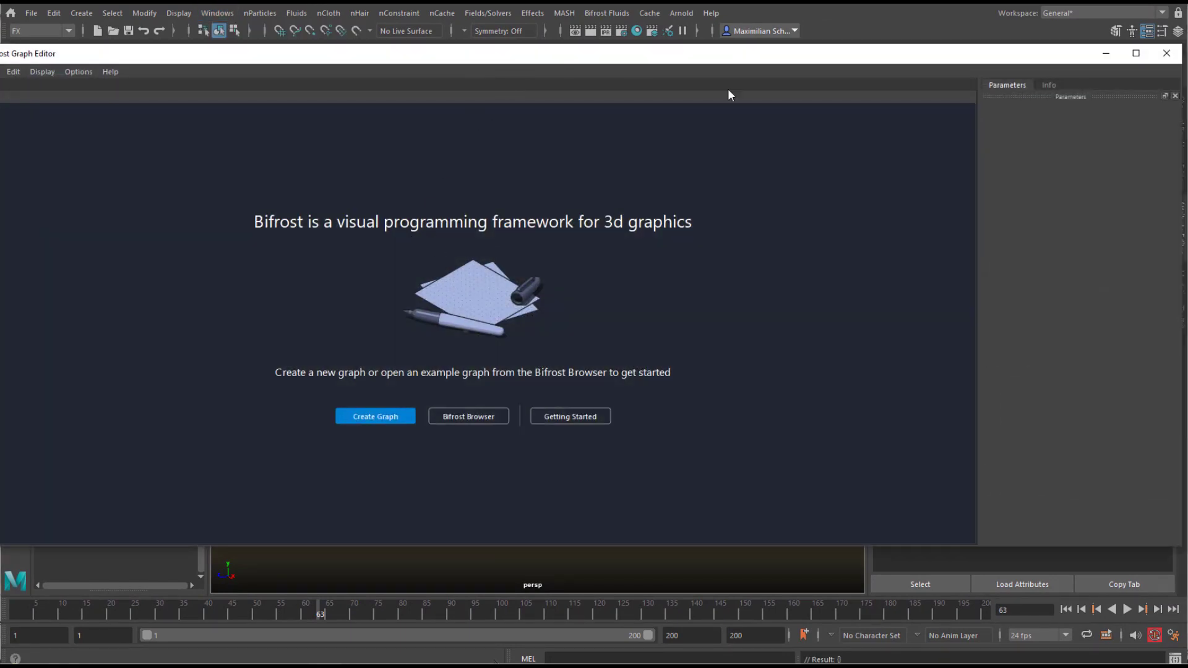
left_click(374, 416)
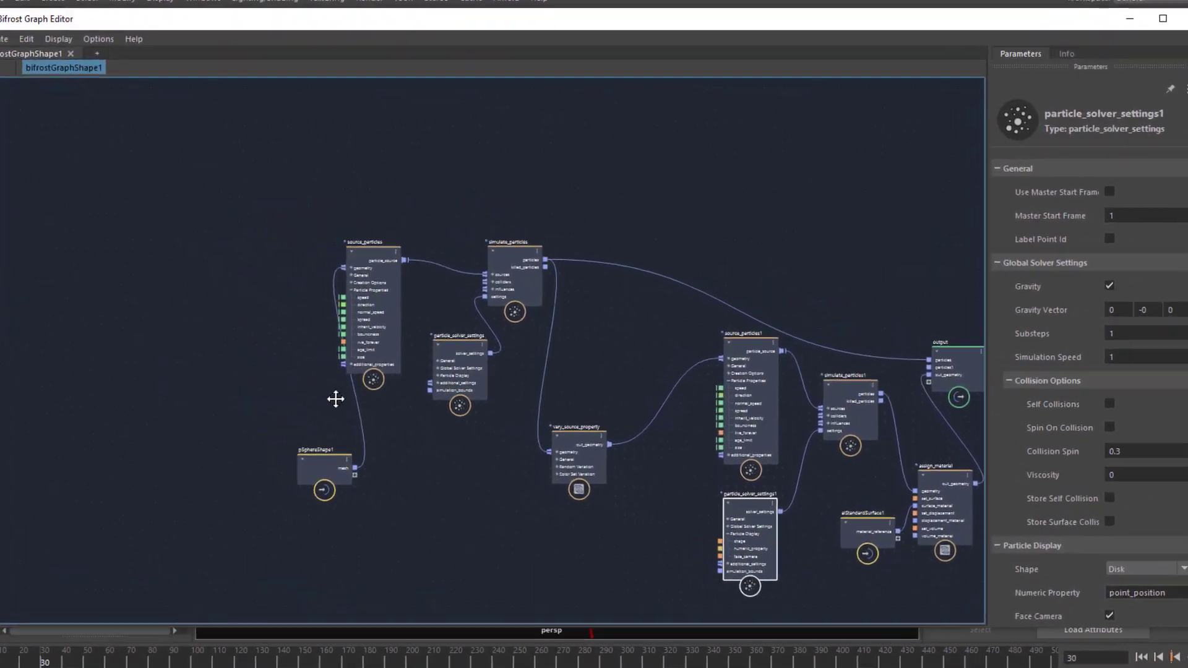